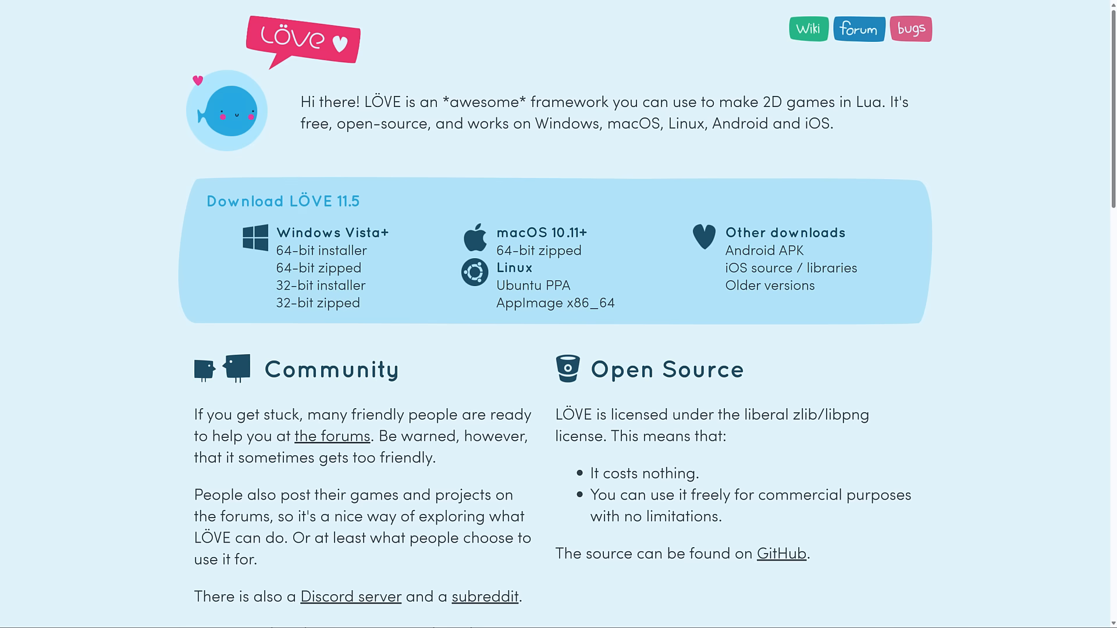
pyautogui.moveTo(525, 341)
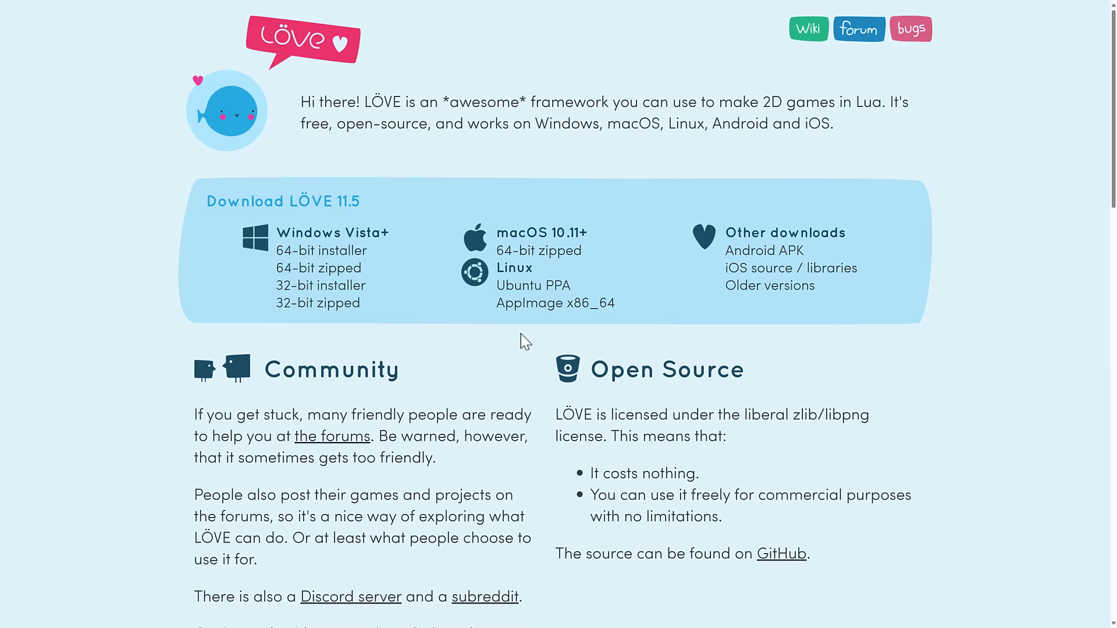
# - Browse the lovr.org homepage down to the supported hardware list, noting Ultraleap
pyautogui.scroll(-3)
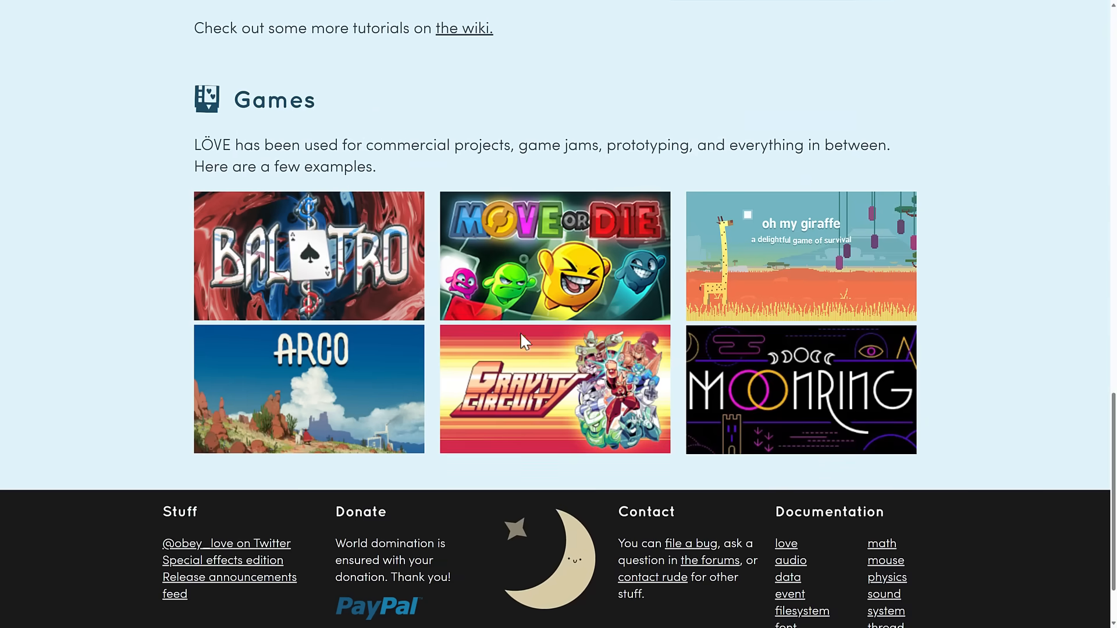
pyautogui.moveTo(332, 242)
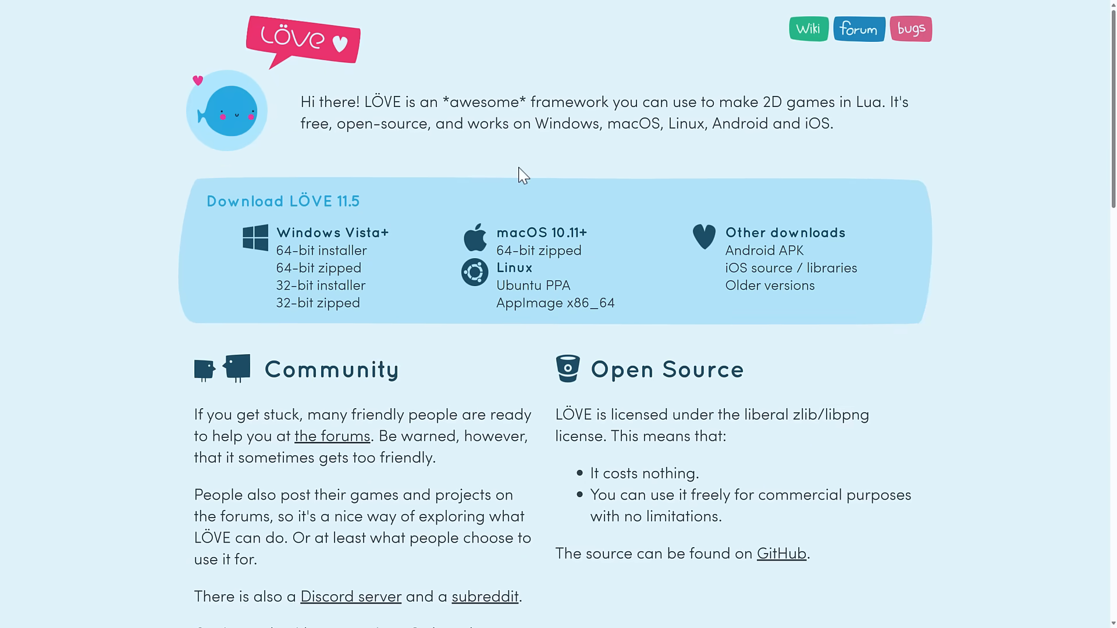
pyautogui.moveTo(690, 103); pyautogui.dragTo(855, 102)
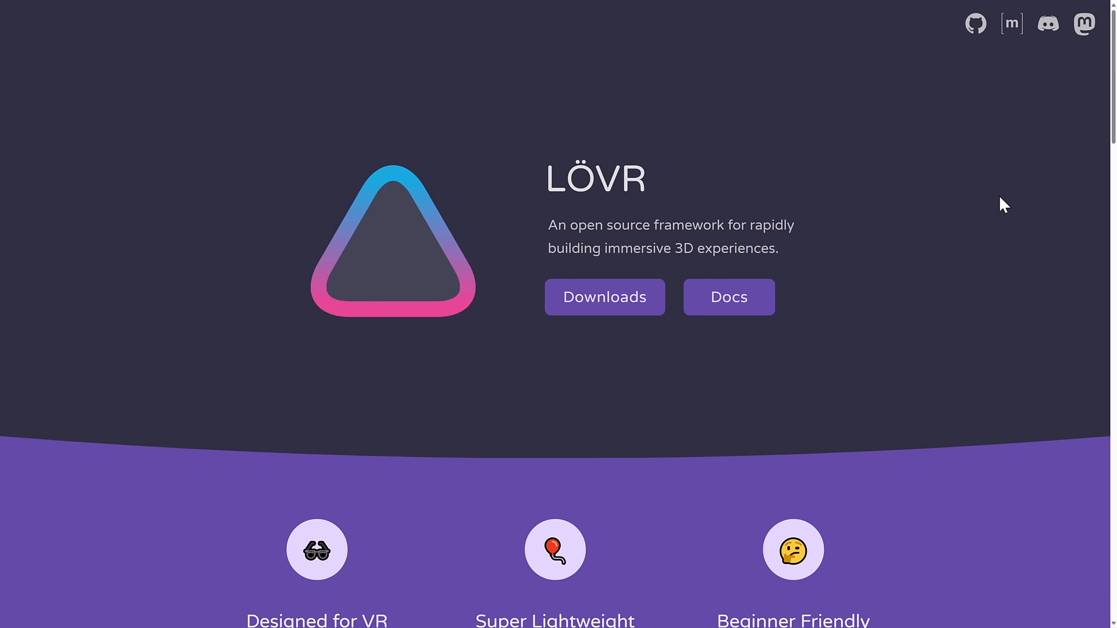
pyautogui.moveTo(550, 160)
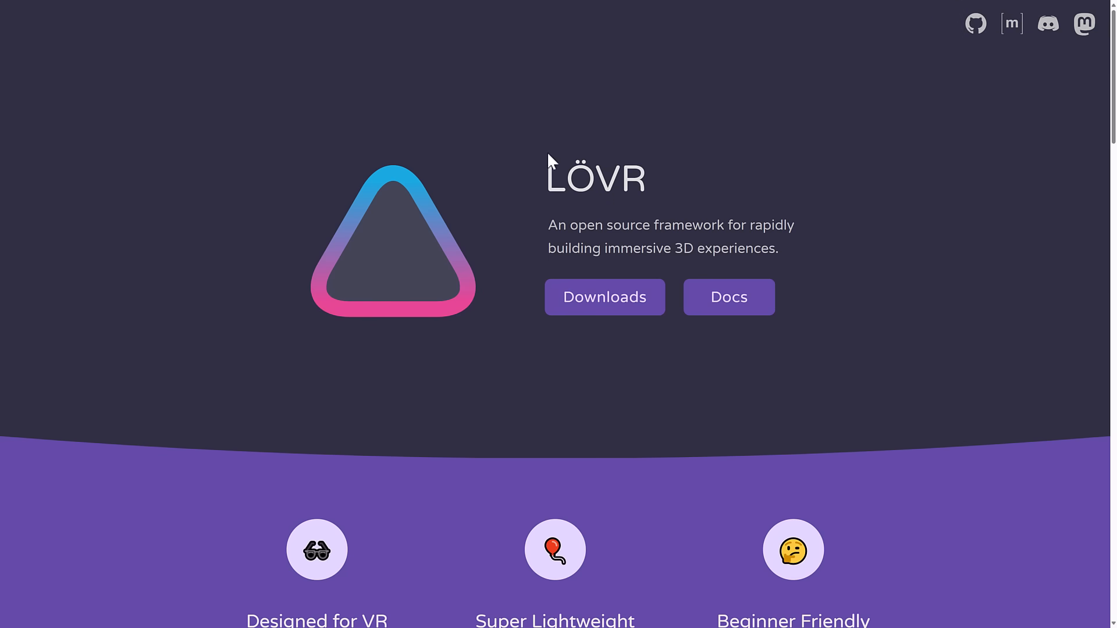
pyautogui.moveTo(562, 180)
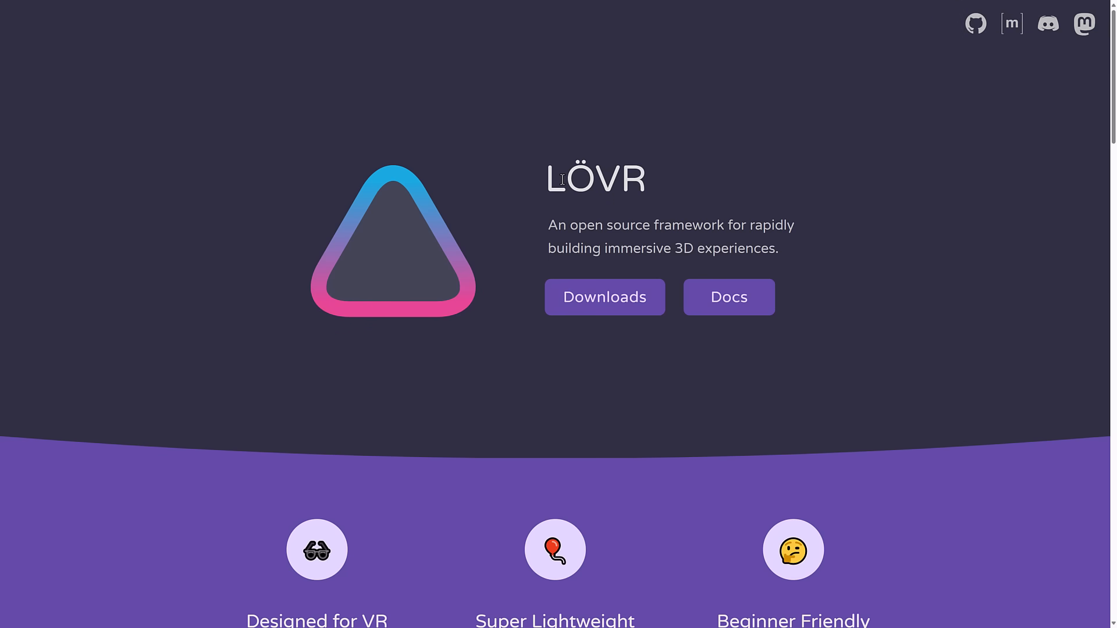
pyautogui.moveTo(561, 177)
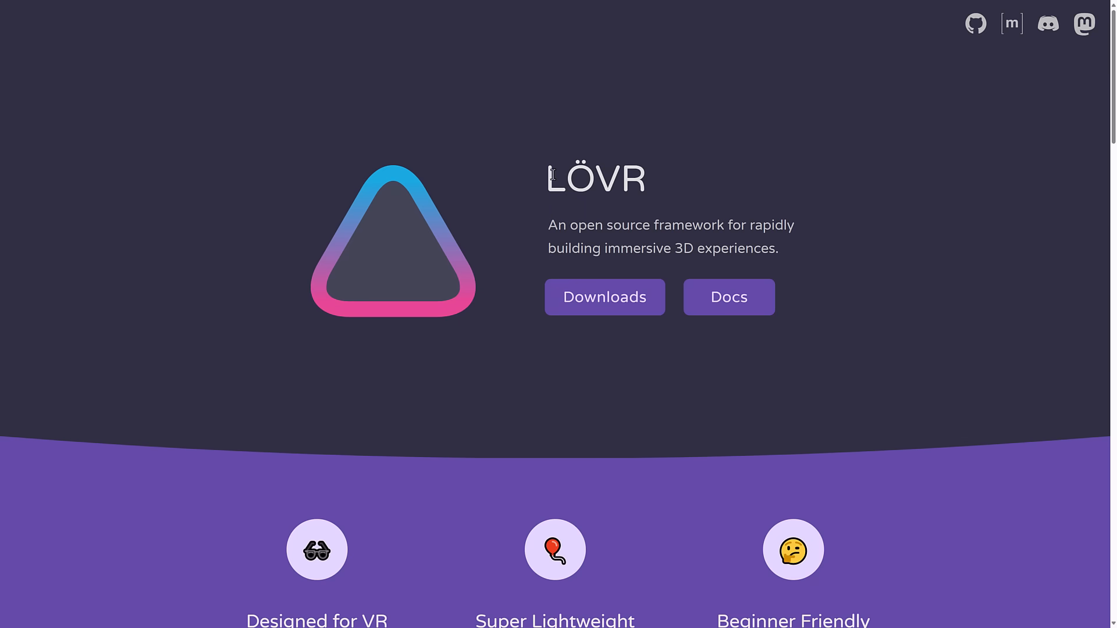
pyautogui.scroll(-3)
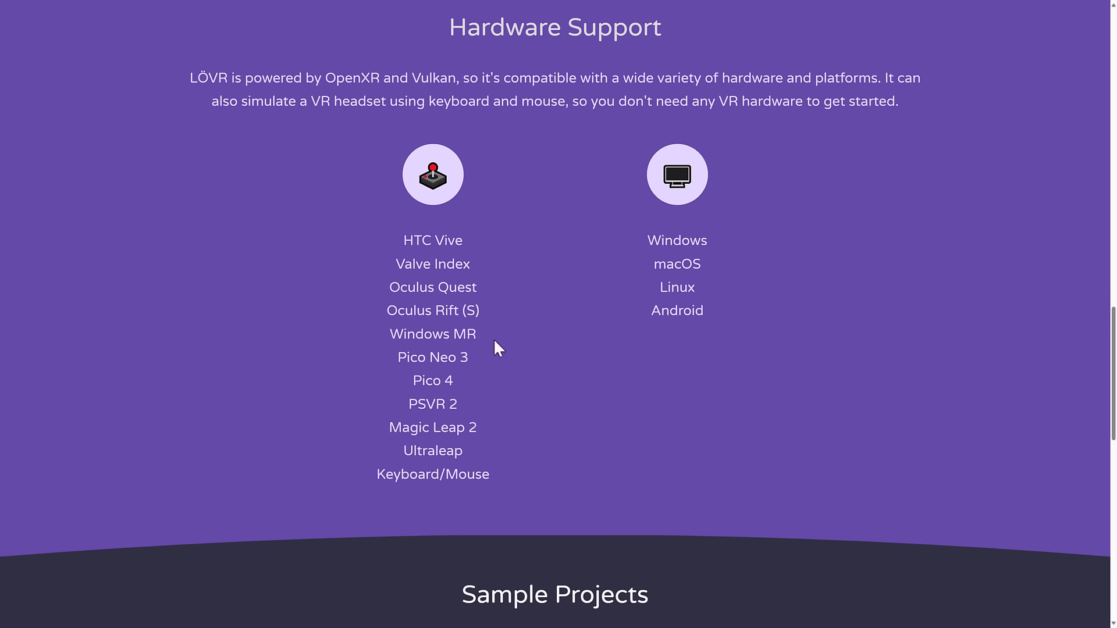
pyautogui.doubleClick(432, 450)
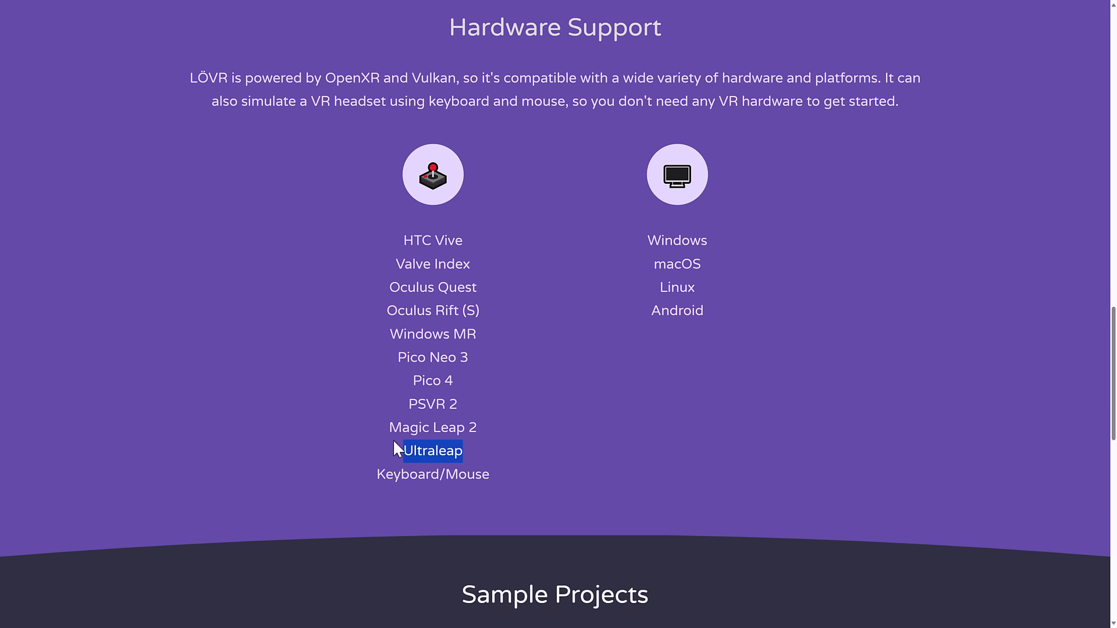
pyautogui.scroll(3)
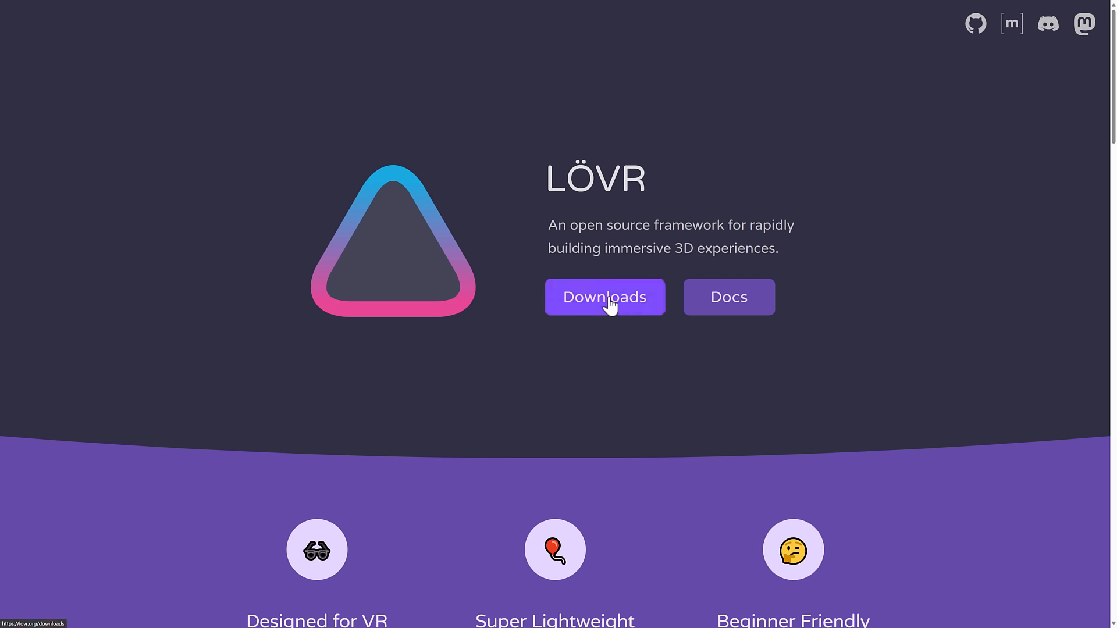
# - Go to the Downloads page and start downloading the Windows 'ZIP, 64 bit' build
pyautogui.click(604, 297)
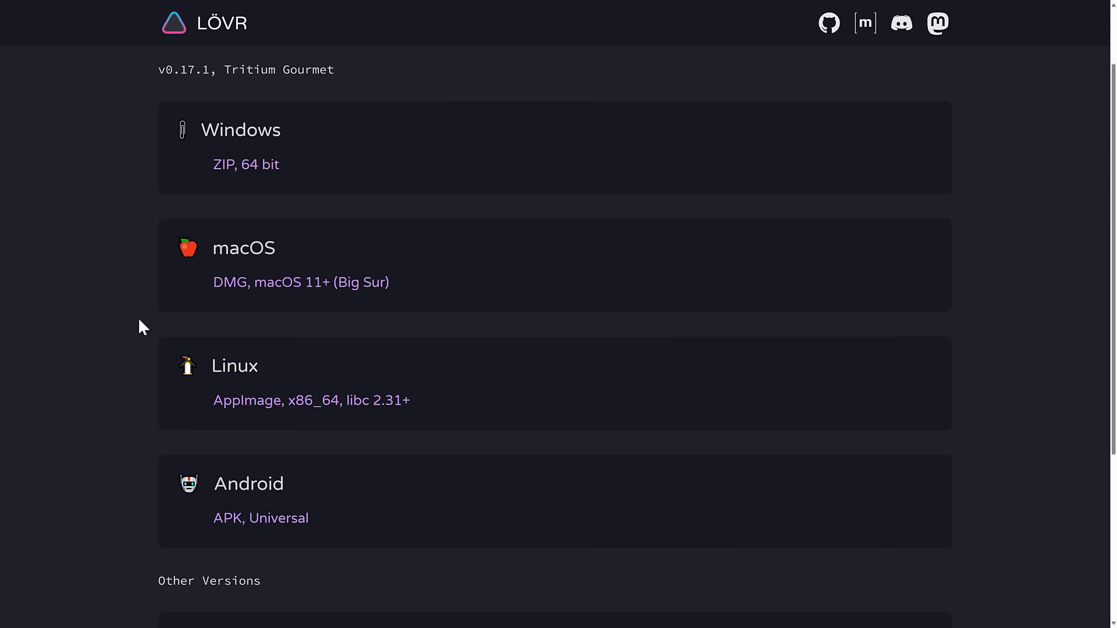
pyautogui.scroll(3)
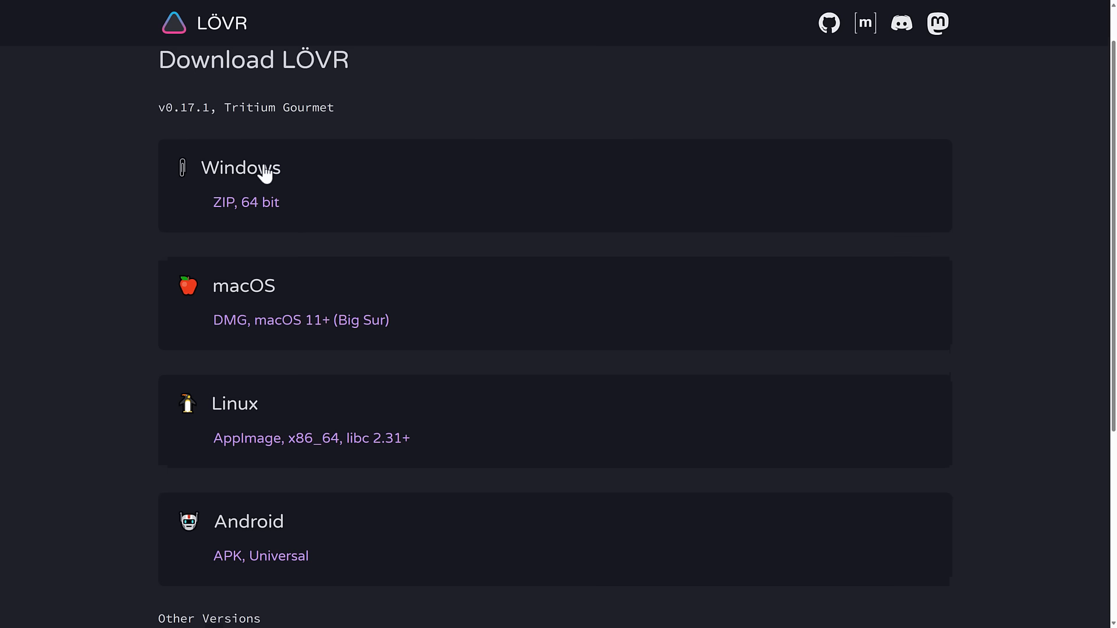
pyautogui.scroll(-3)
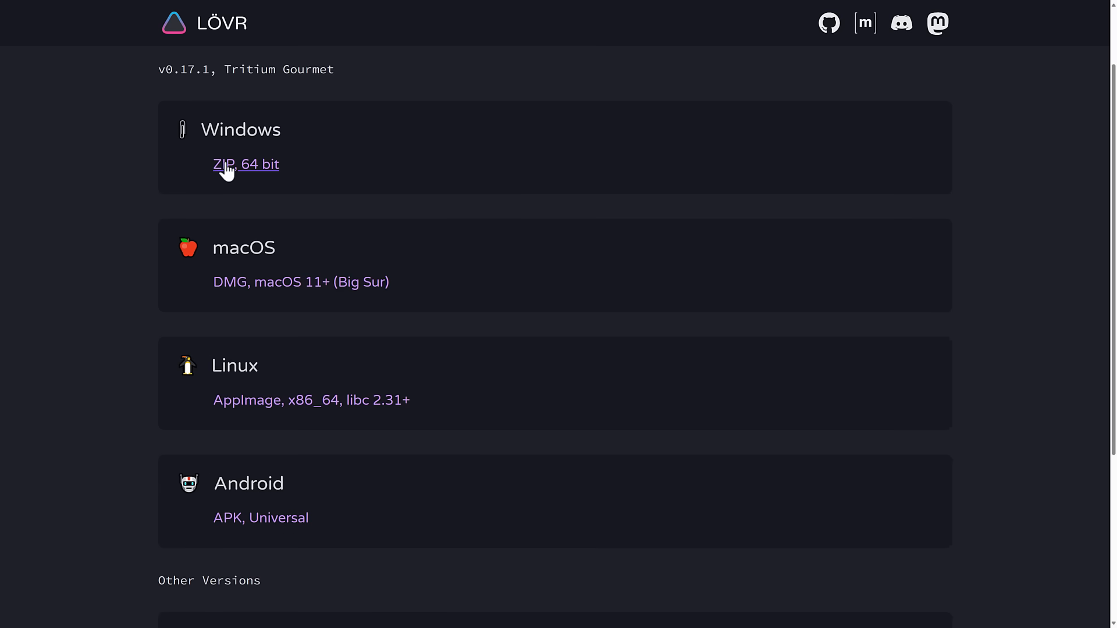
pyautogui.click(246, 164)
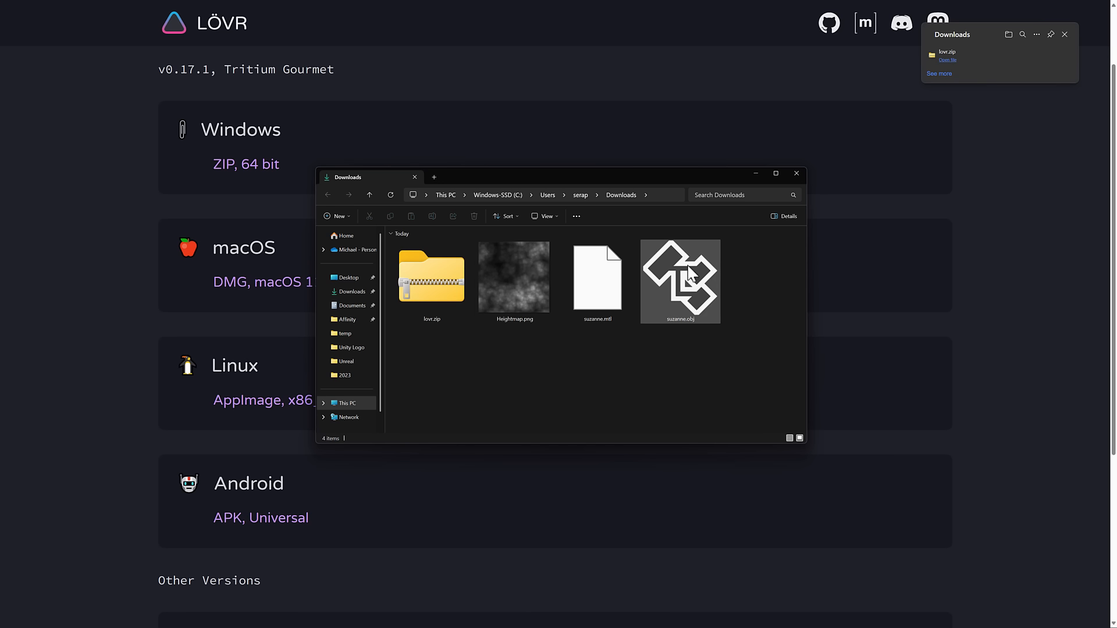
pyautogui.moveTo(674, 278)
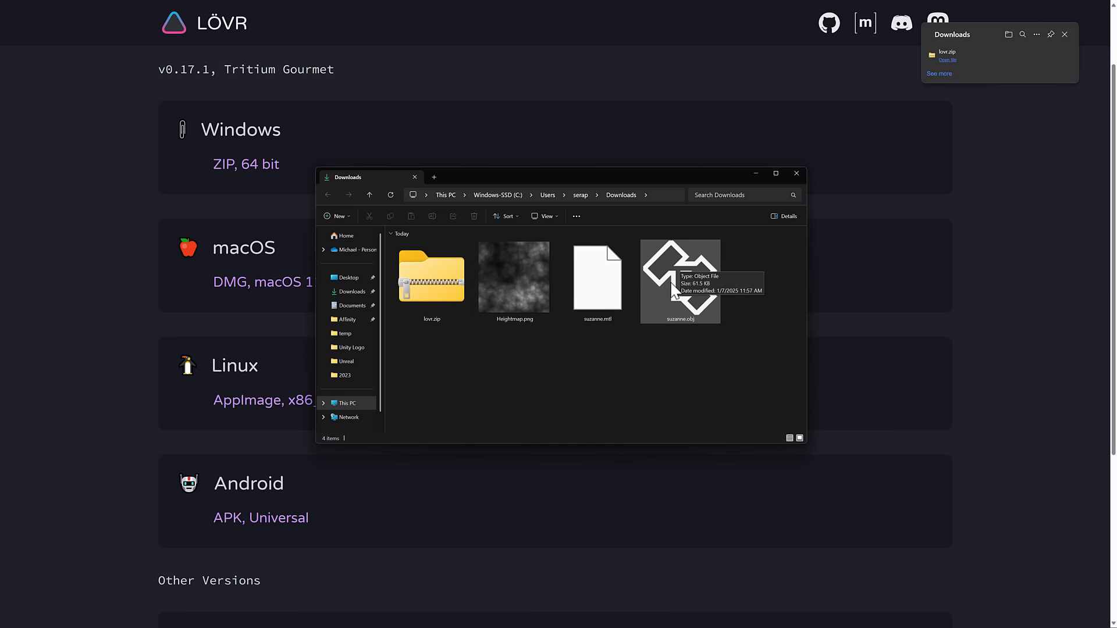
pyautogui.moveTo(543, 284)
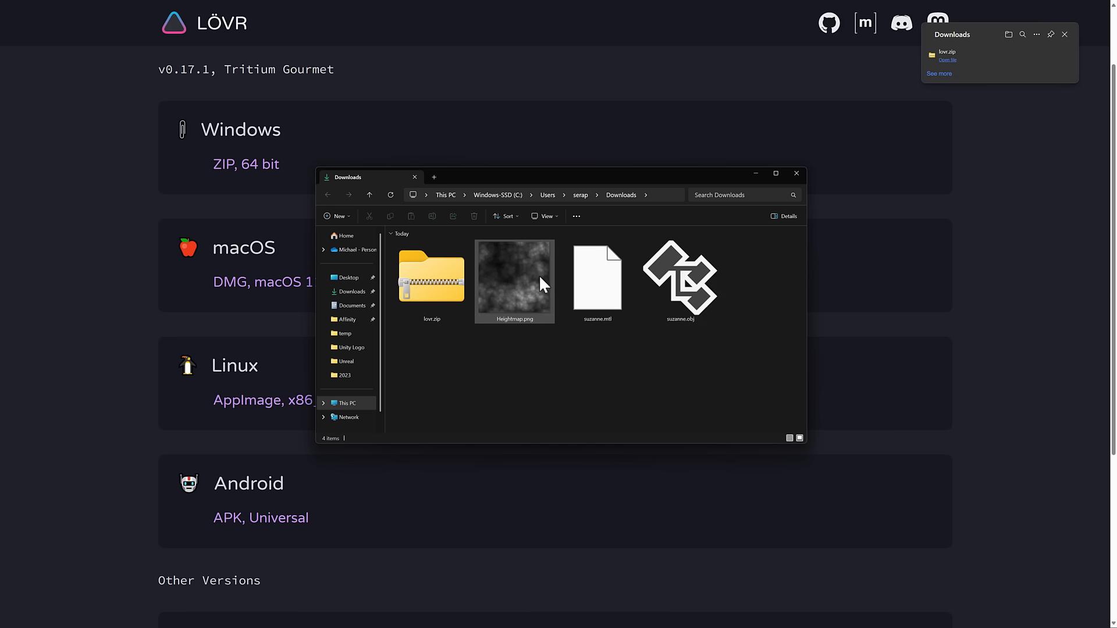
pyautogui.moveTo(531, 268)
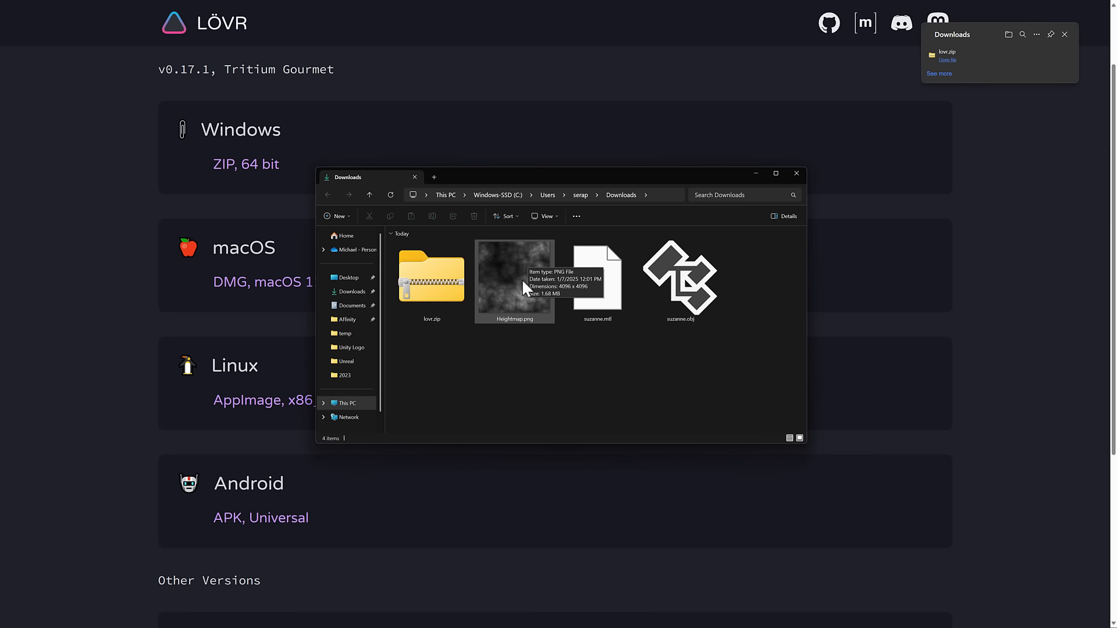
pyautogui.moveTo(443, 311)
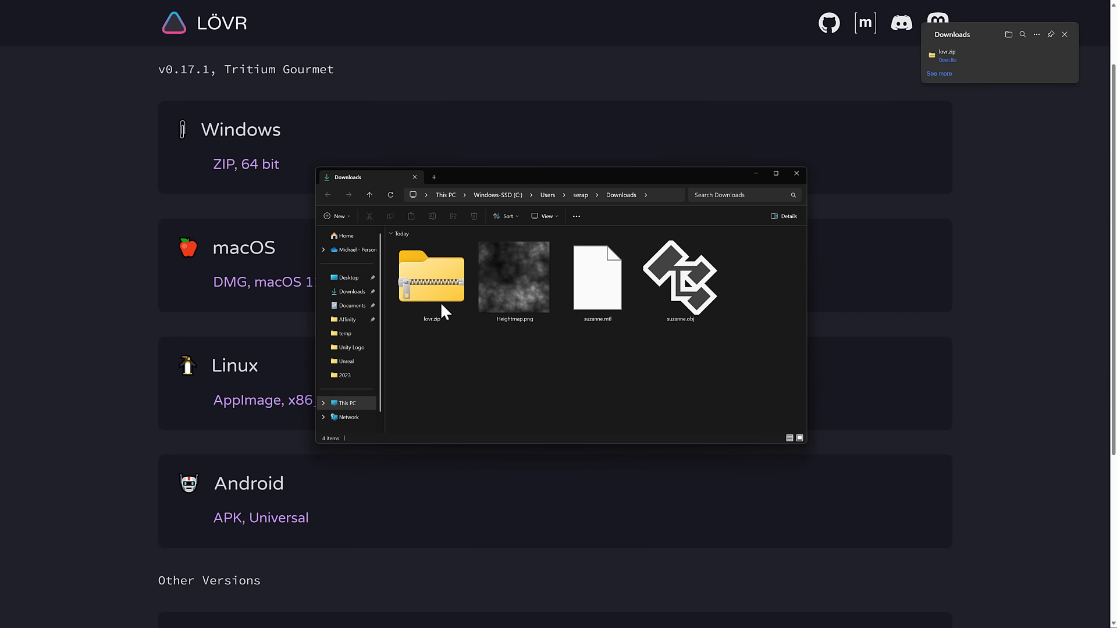
# - Extract lovr.zip into a lovr folder and open it to see lovr.exe and its libraries
pyautogui.rightClick(430, 278)
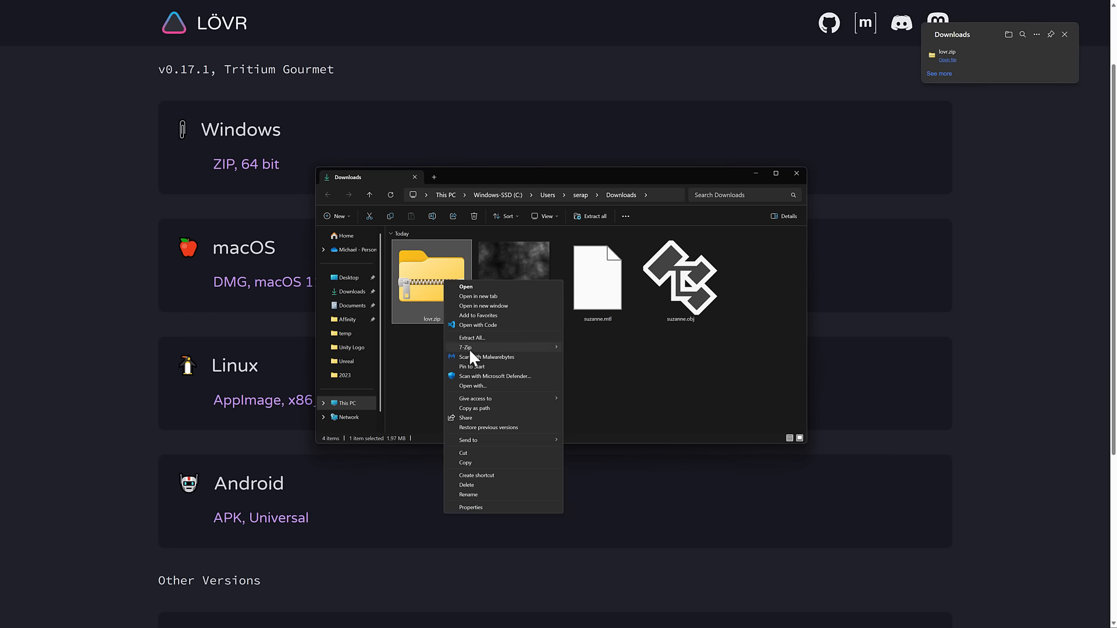
pyautogui.click(637, 391)
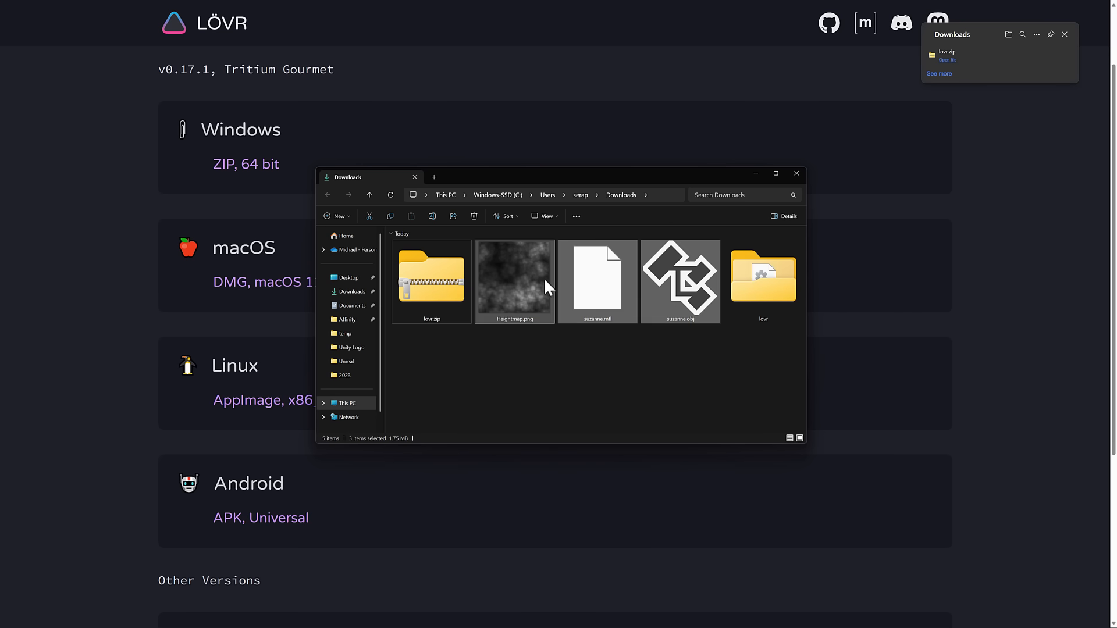
pyautogui.doubleClick(764, 279)
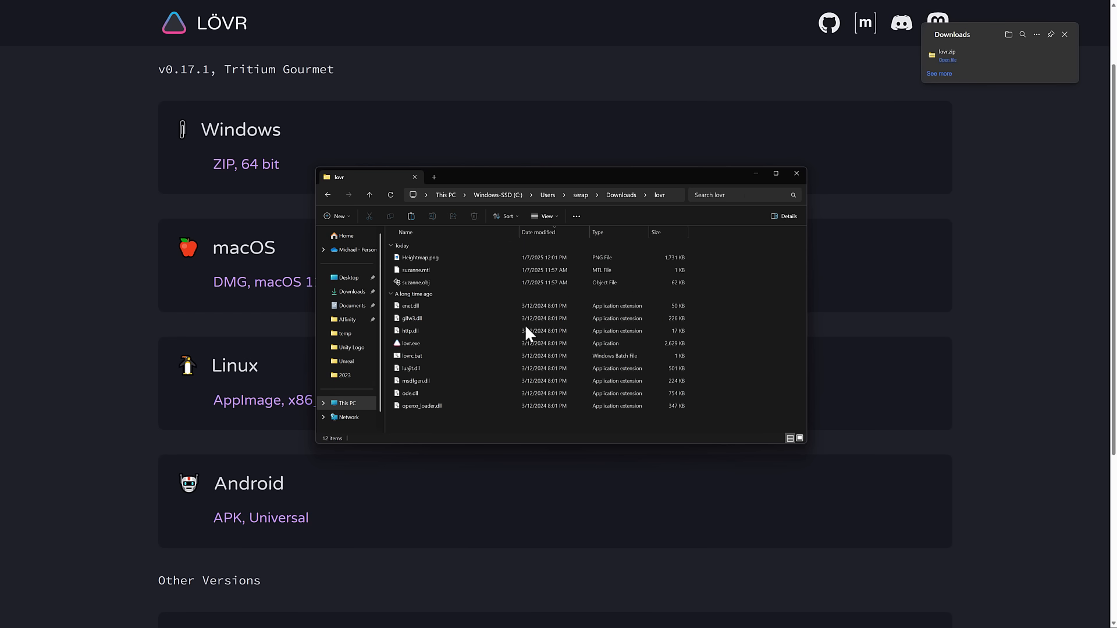
pyautogui.moveTo(408, 343)
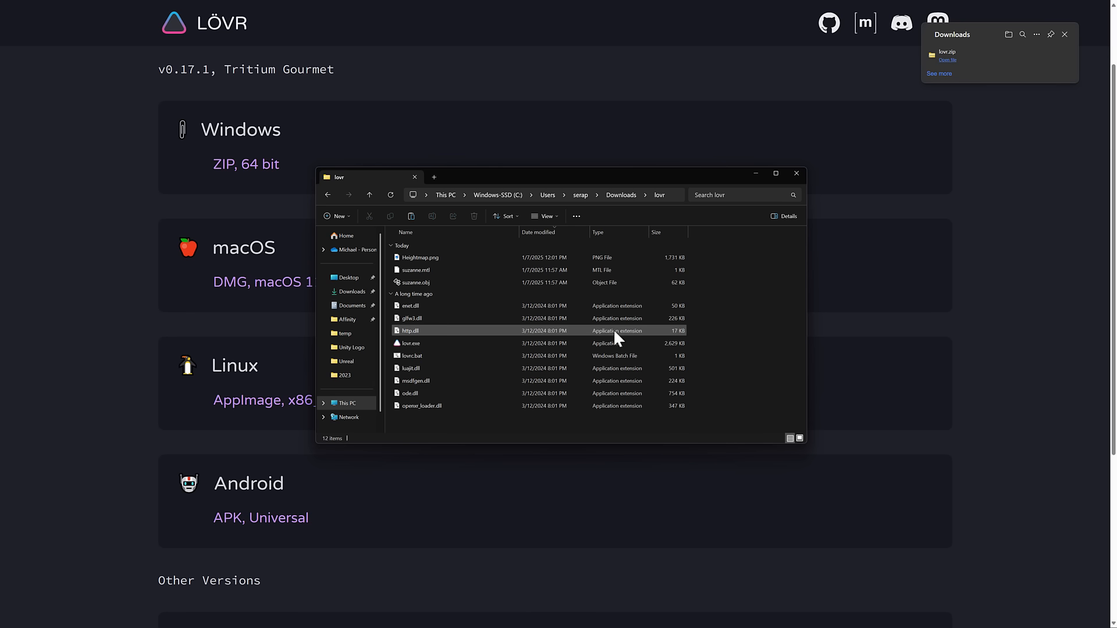
# - Launch Command Prompt, cd into Downloads\lovr and run 'code main.lua' to open it in VS Code
pyautogui.write('cmd')
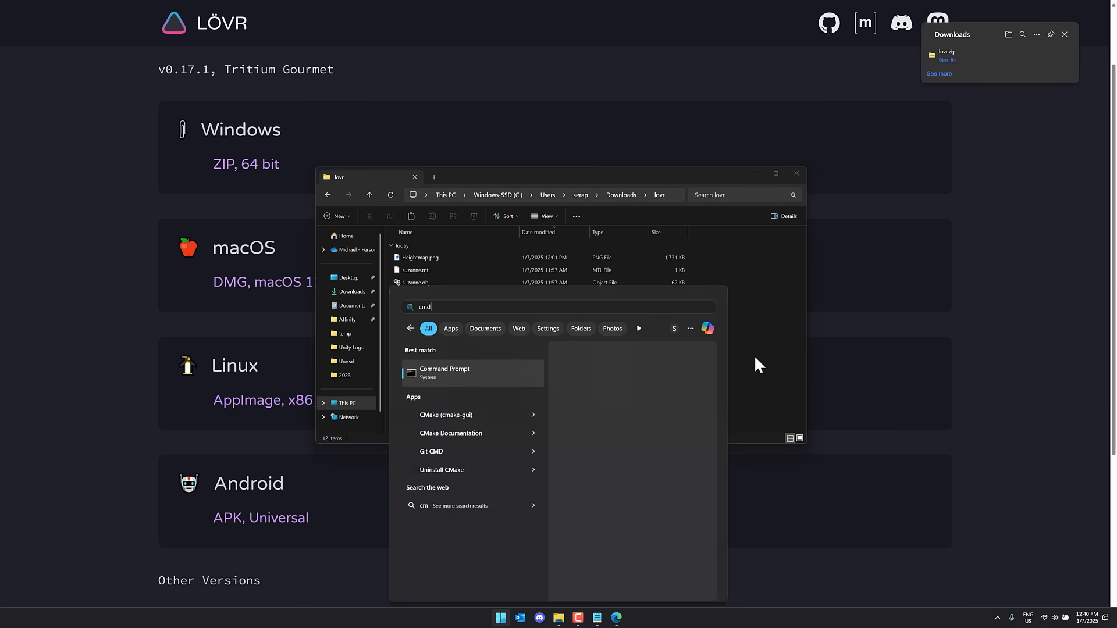
pyautogui.click(443, 372)
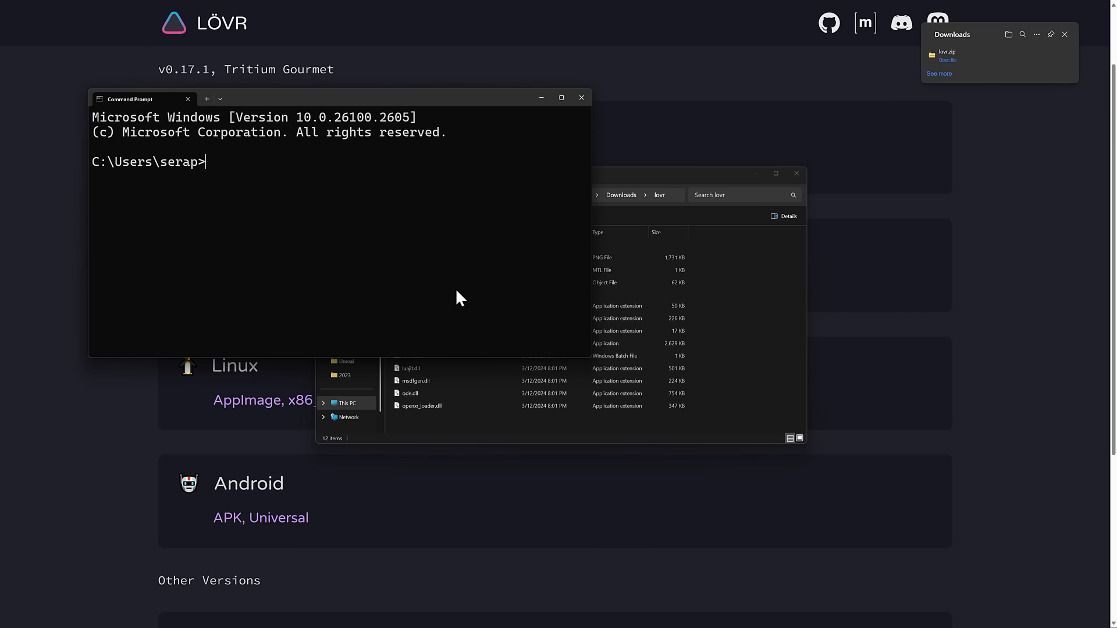
pyautogui.write('cd downloads')
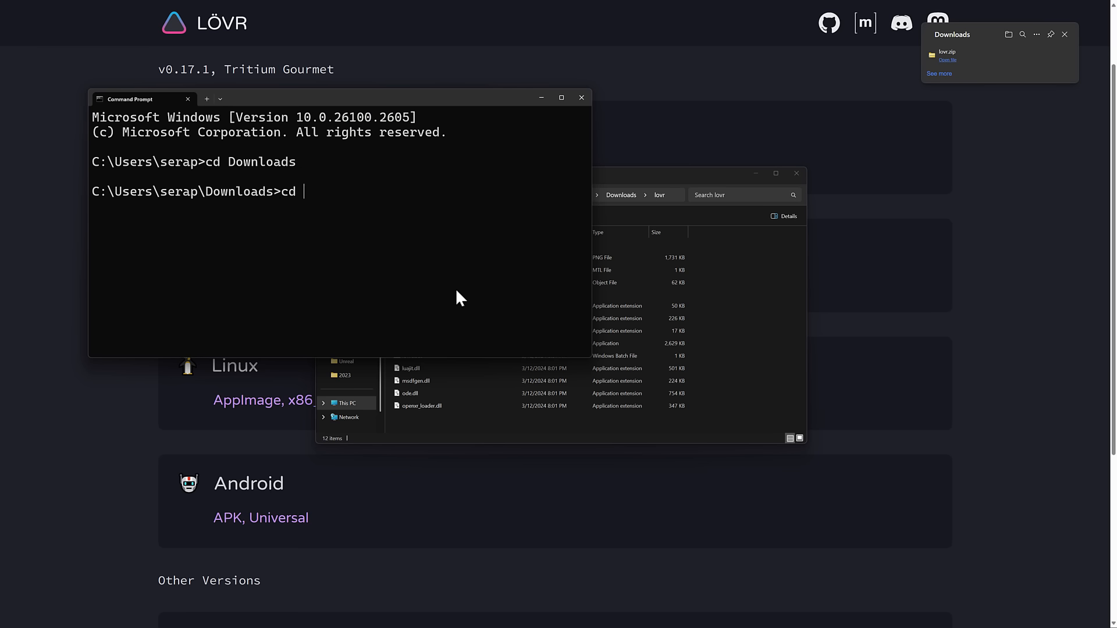
pyautogui.write('lovr')
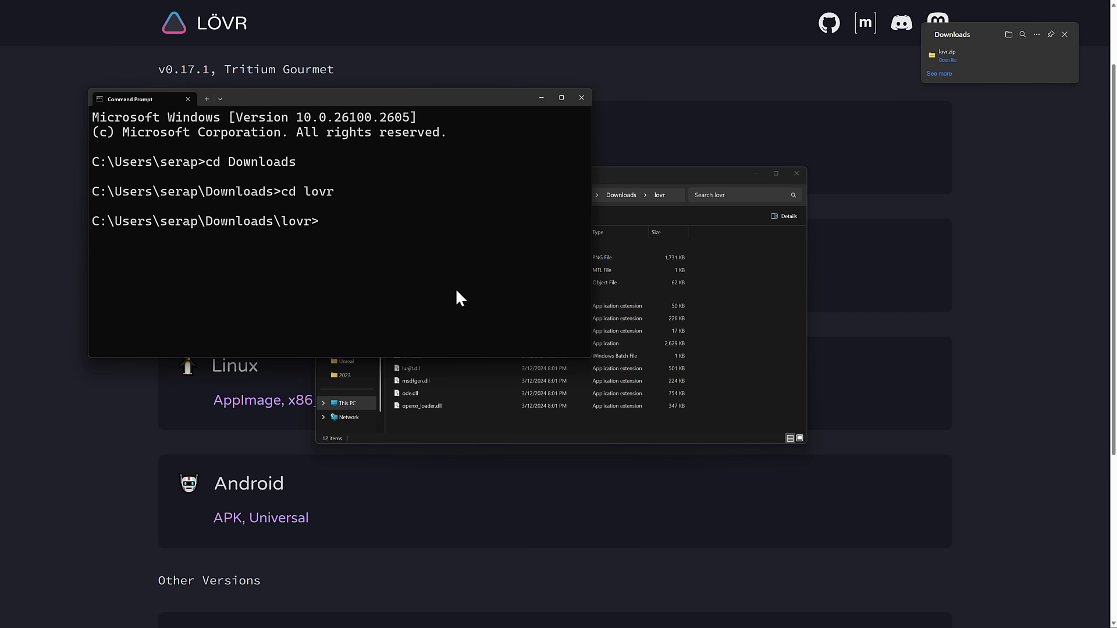
pyautogui.write('code')
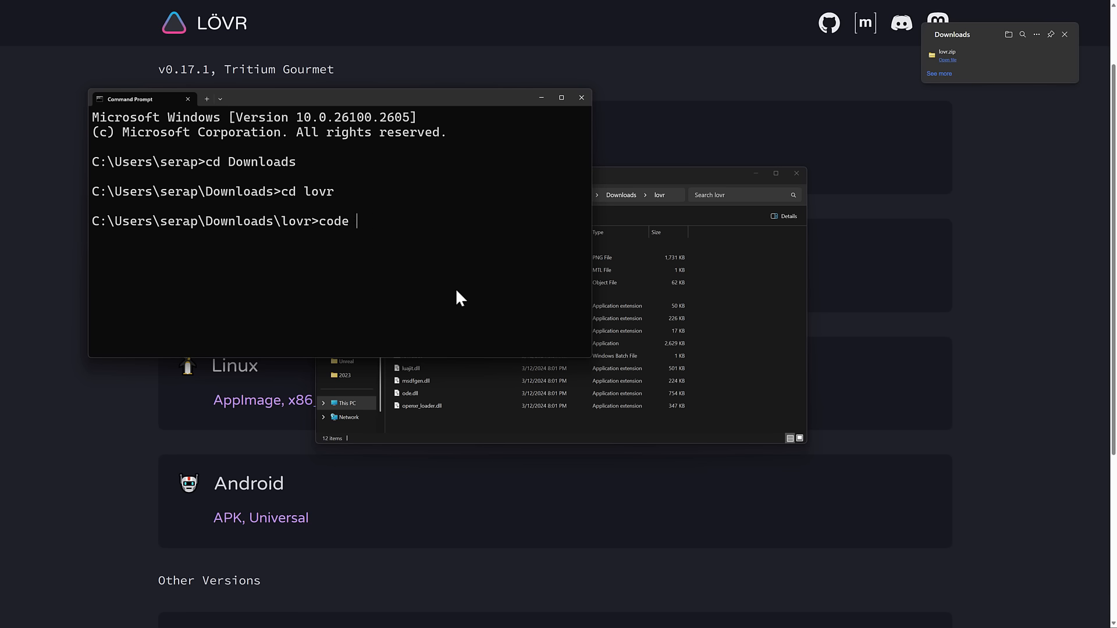
pyautogui.write('main.lua')
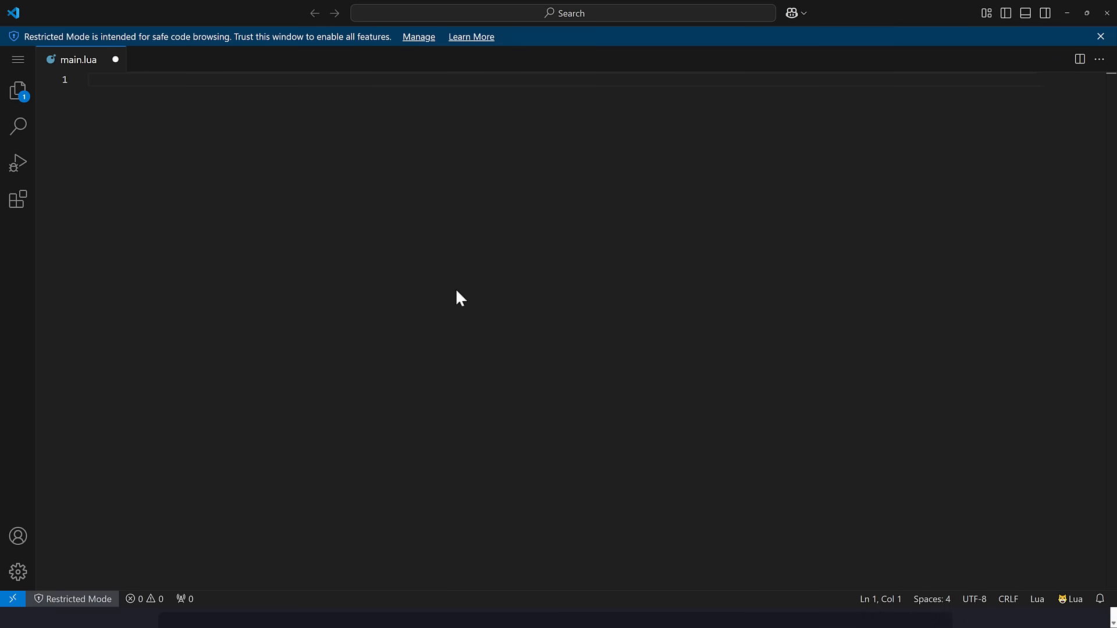
pyautogui.moveTo(1100, 198)
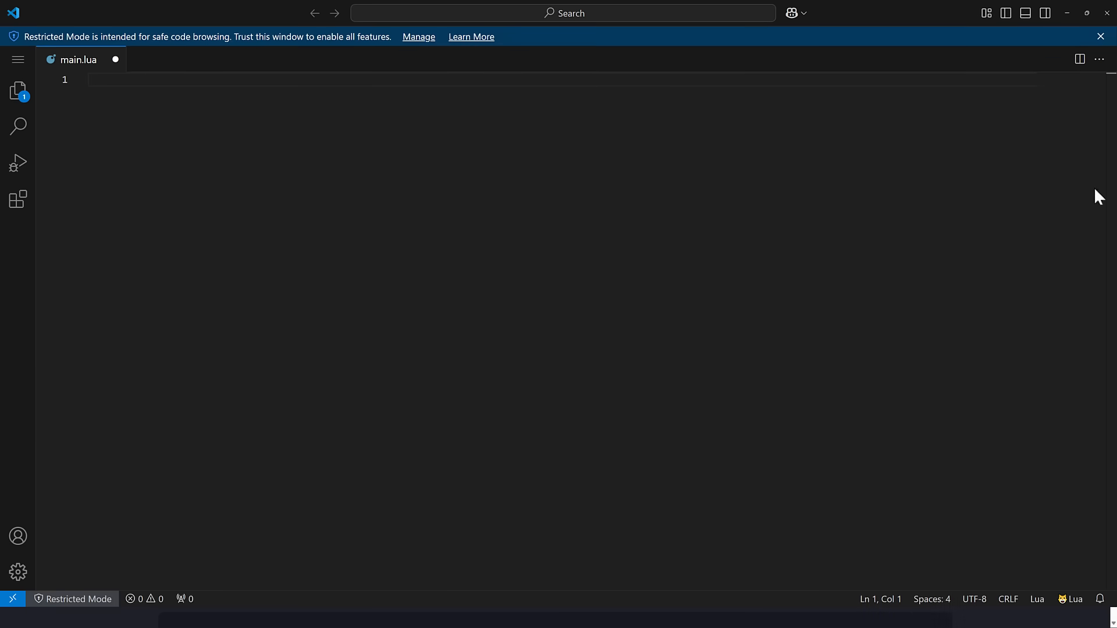
# - Dismiss the Restricted Mode notice and write an empty 'function lovr.draw(pass) ... end' block
pyautogui.click(1100, 36)
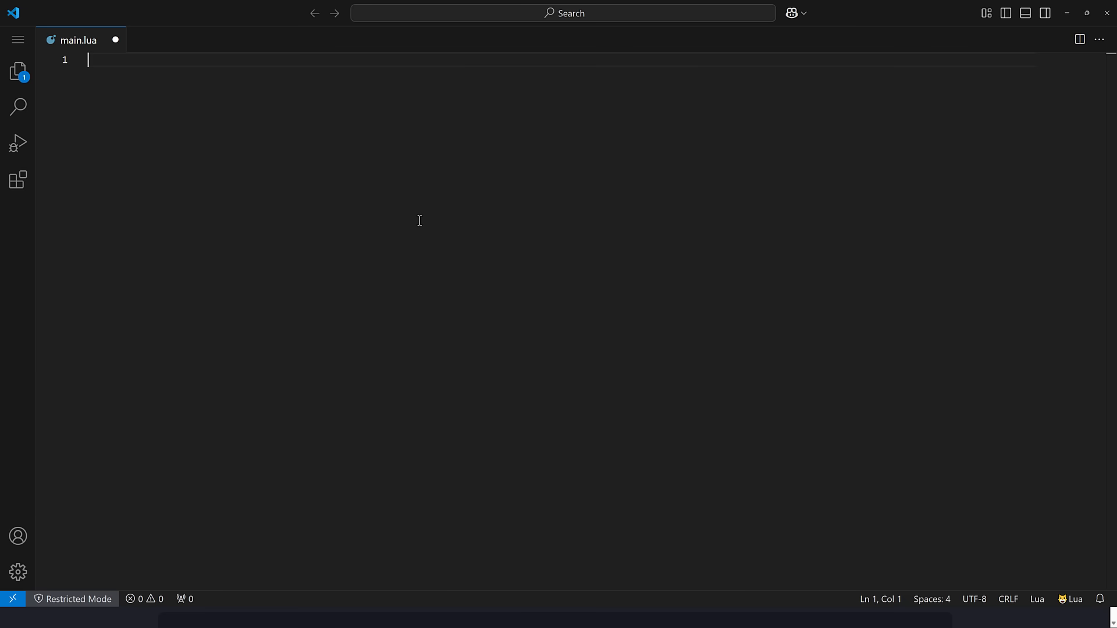
pyautogui.write('function lovr.draw')
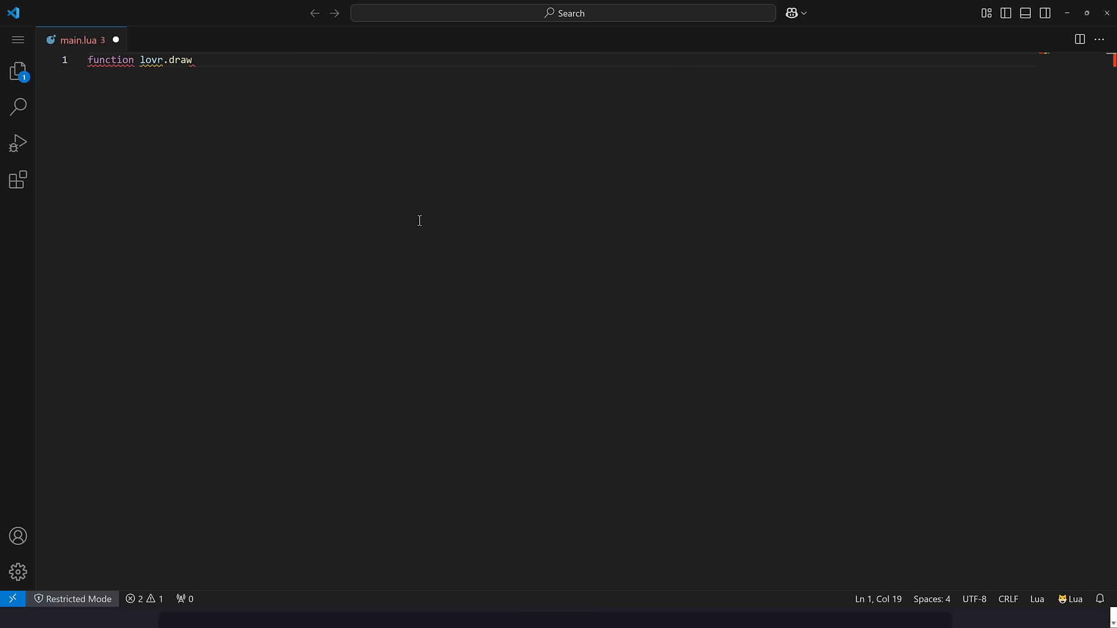
pyautogui.write('(pass)')
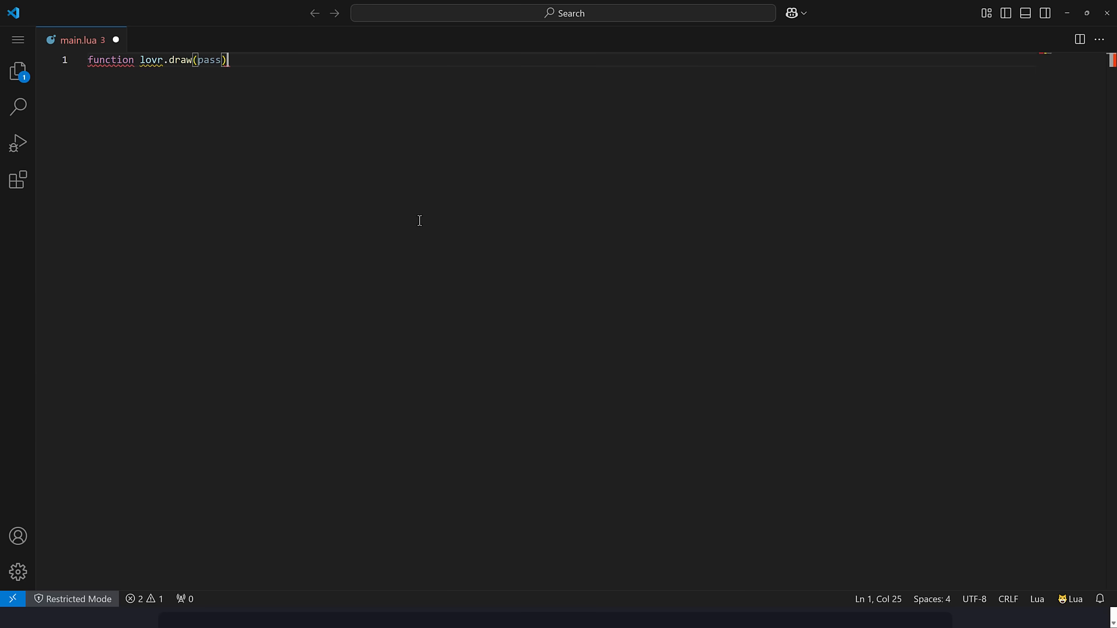
pyautogui.press('Enter')
pyautogui.write('end')
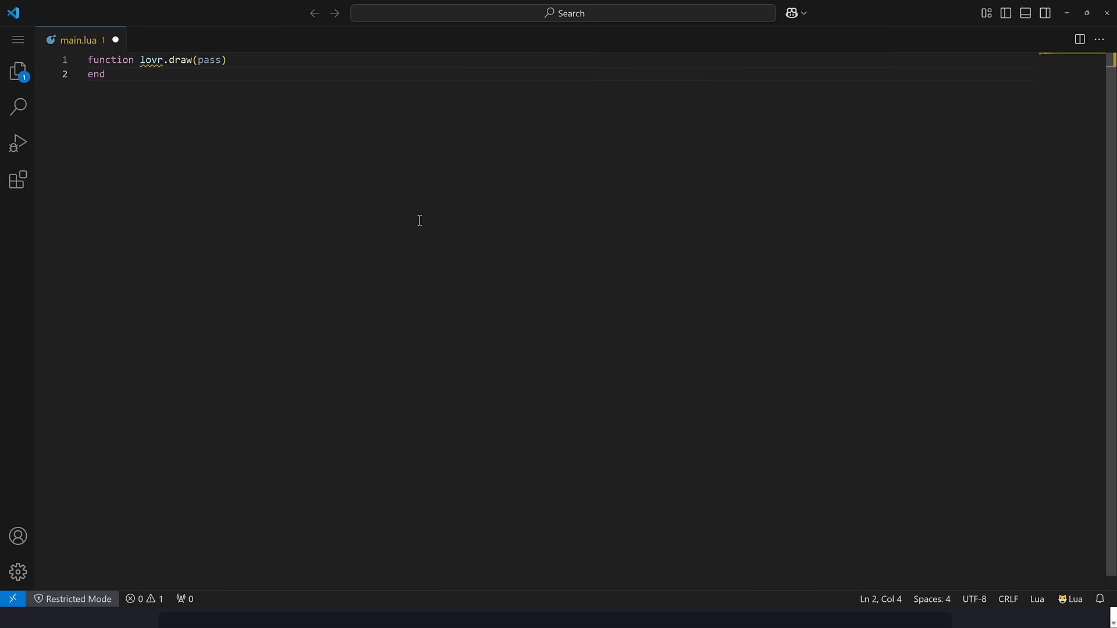
pyautogui.press('Enter')
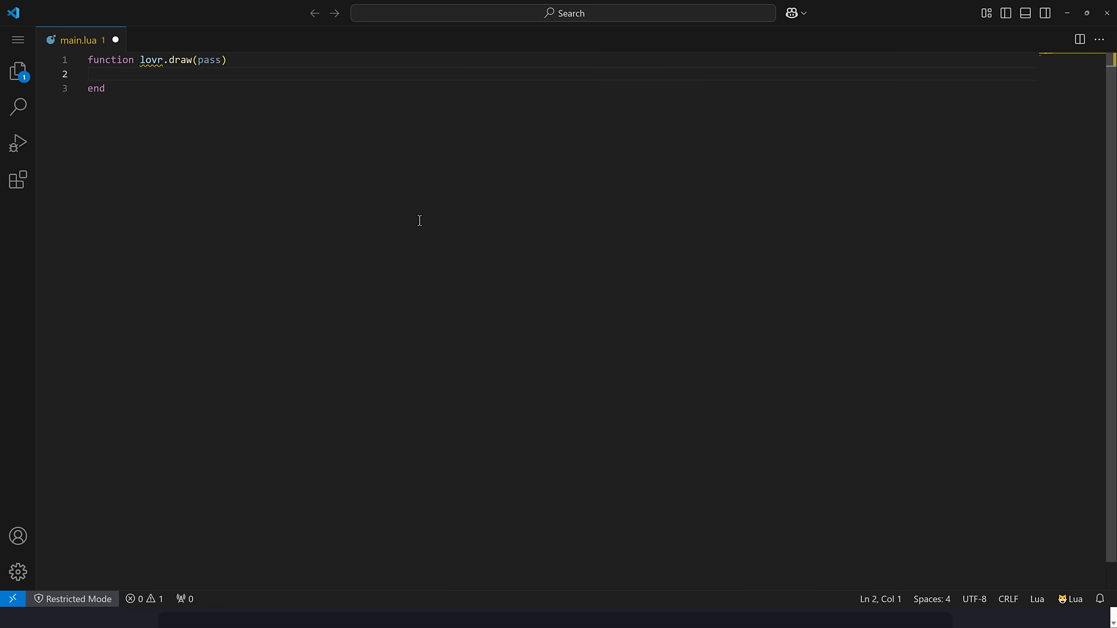
# - Inside it add pass:text('Hello World', 0, 1.7, -3, .5)
pyautogui.write('pass')
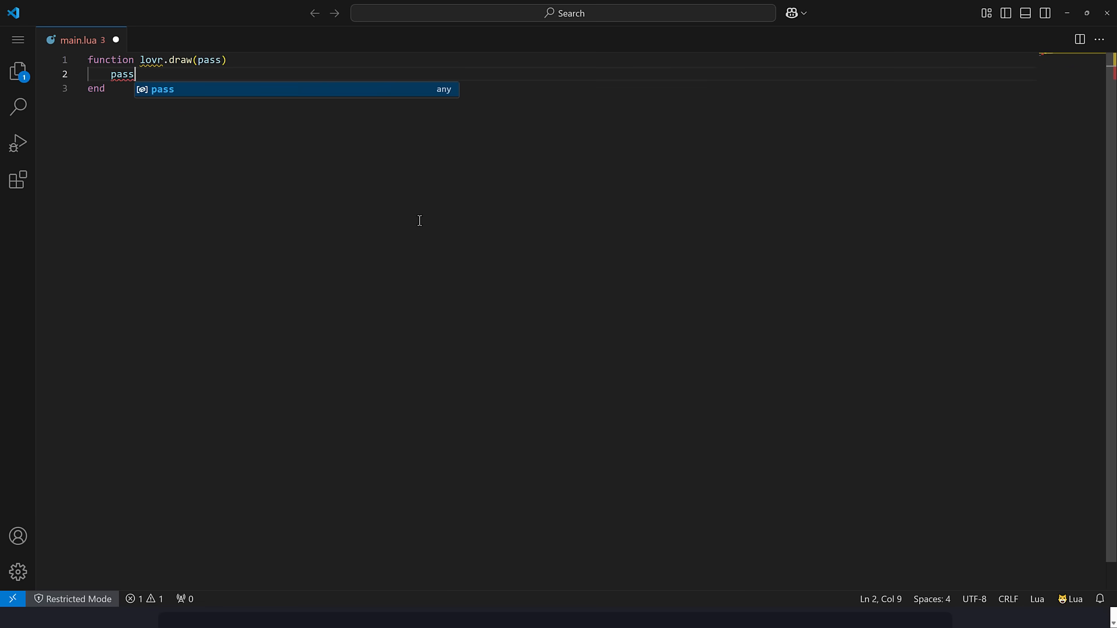
pyautogui.write(":text('Hello")
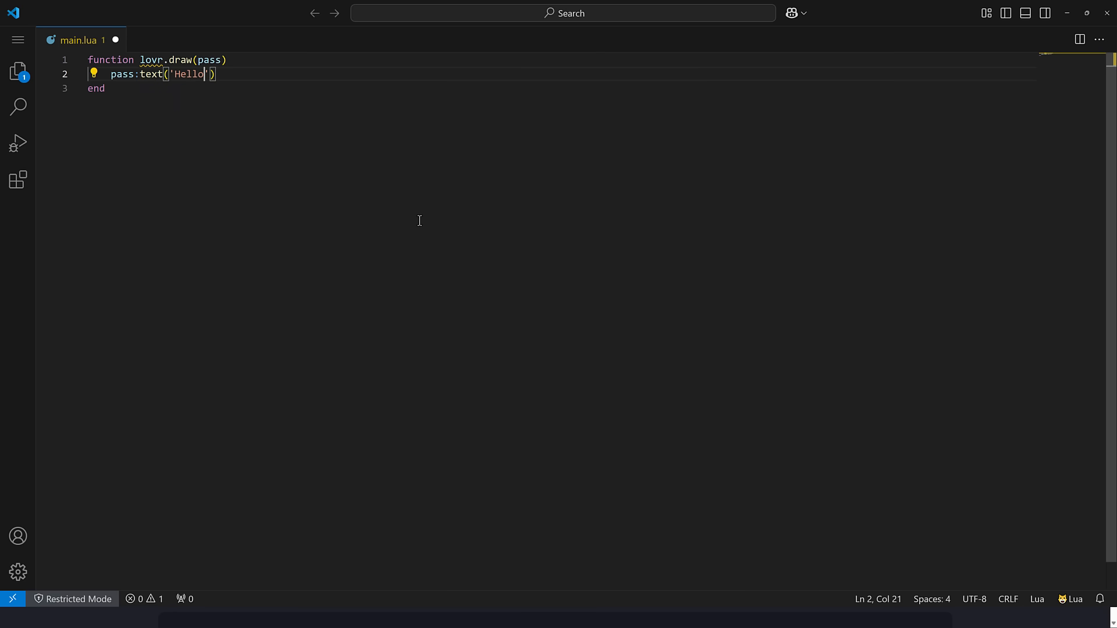
pyautogui.write('World')
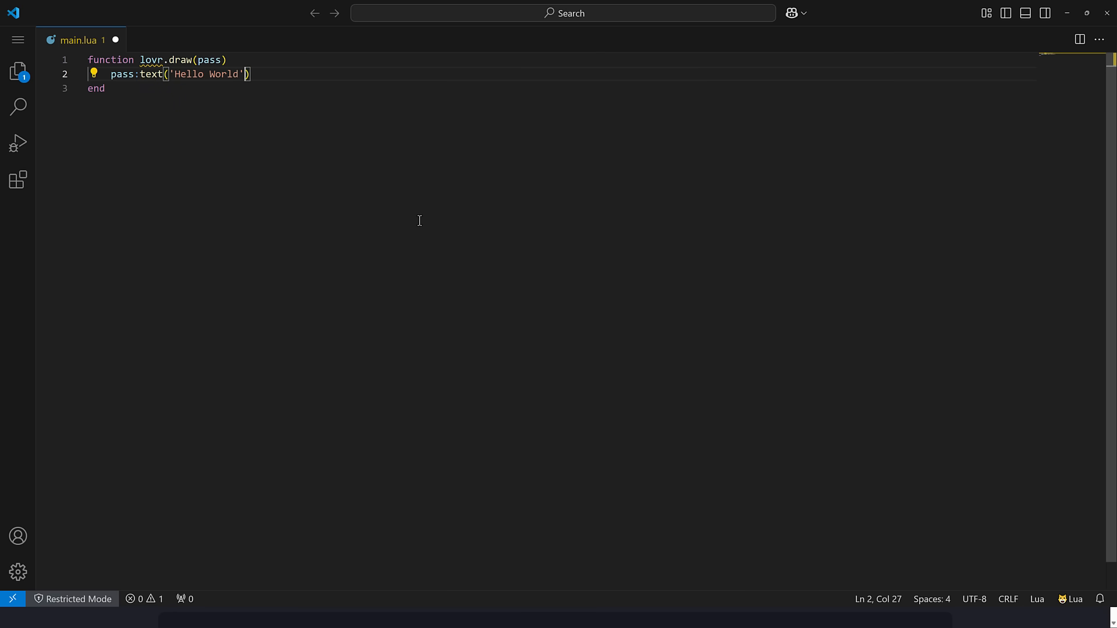
pyautogui.write(', 0, 1.7,')
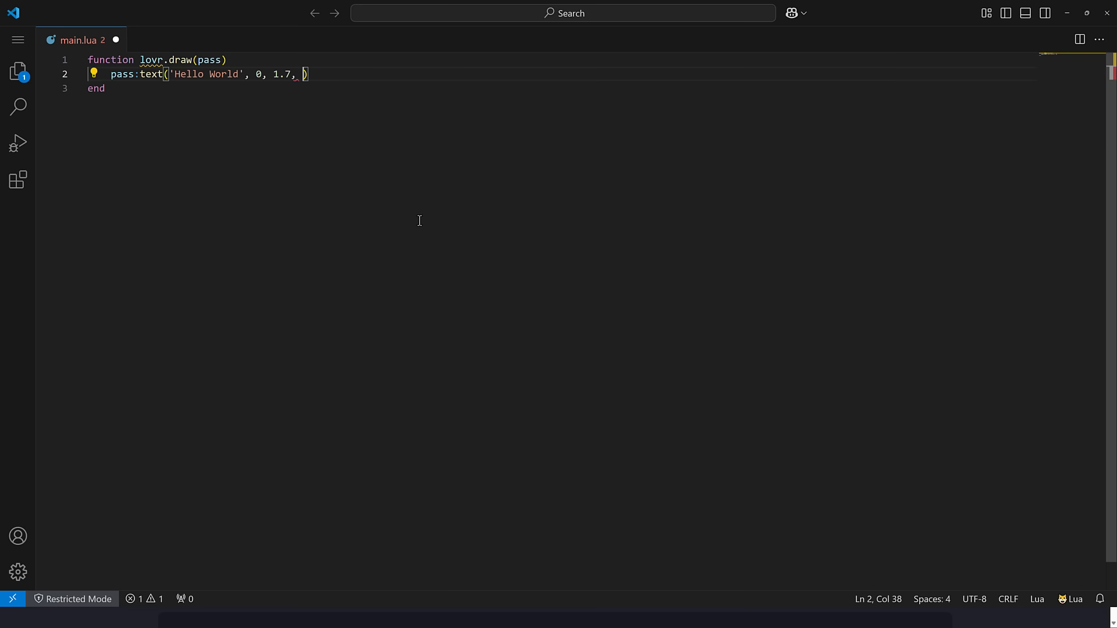
pyautogui.write('-3,')
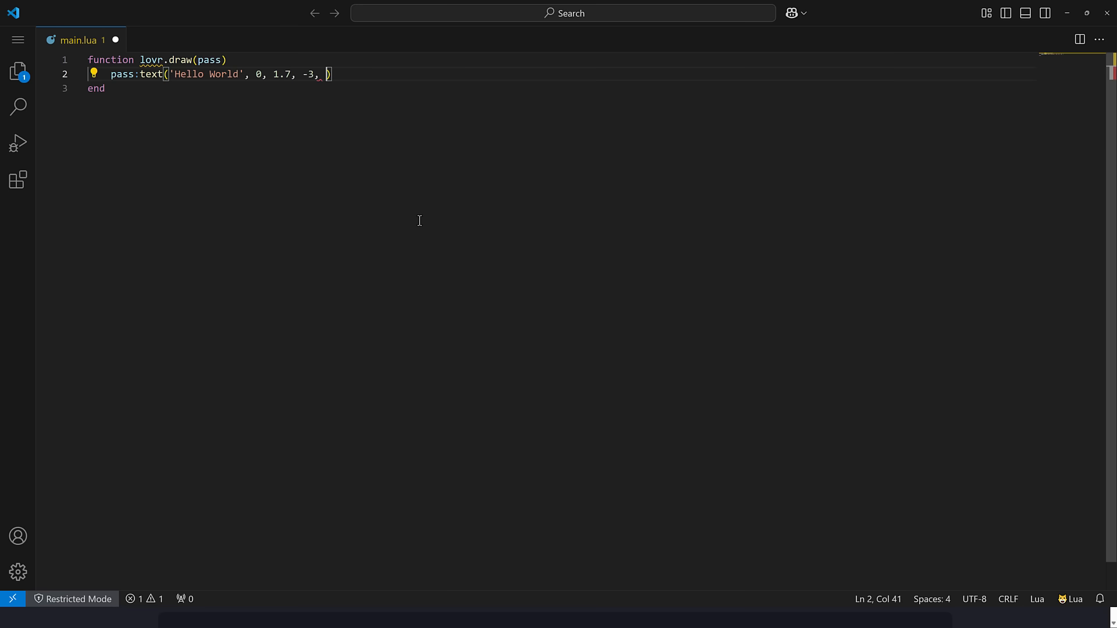
pyautogui.write('.5')
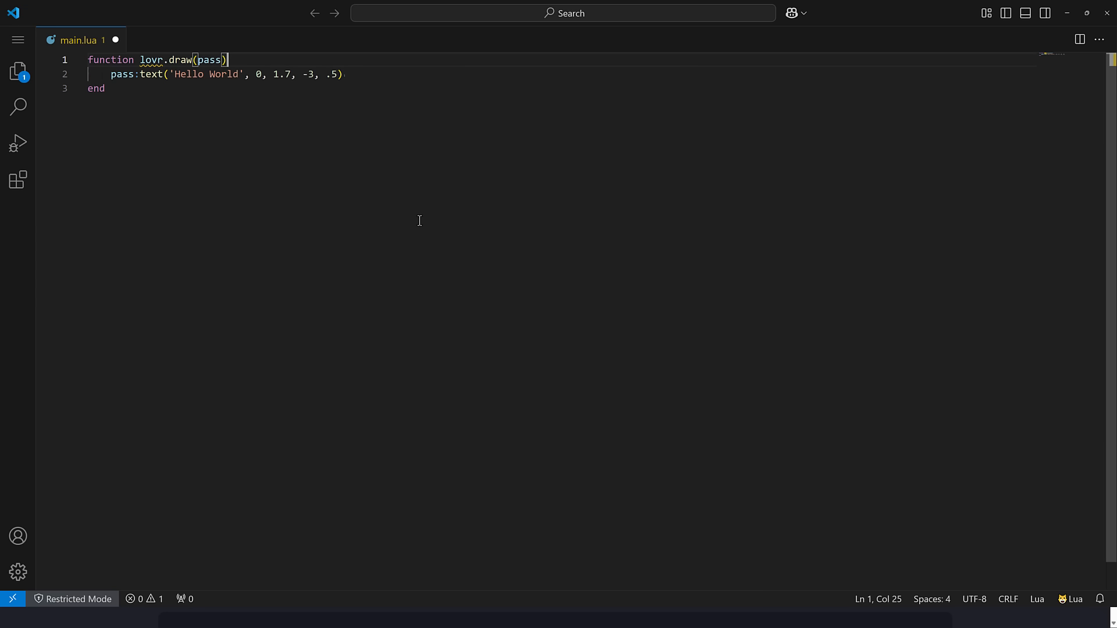
pyautogui.moveTo(150, 54)
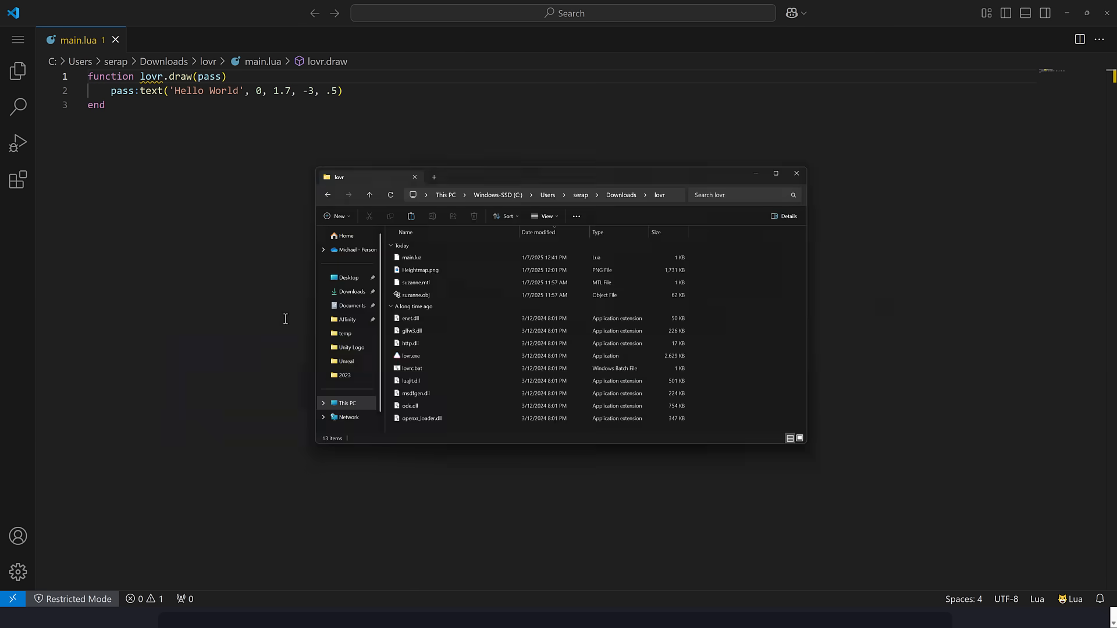
# - Run main.lua on lovr.exe to show the Hello World window, then close it
pyautogui.click(412, 257)
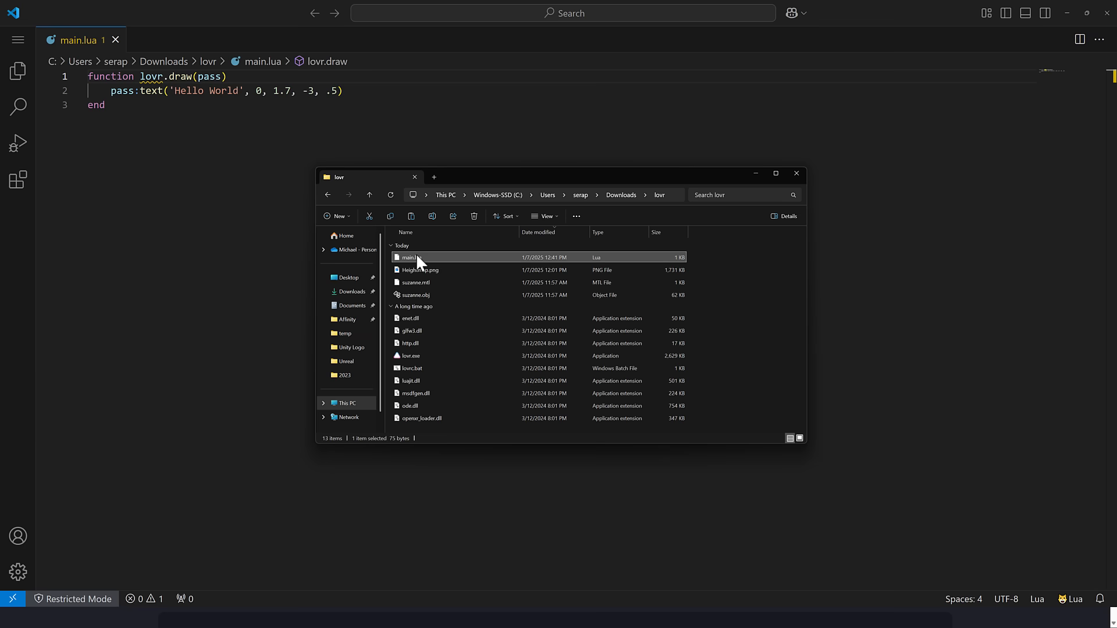
pyautogui.doubleClick(411, 357)
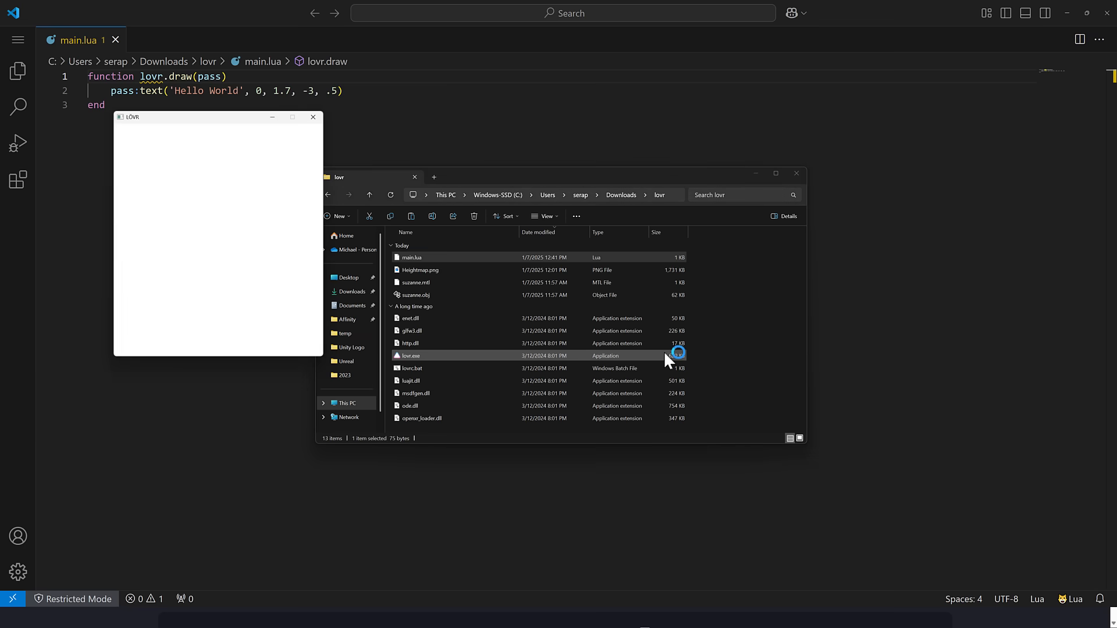
pyautogui.doubleClick(408, 356)
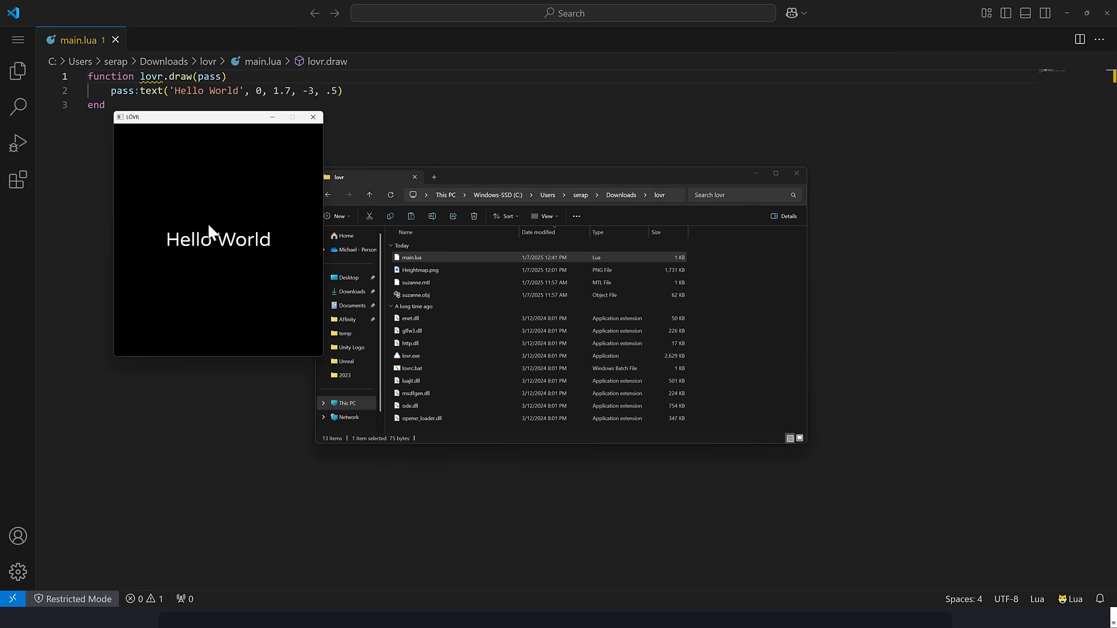
pyautogui.moveTo(269, 138)
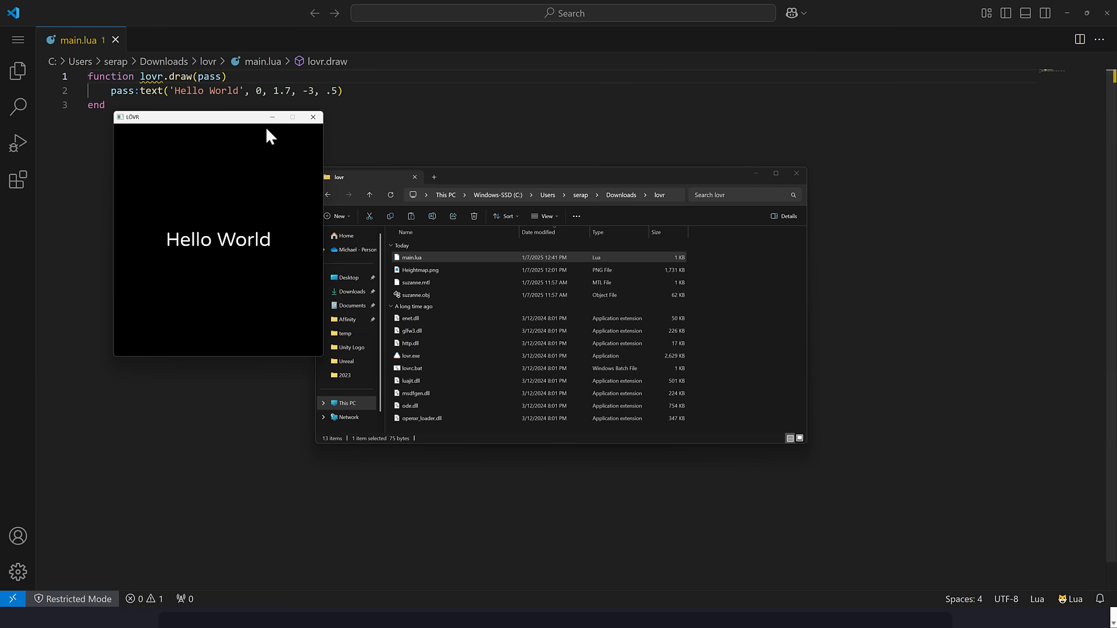
pyautogui.moveTo(219, 121)
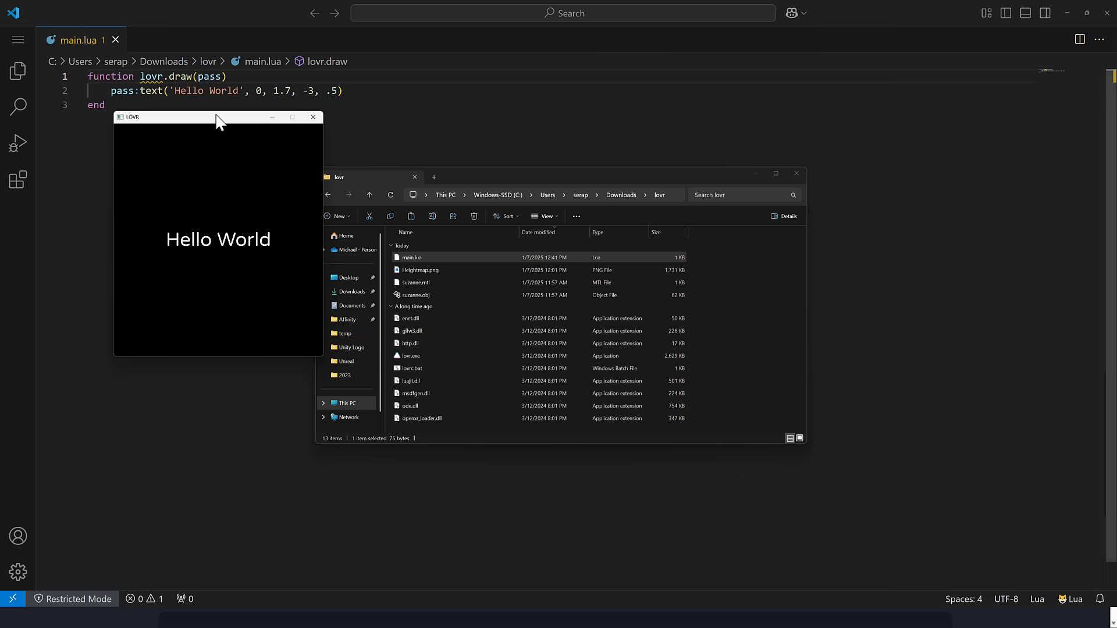
pyautogui.moveTo(218, 116); pyautogui.dragTo(605, 210)
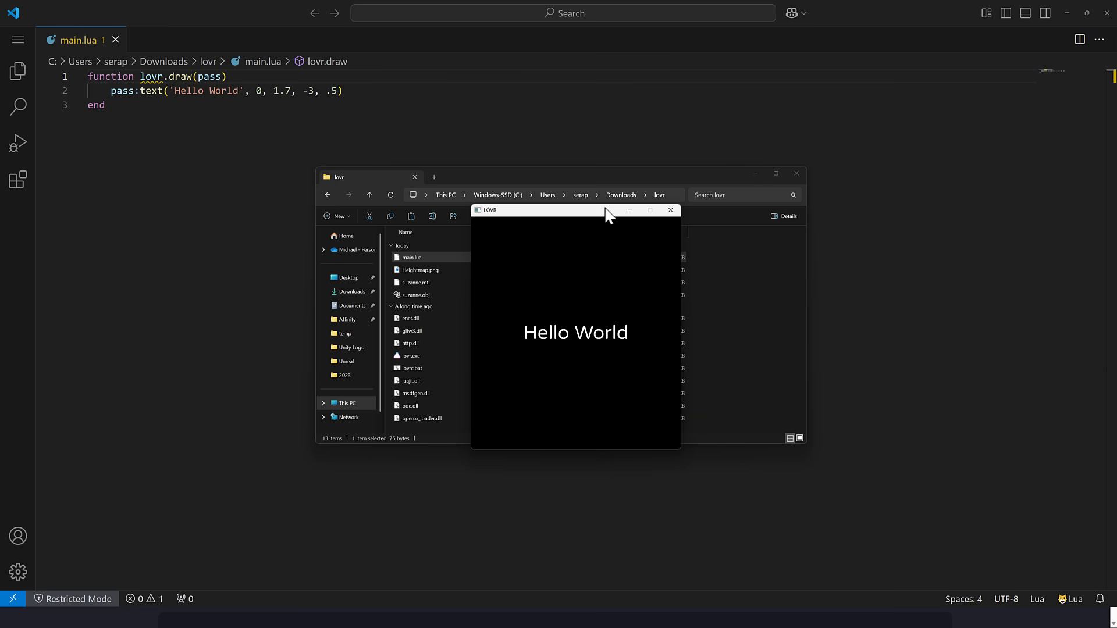
pyautogui.click(669, 211)
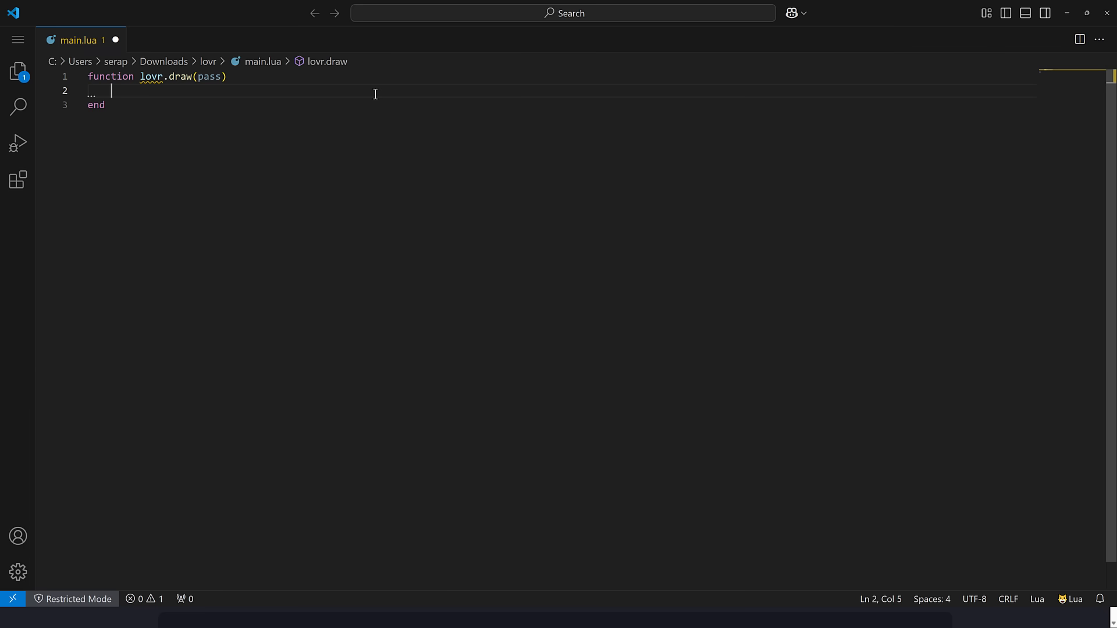
# - Start a pass:cube call placed at 0, 1.7, -1 with size .5
pyautogui.write('pass:')
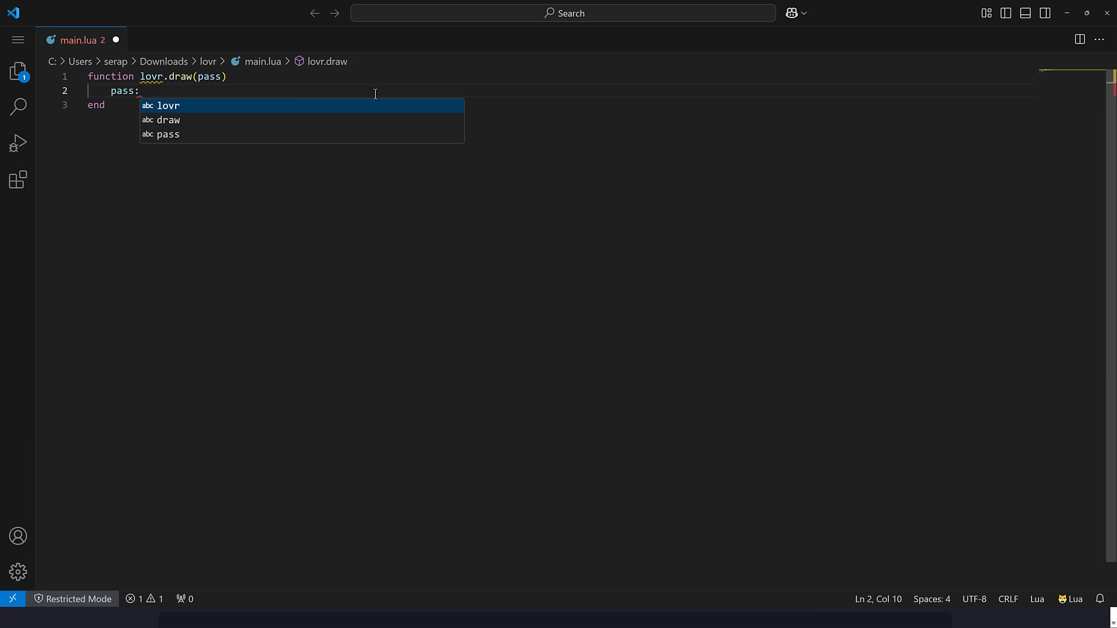
pyautogui.write('cube()')
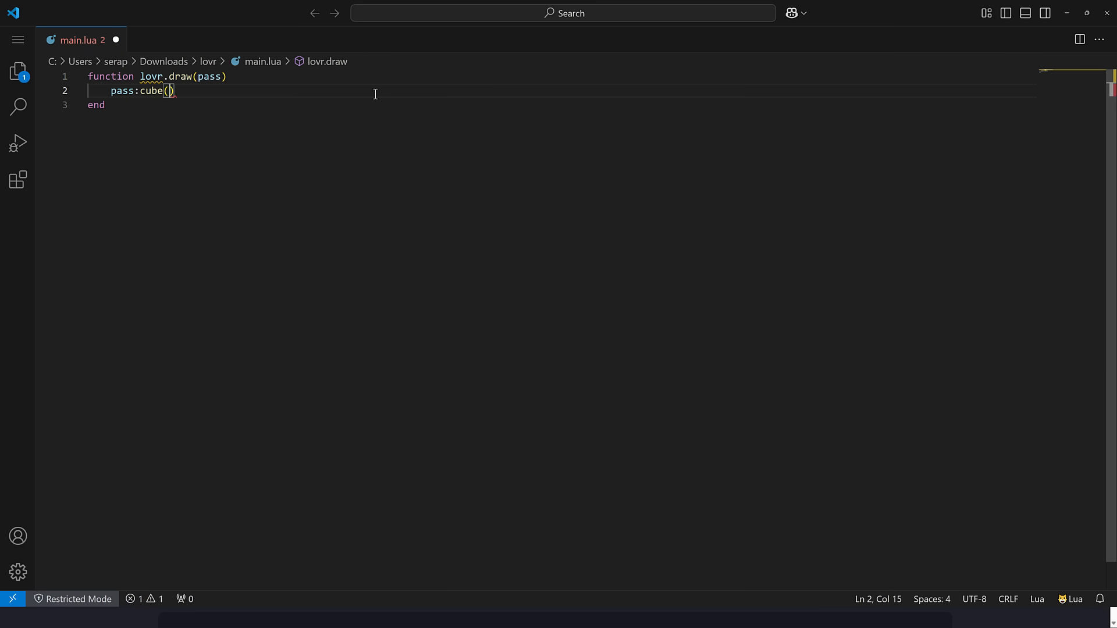
pyautogui.write('0,')
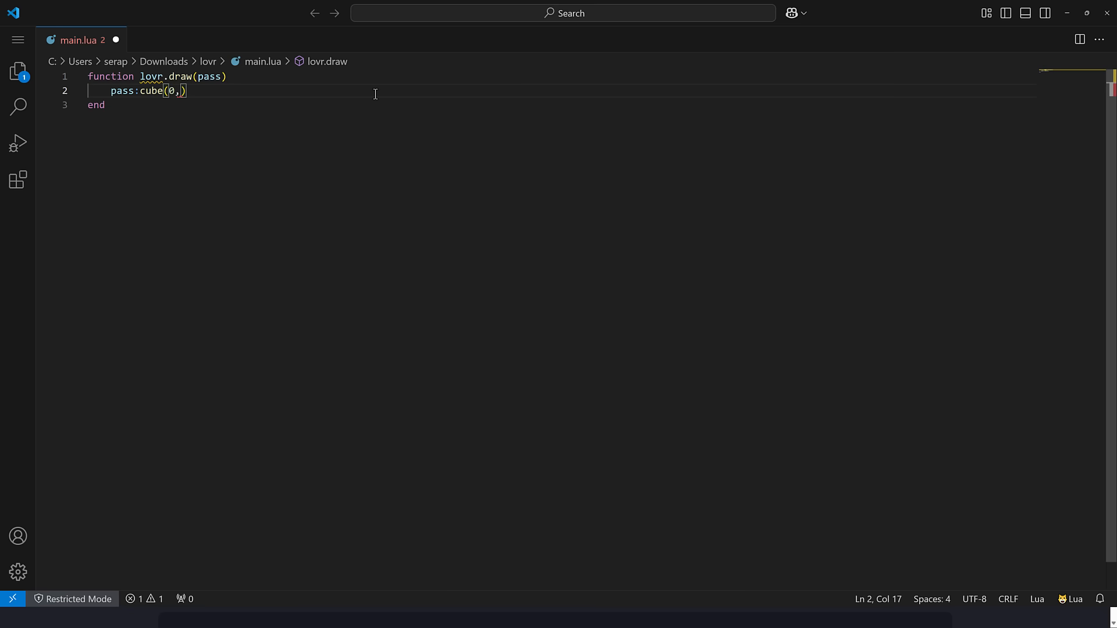
pyautogui.write('1.7,-01')
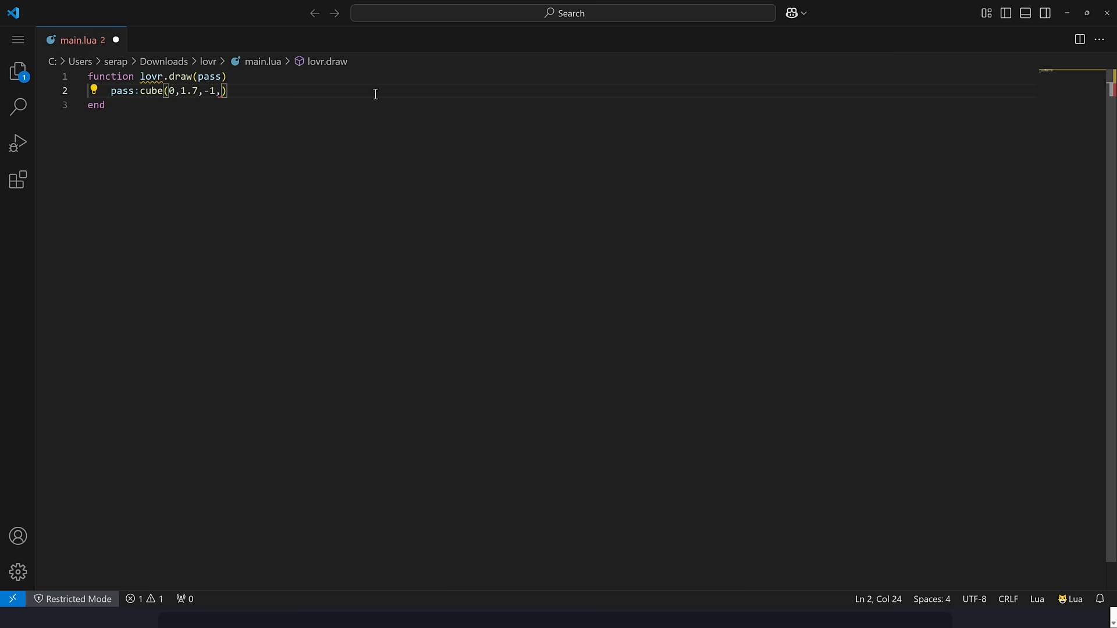
pyautogui.write('.5')
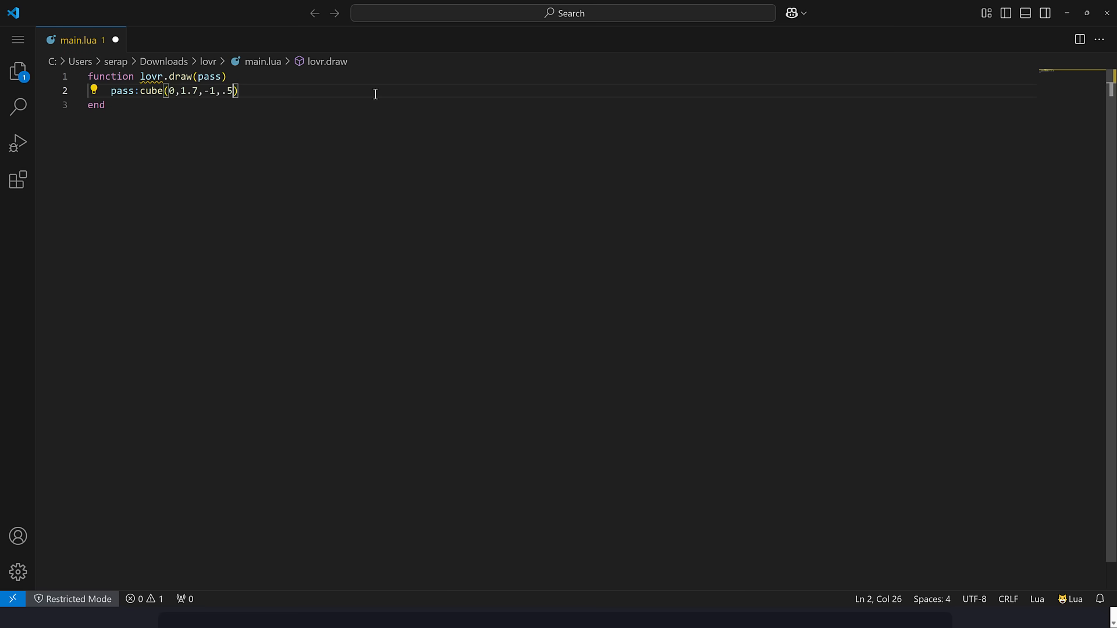
pyautogui.write('1')
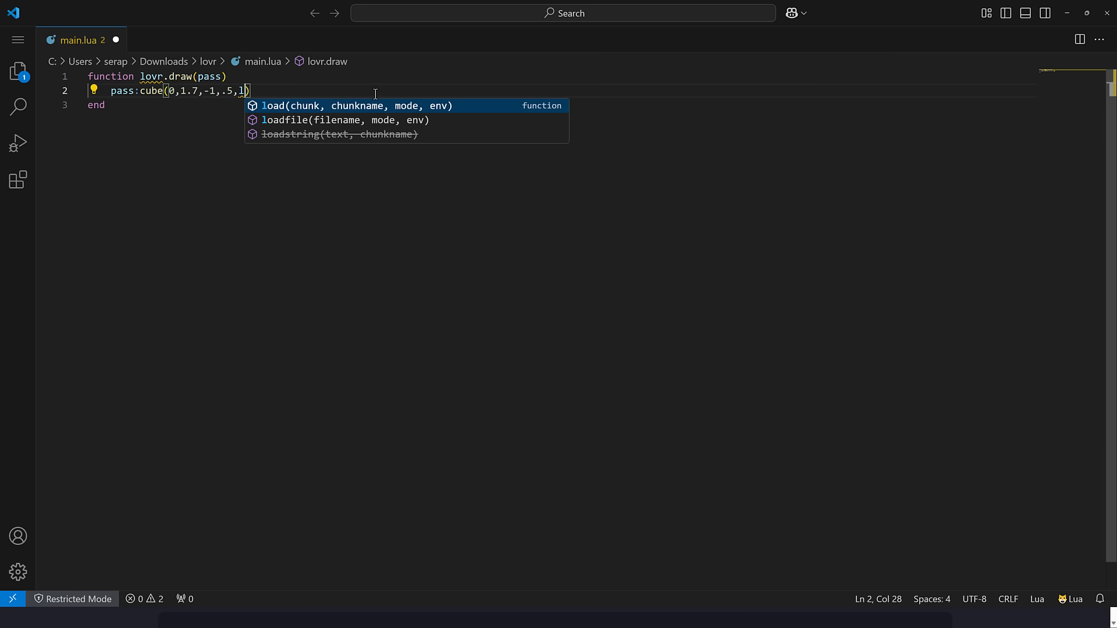
# - Rotate the cube by lovr.headset.getTime() about 0,1,0 in 'line' mode and save main.lua
pyautogui.write('ovr.headse')
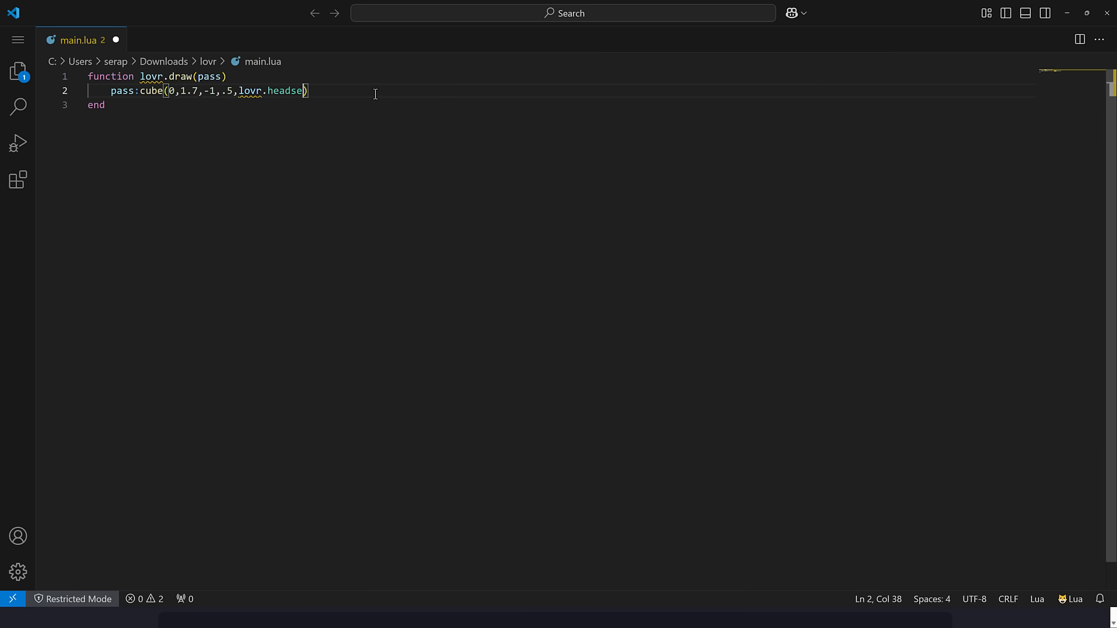
pyautogui.write('.ge')
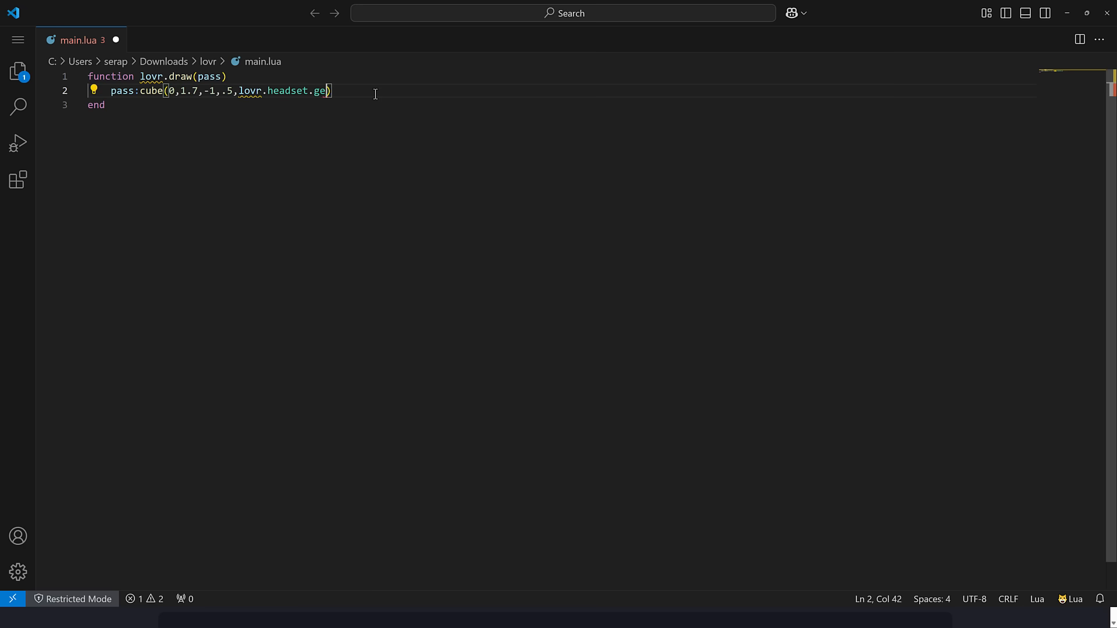
pyautogui.write('tTime()')
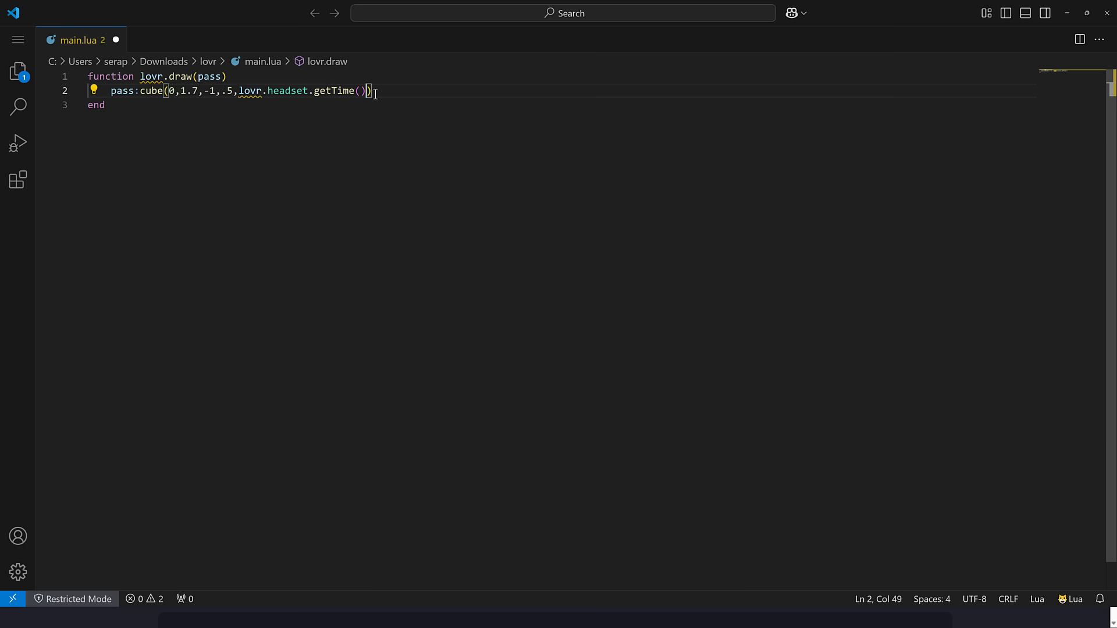
pyautogui.write(',0,1')
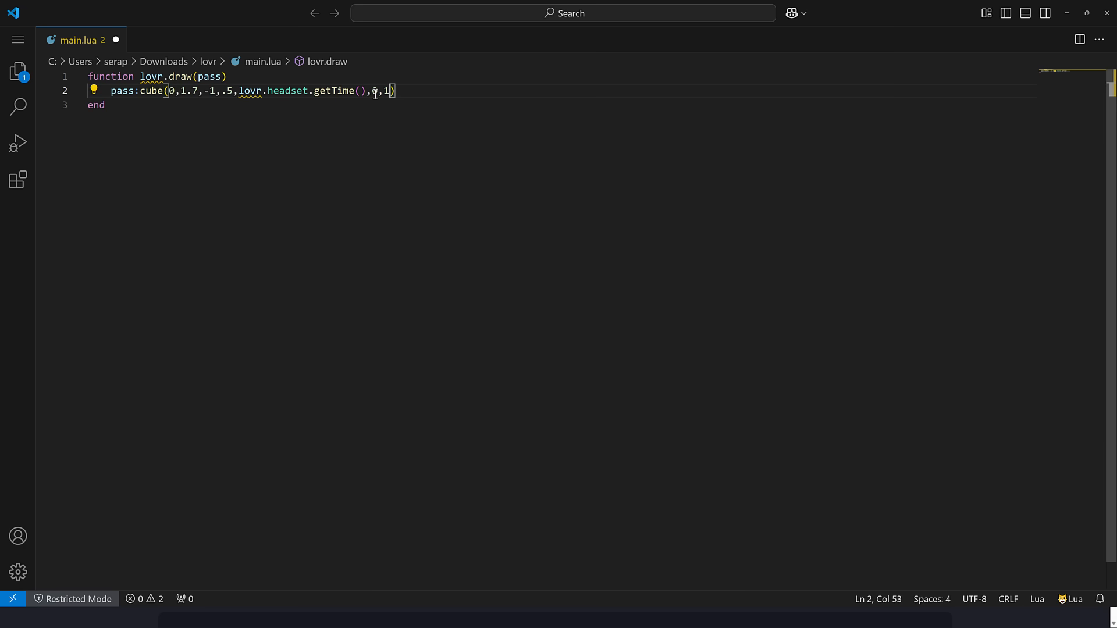
pyautogui.write(",0,'")
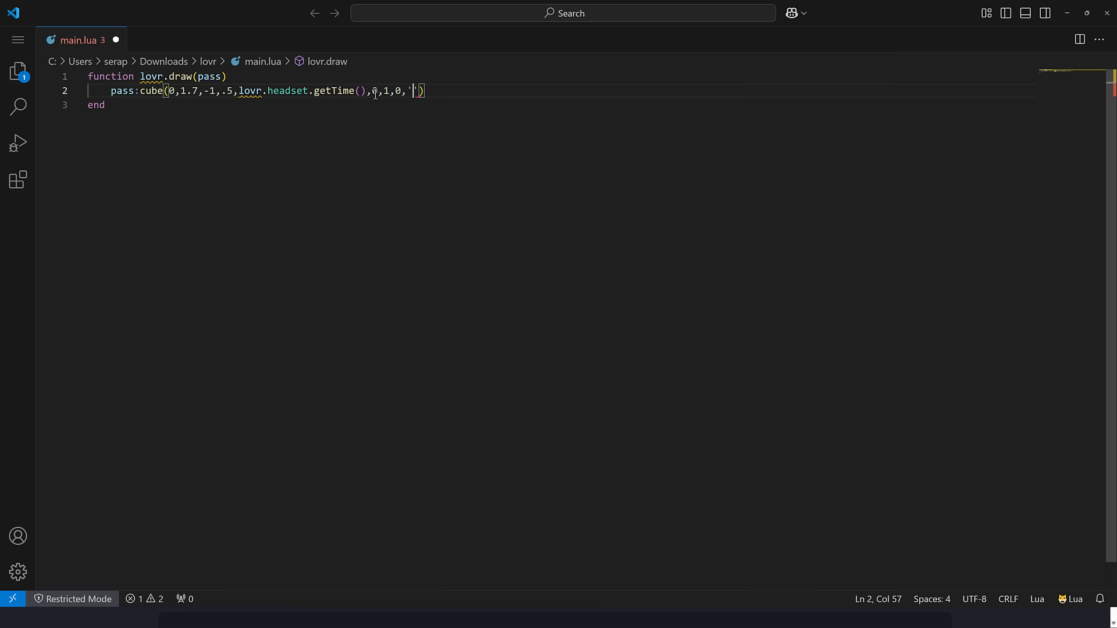
pyautogui.write('line')
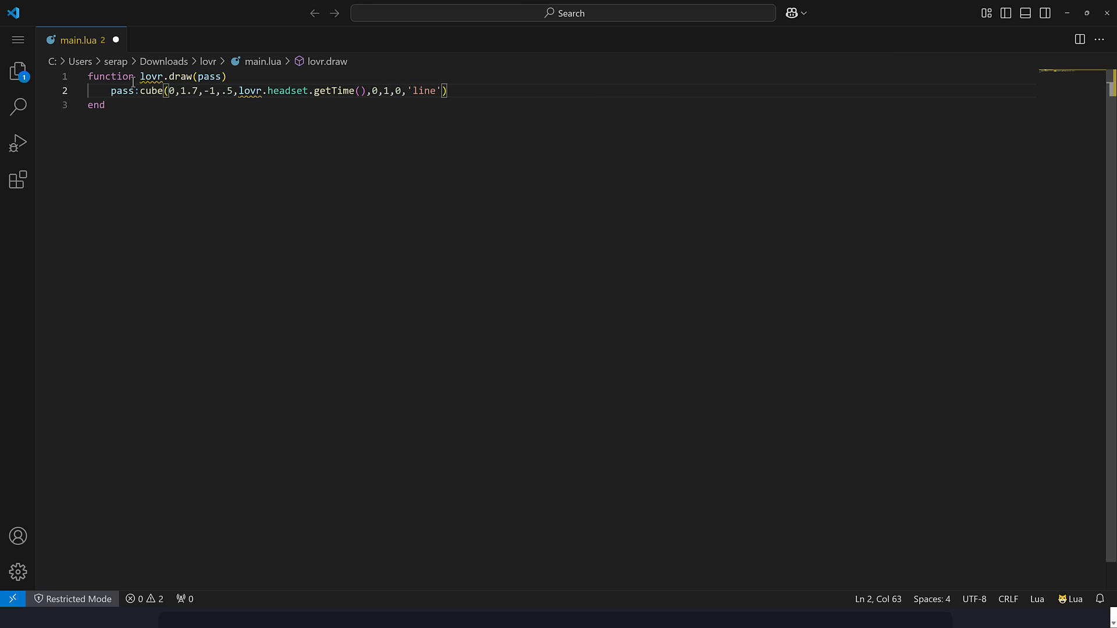
pyautogui.moveTo(251, 91)
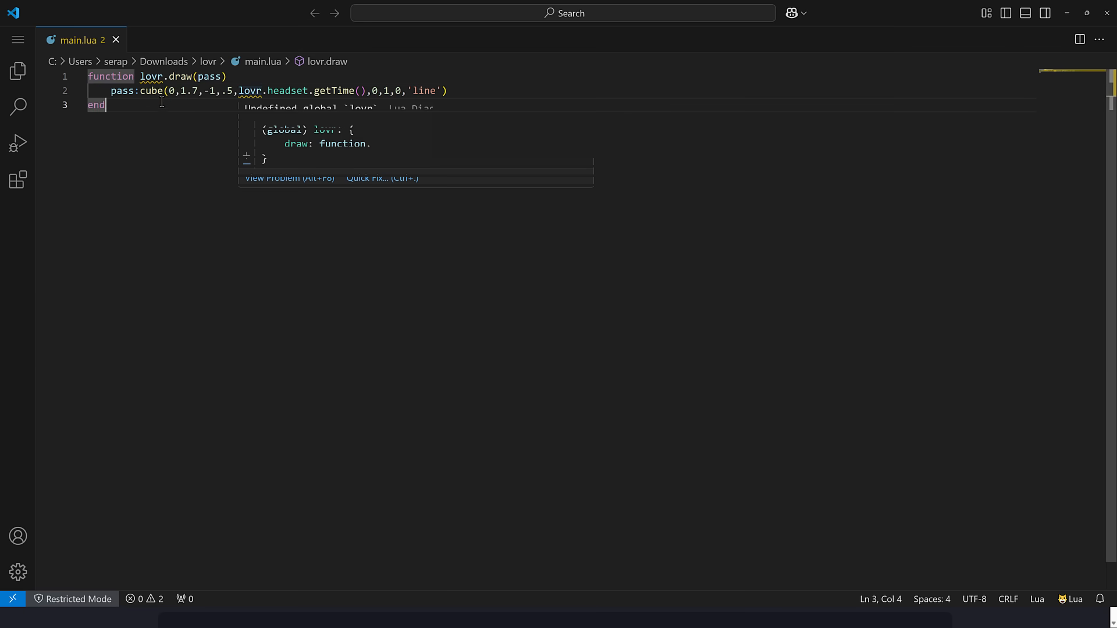
pyautogui.moveTo(110, 90); pyautogui.dragTo(424, 90)
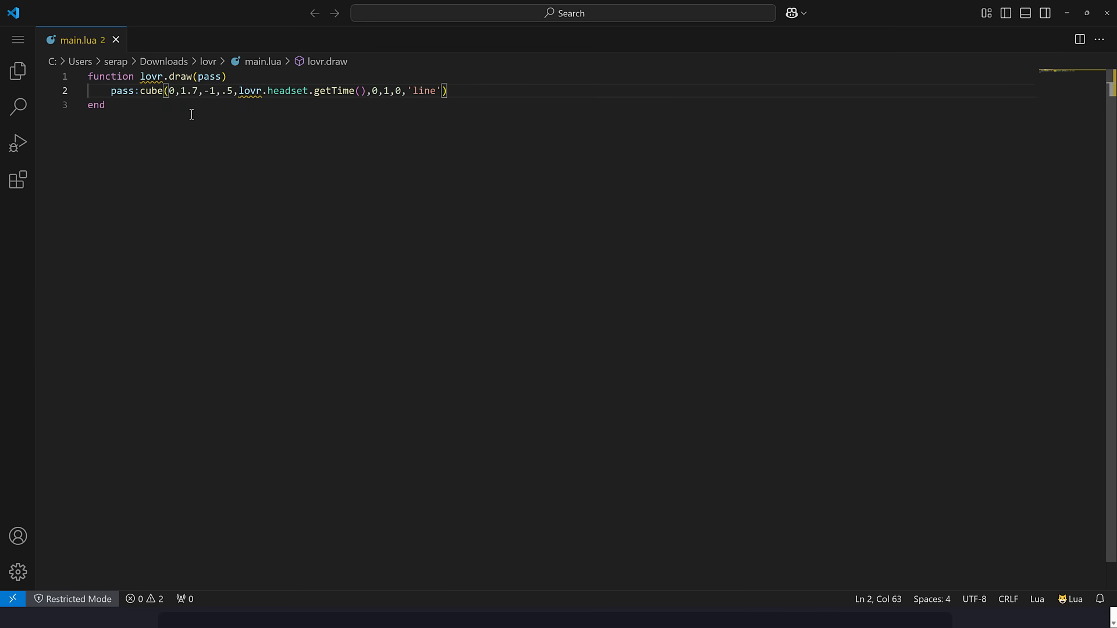
pyautogui.moveTo(237, 91); pyautogui.dragTo(360, 91)
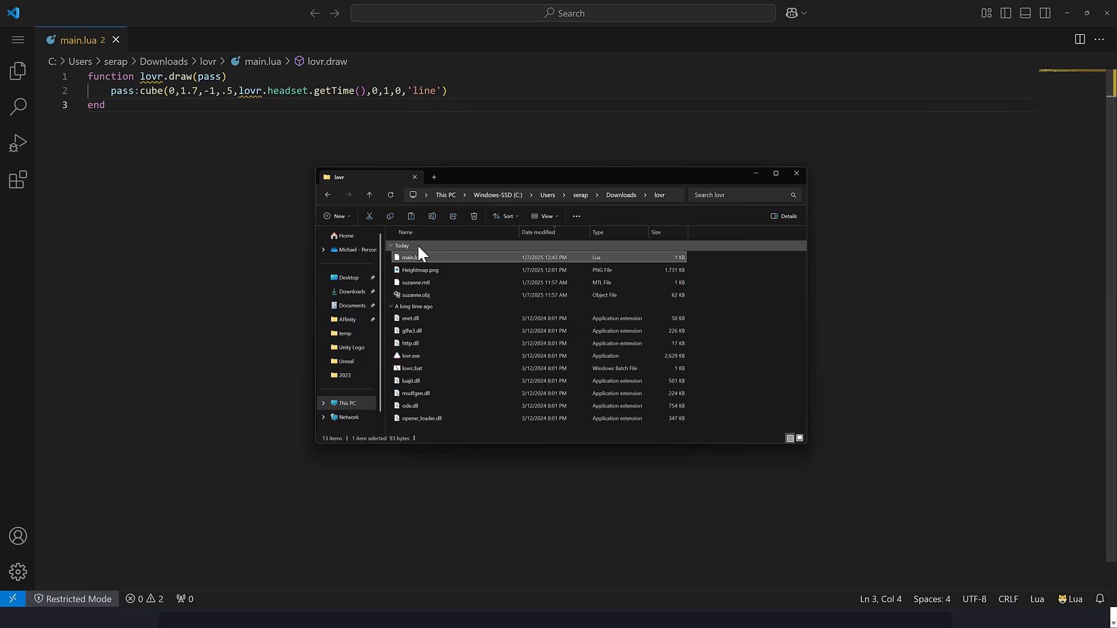
# - Run the project on lovr.exe to preview the spinning wireframe cube, then close the window
pyautogui.click(410, 356)
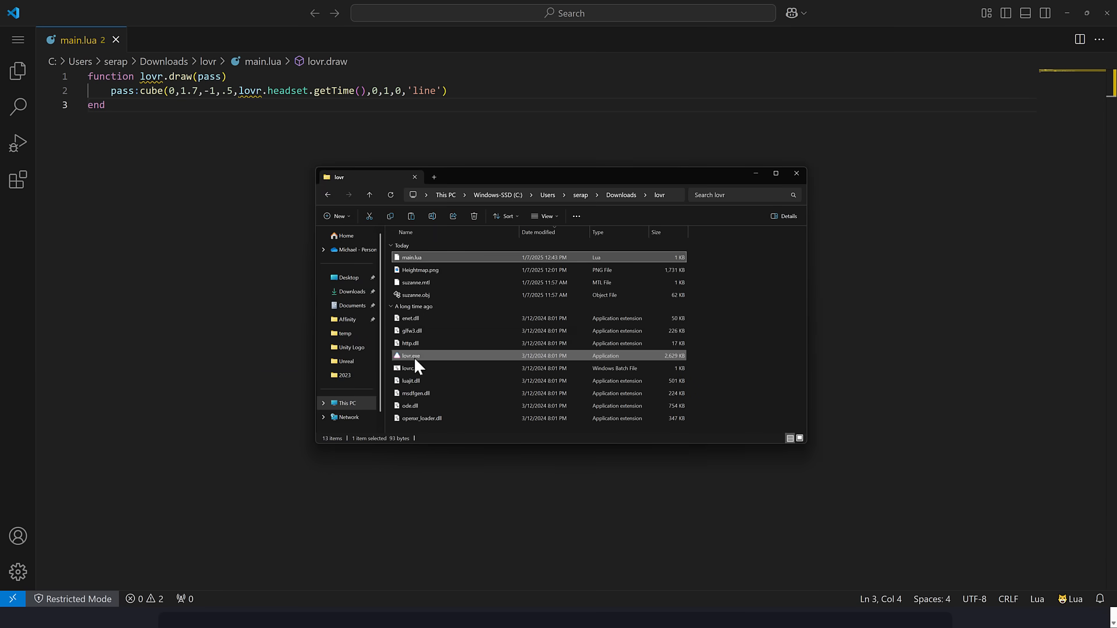
pyautogui.doubleClick(411, 356)
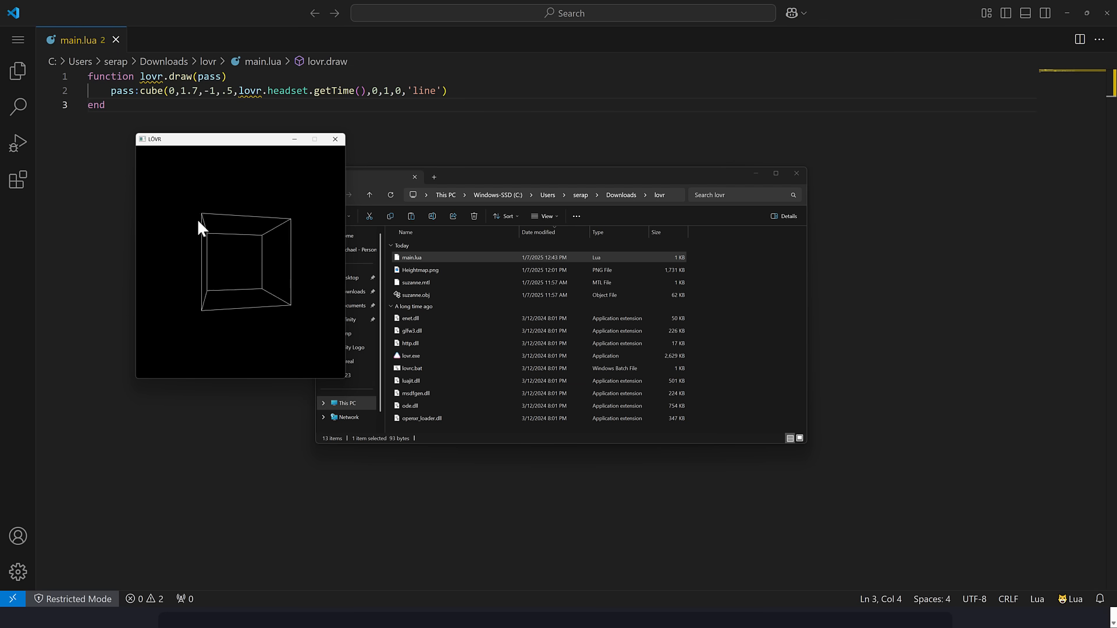
pyautogui.moveTo(67, 227)
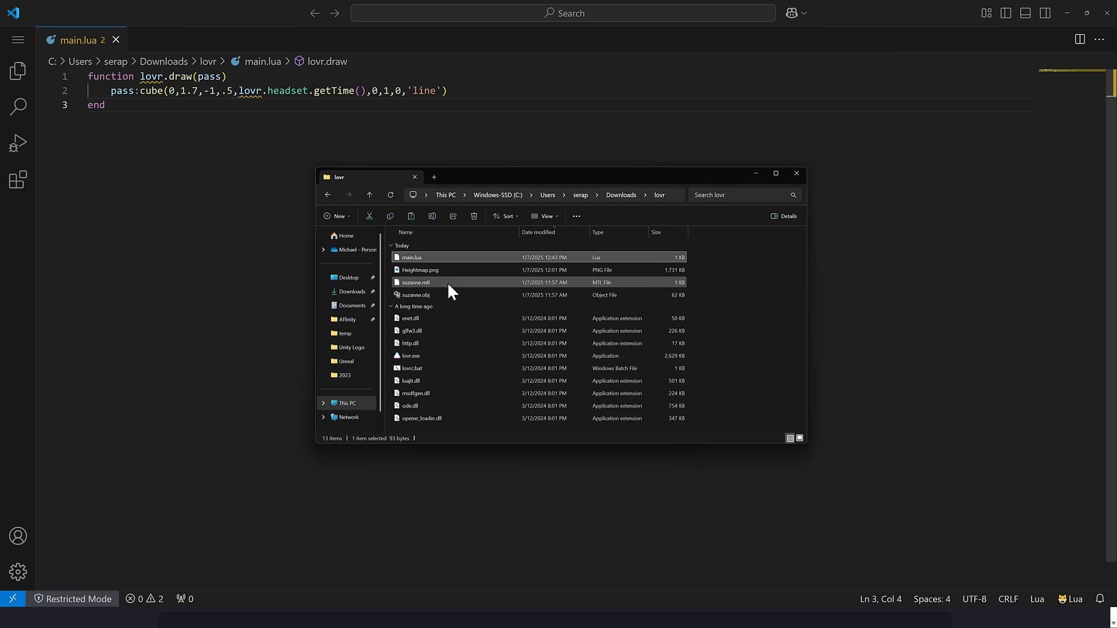
pyautogui.click(415, 294)
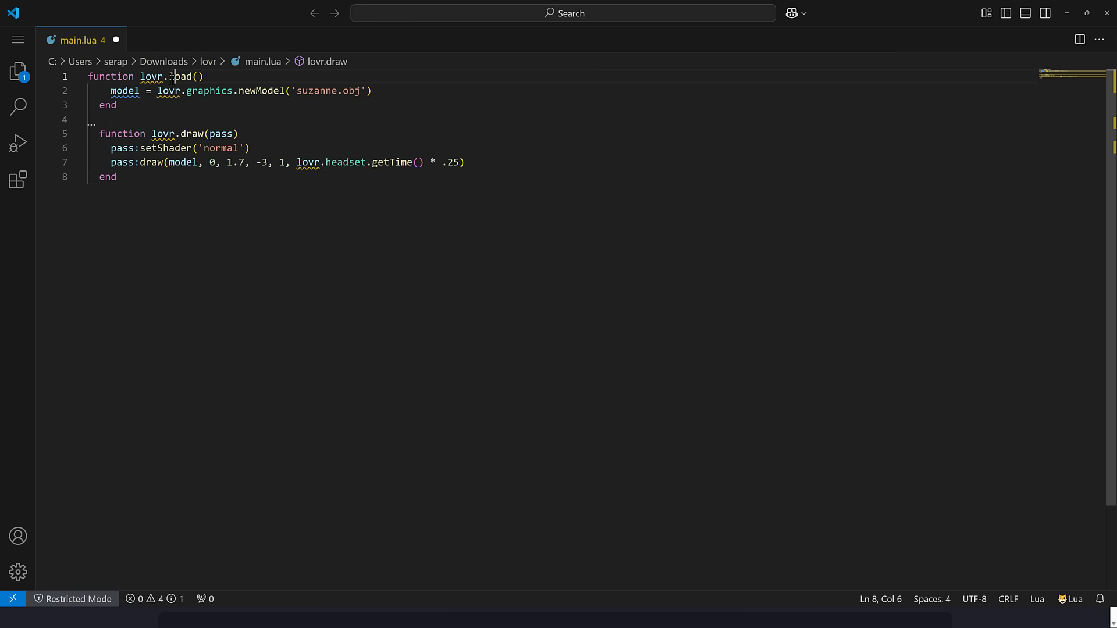
# - Paste code loading suzanne.obj and drawing it at 0, 1.7, -3 with the 'normal' shader, rotating by getTime()/4
pyautogui.doubleClick(180, 77)
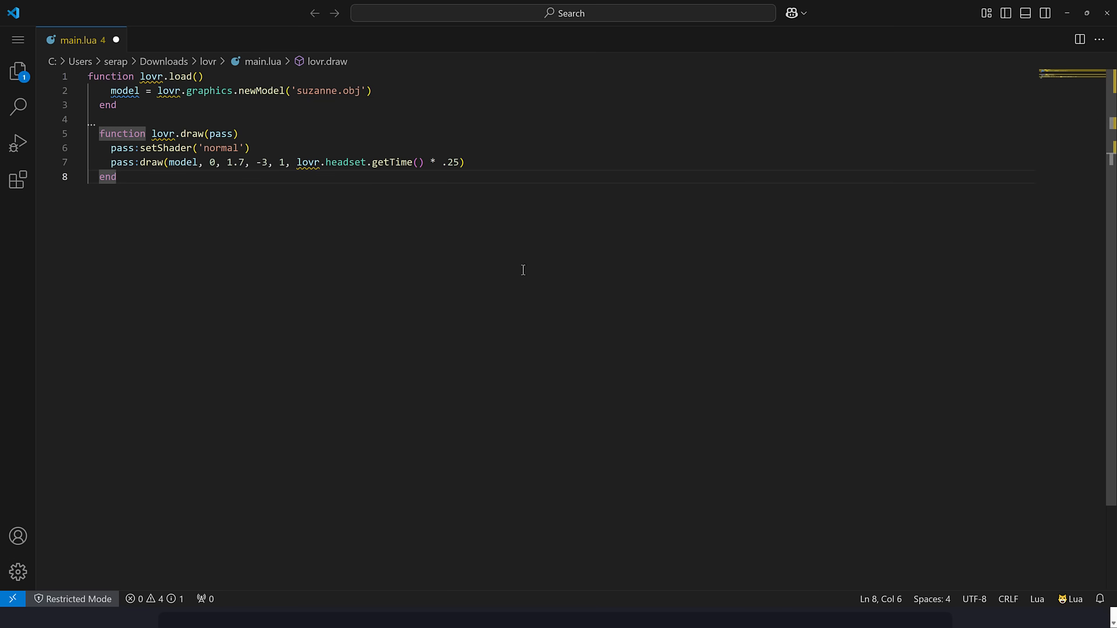
pyautogui.moveTo(181, 144)
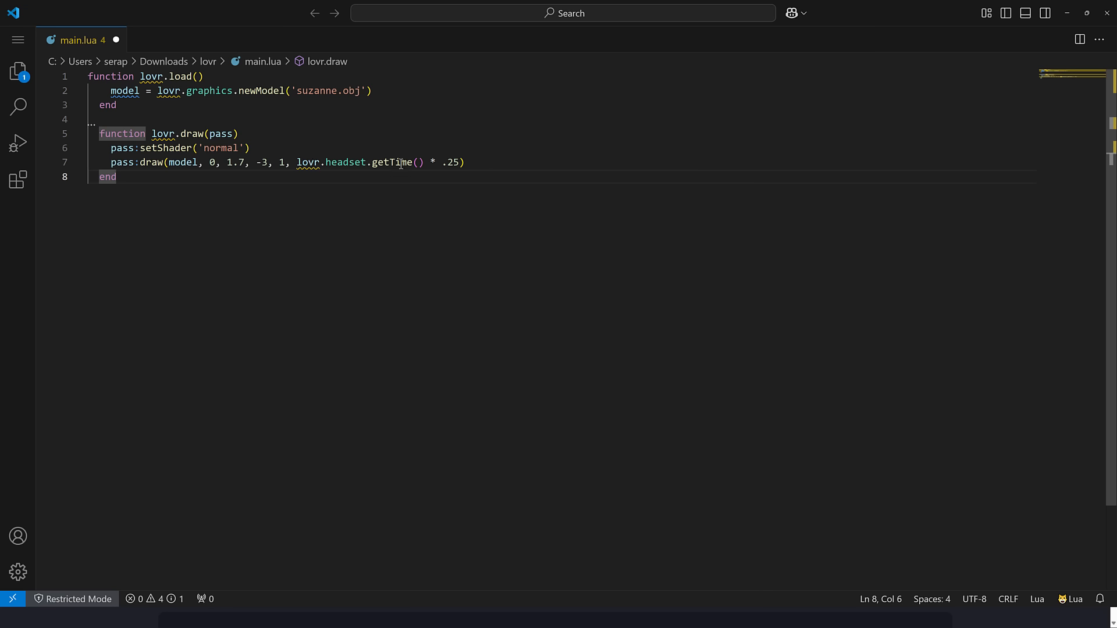
pyautogui.moveTo(526, 322)
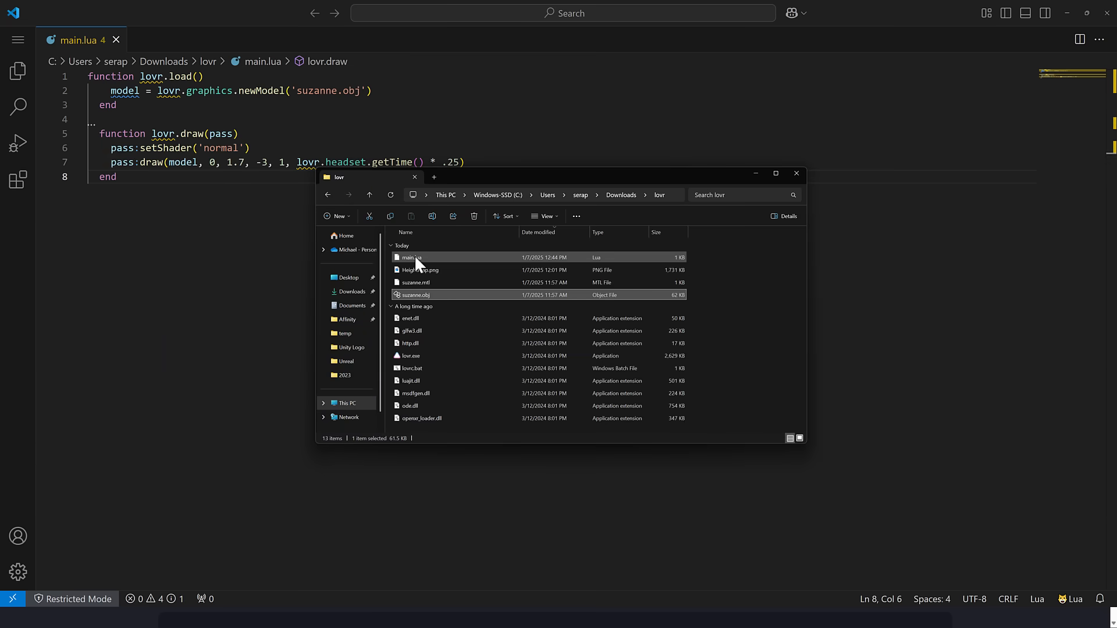
# - Run the suzanne model demo on lovr.exe and return to the saved code
pyautogui.doubleClick(411, 356)
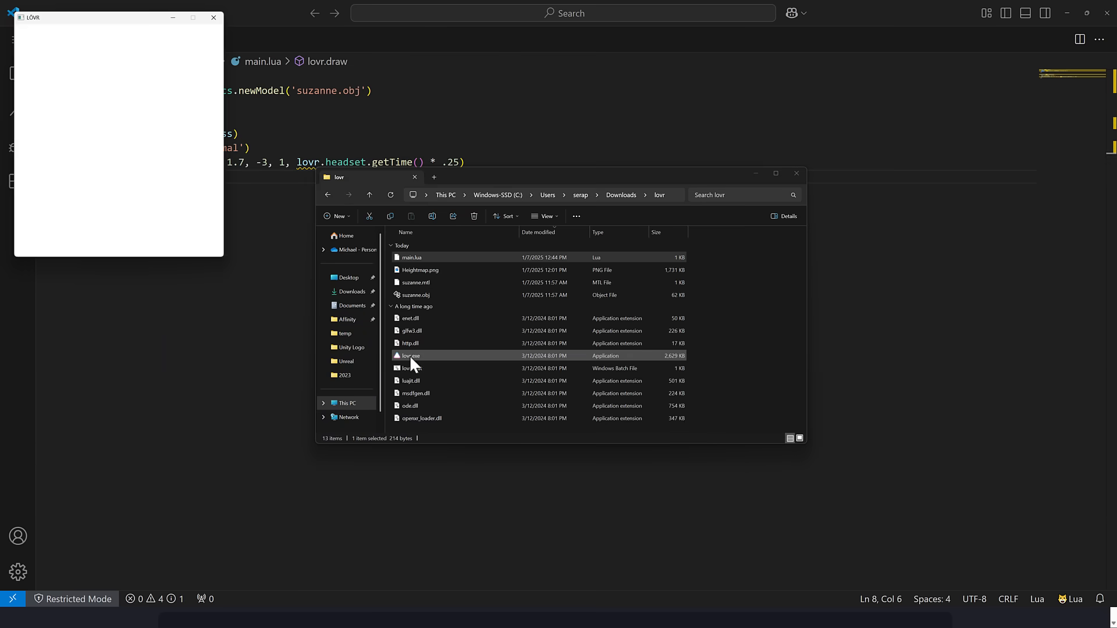
pyautogui.doubleClick(409, 356)
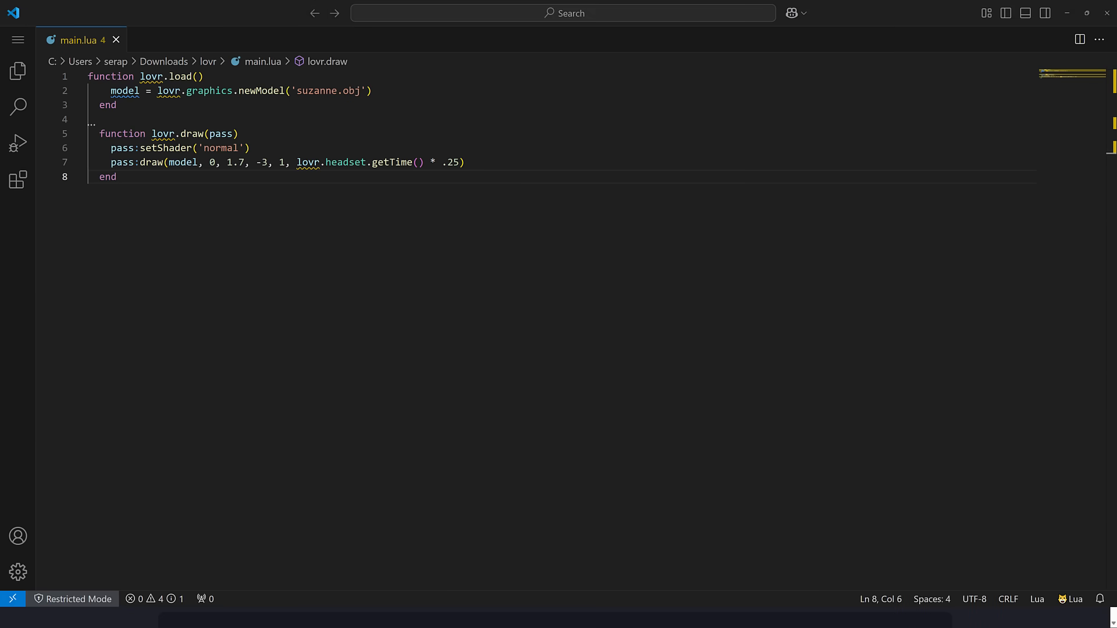
# - Select all of main.lua and paste the heightmap terrain demo with fog shader and wireframe overlay, reviewing lovr.load and lovr.draw
pyautogui.press('ctrl+a')
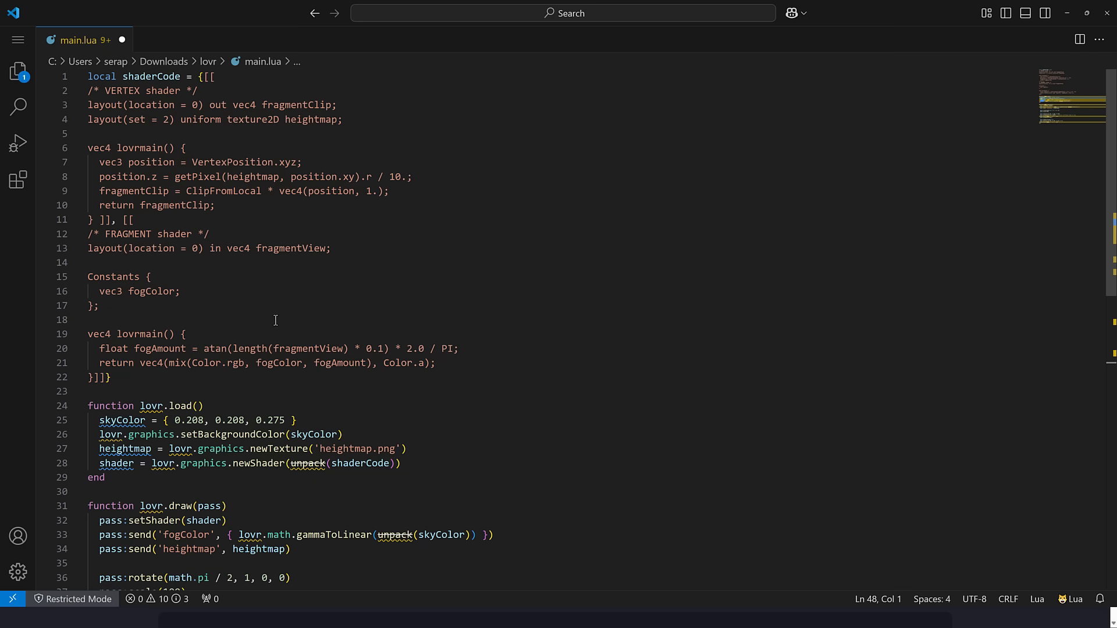
pyautogui.scroll(-3)
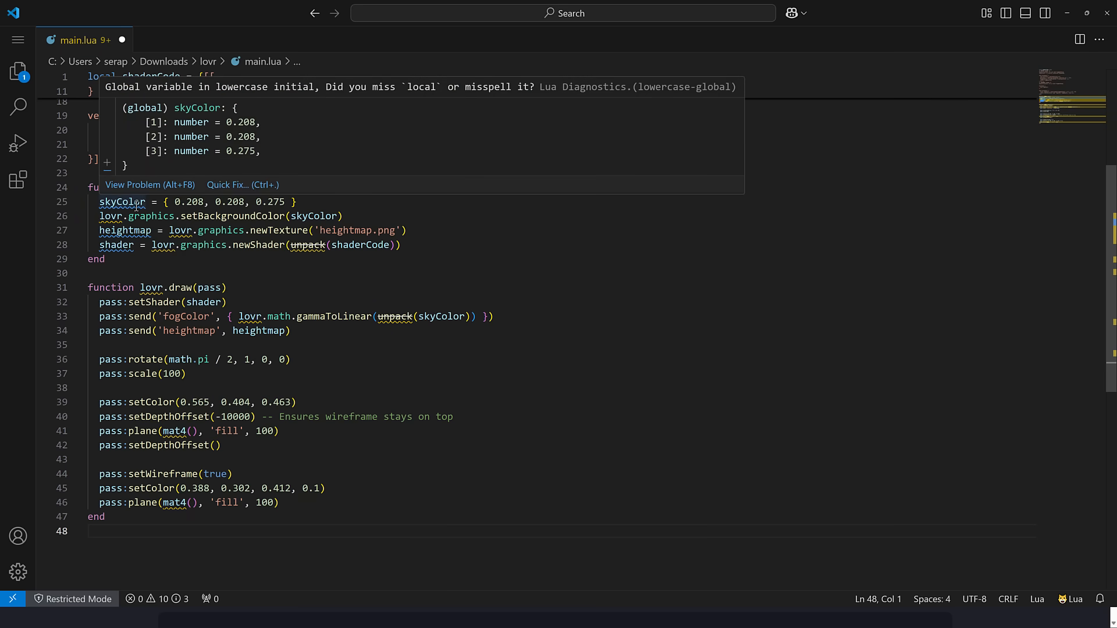
pyautogui.moveTo(281, 214)
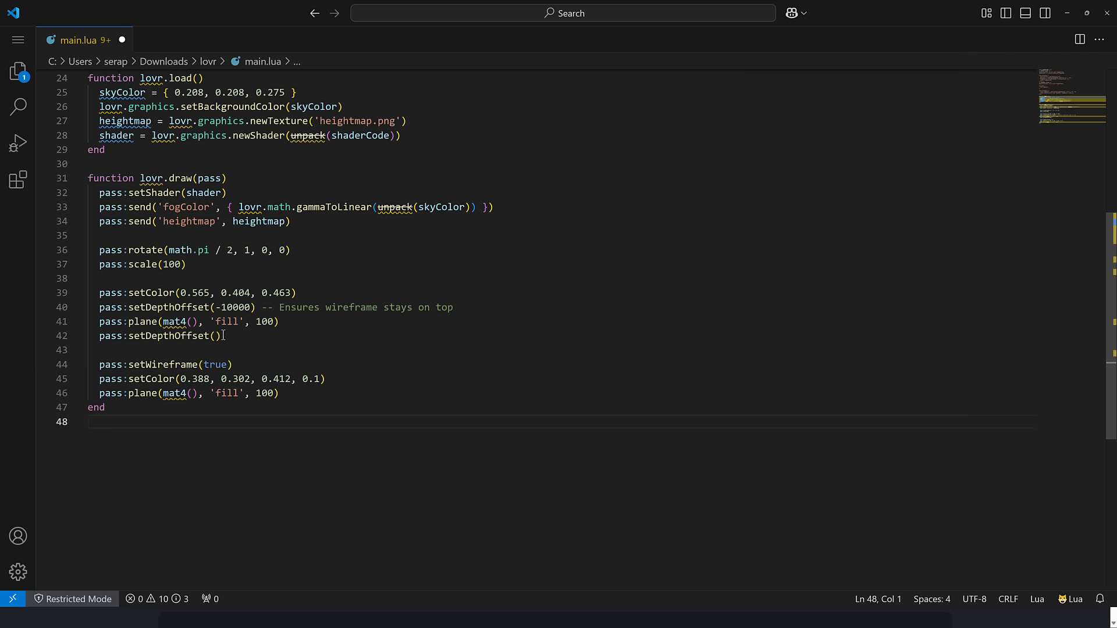
pyautogui.moveTo(198, 358)
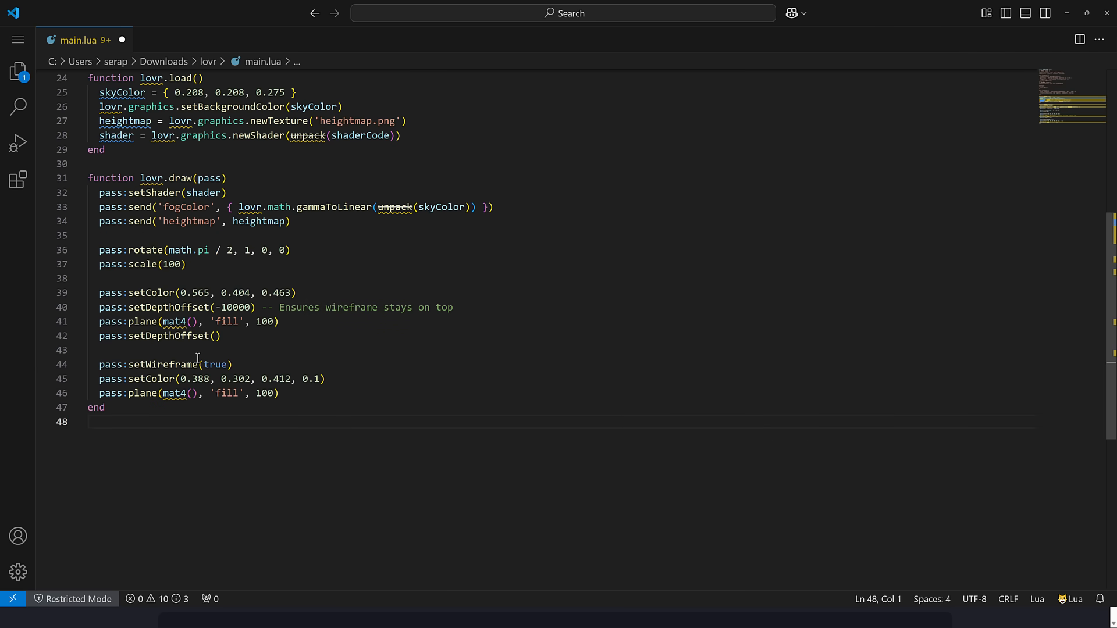
pyautogui.moveTo(271, 246)
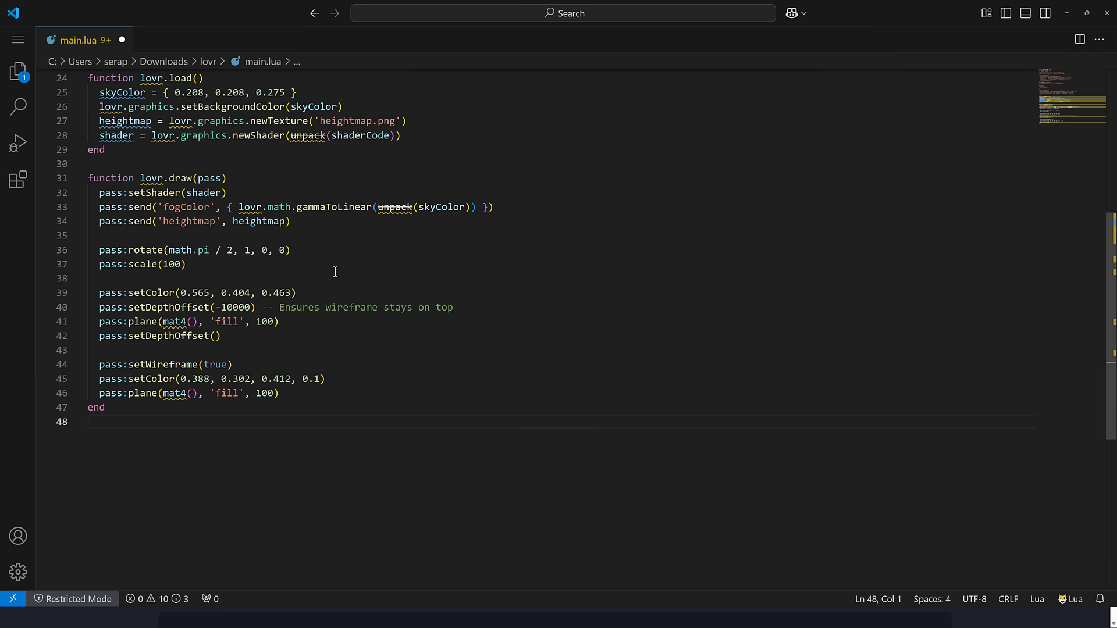
pyautogui.scroll(-3)
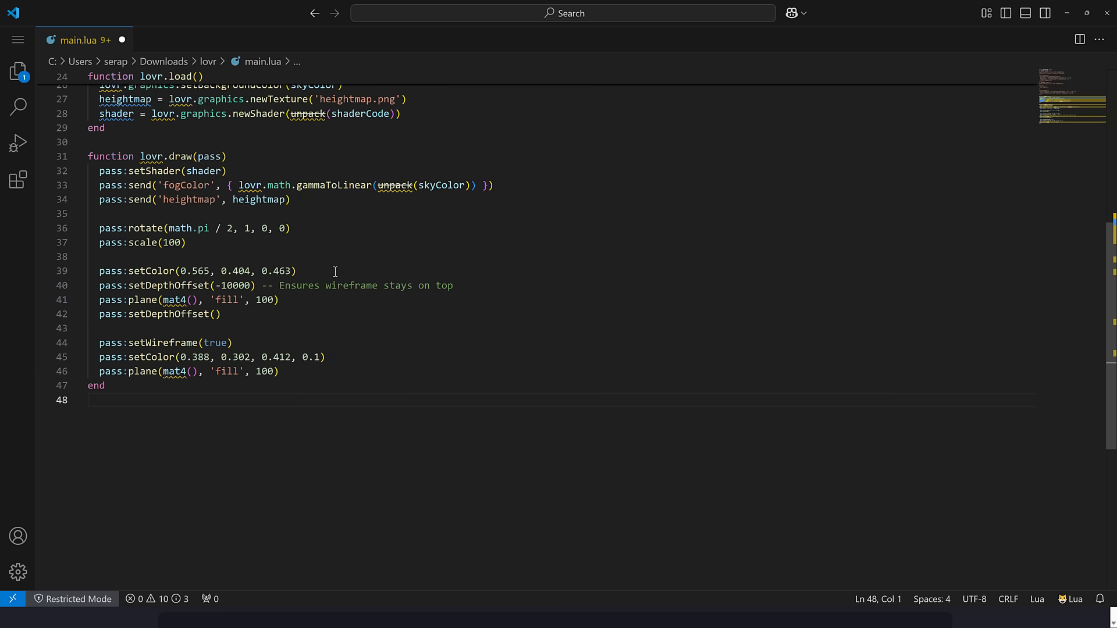
pyautogui.moveTo(401, 292)
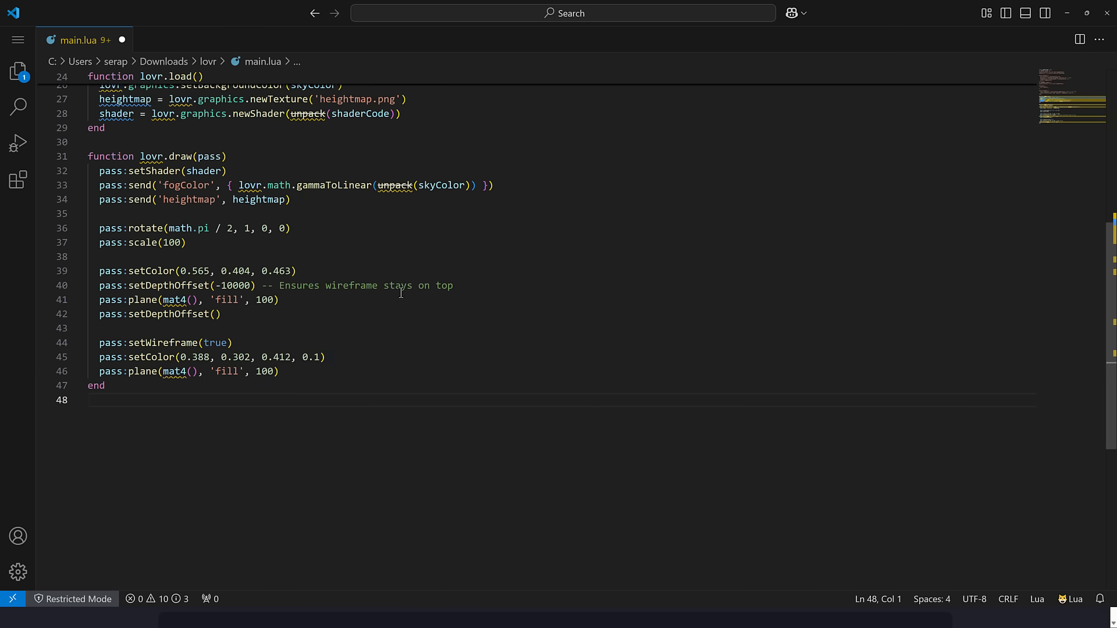
pyautogui.moveTo(318, 168)
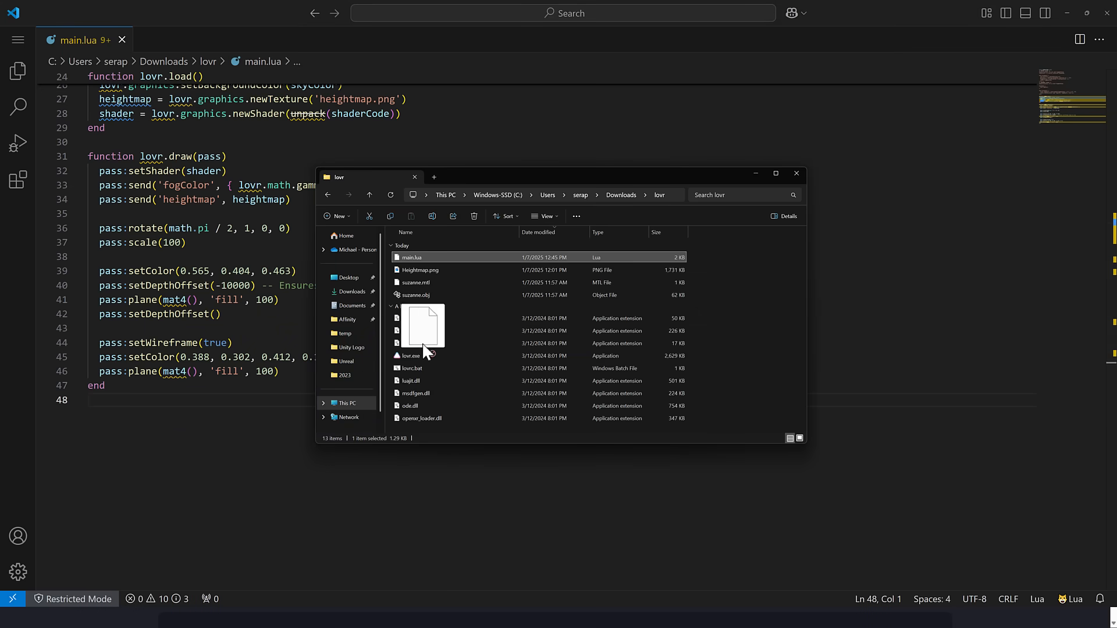
# - Launch the terrain demo from File Explorer in LÖVR, view the foggy heightmap, then close its window
pyautogui.doubleClick(411, 356)
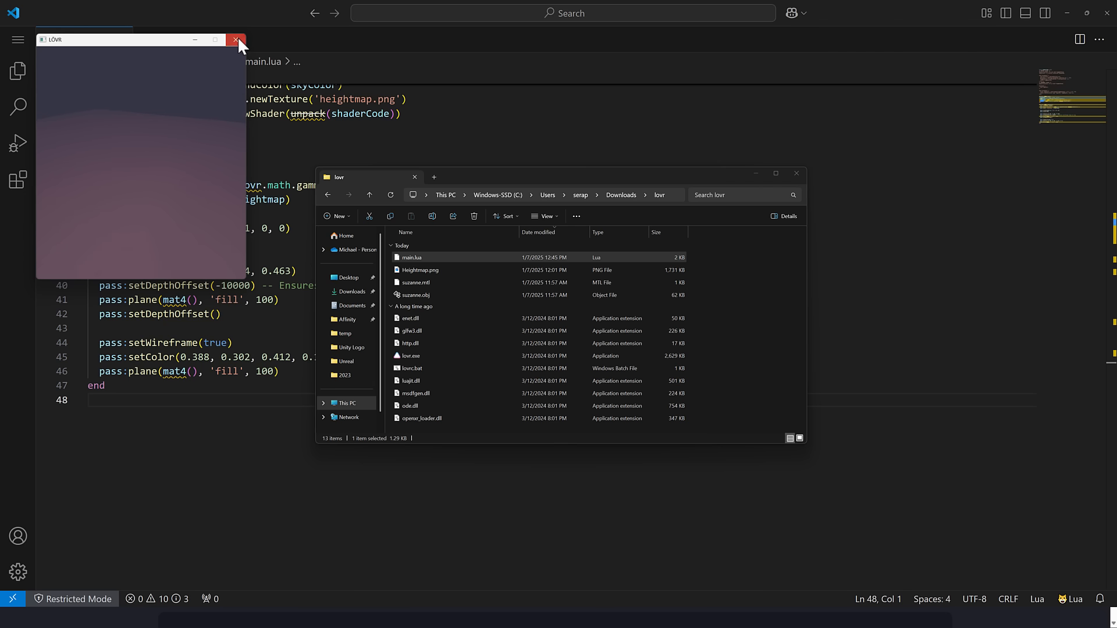
pyautogui.click(236, 39)
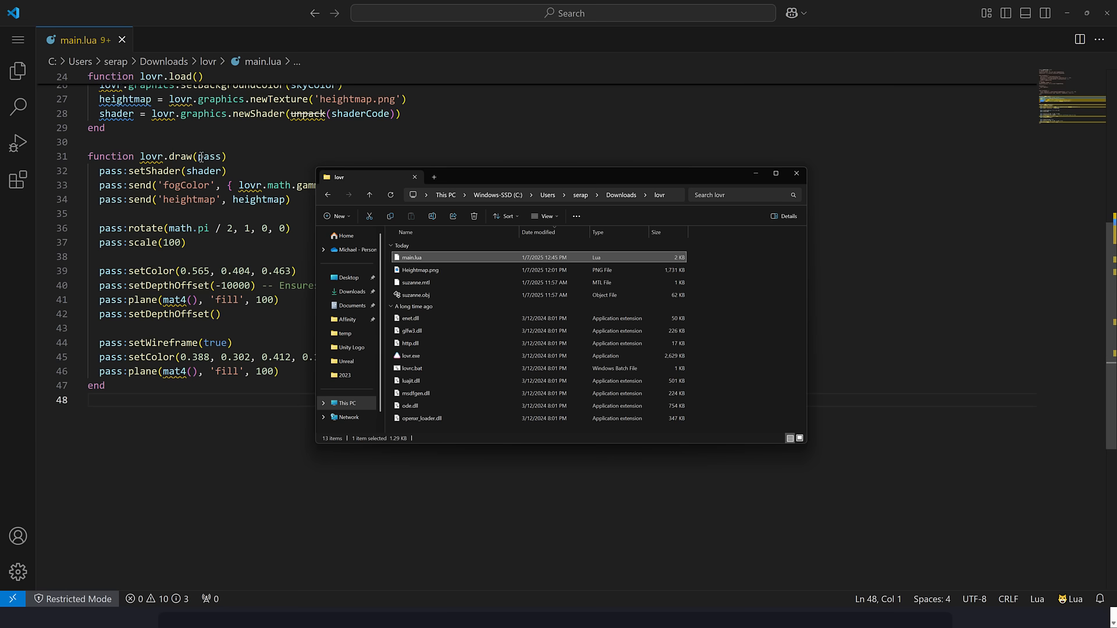
pyautogui.moveTo(428, 357)
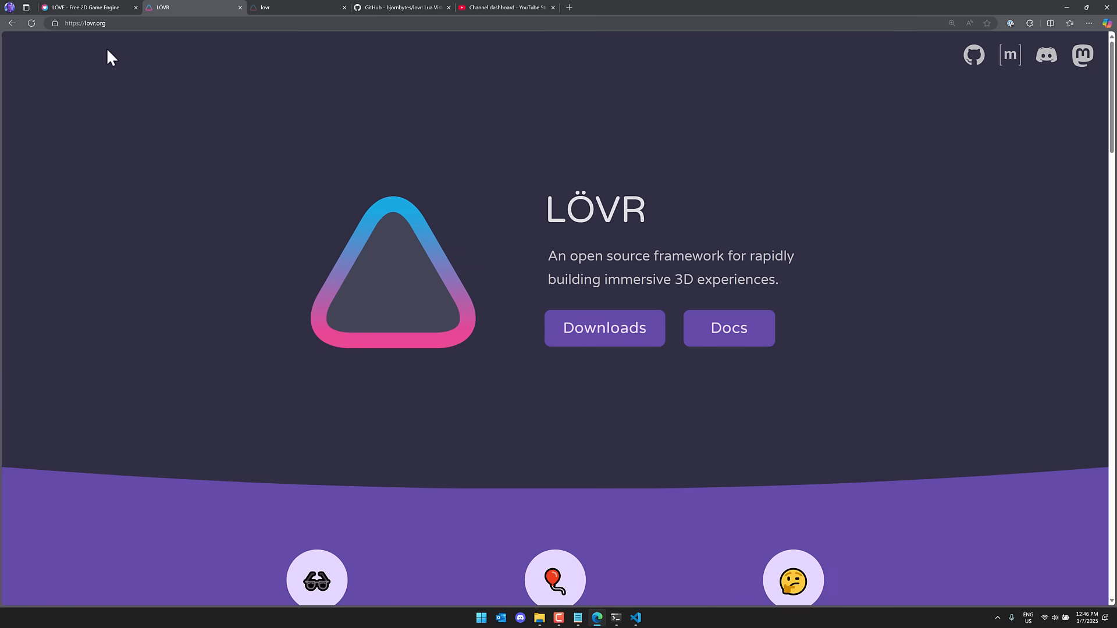
pyautogui.moveTo(122, 190)
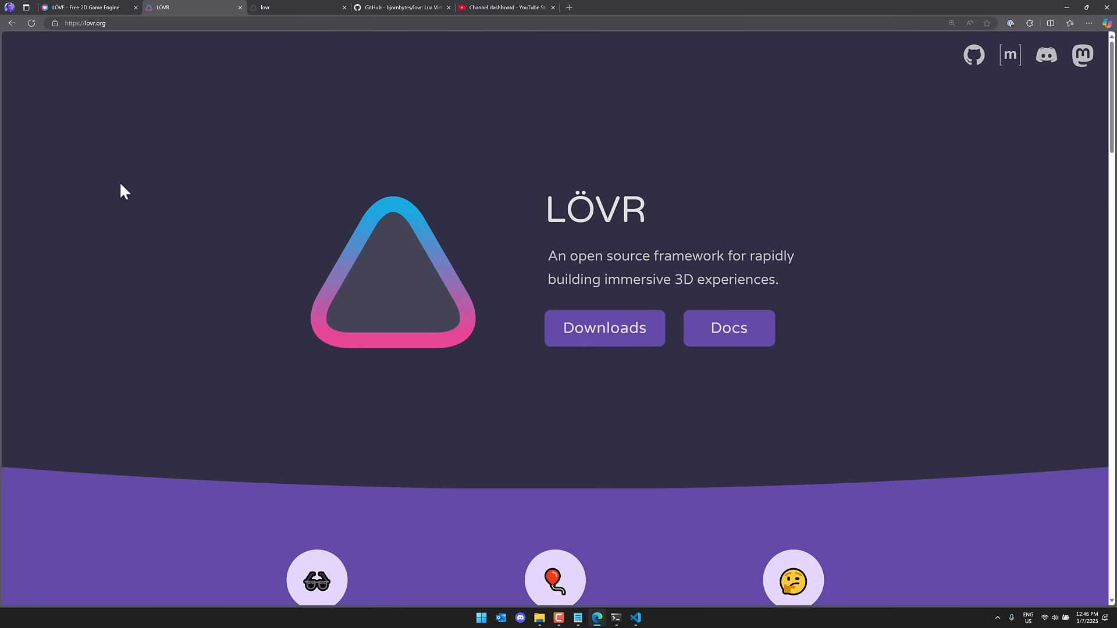
# - Go full screen, enter the docs and reach the 3D Model example via Intro and Hello World
pyautogui.press('F11')
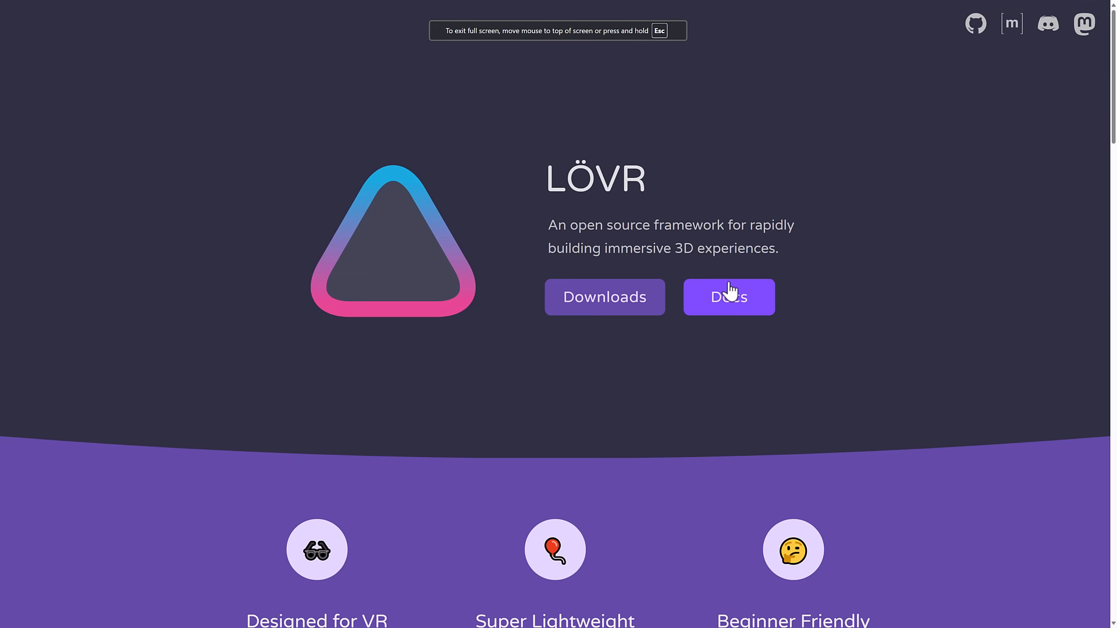
pyautogui.click(729, 296)
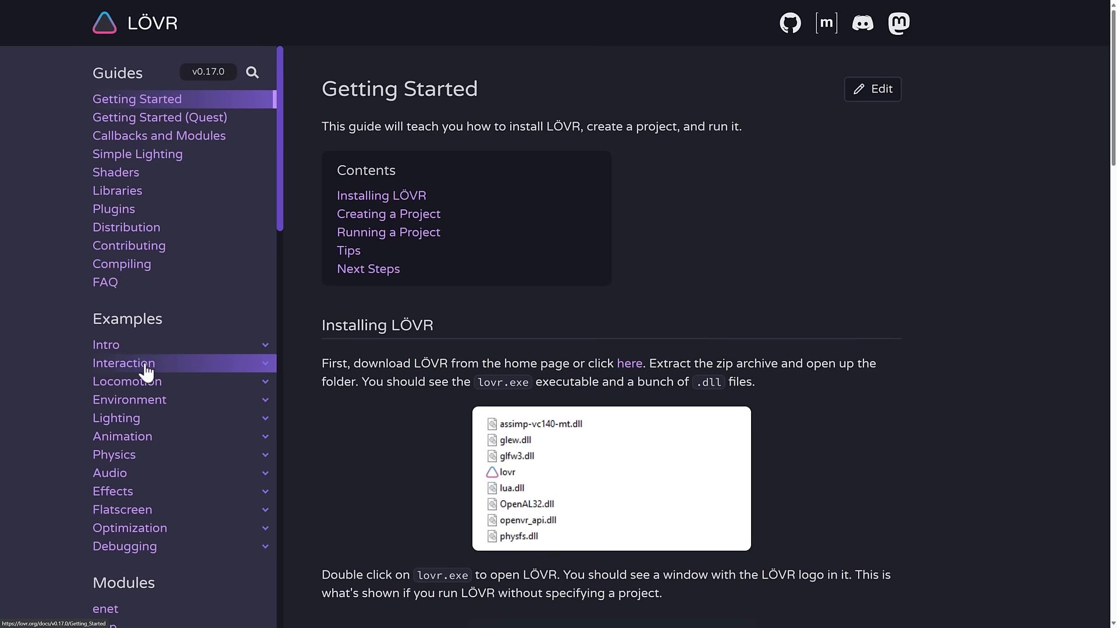
pyautogui.click(105, 344)
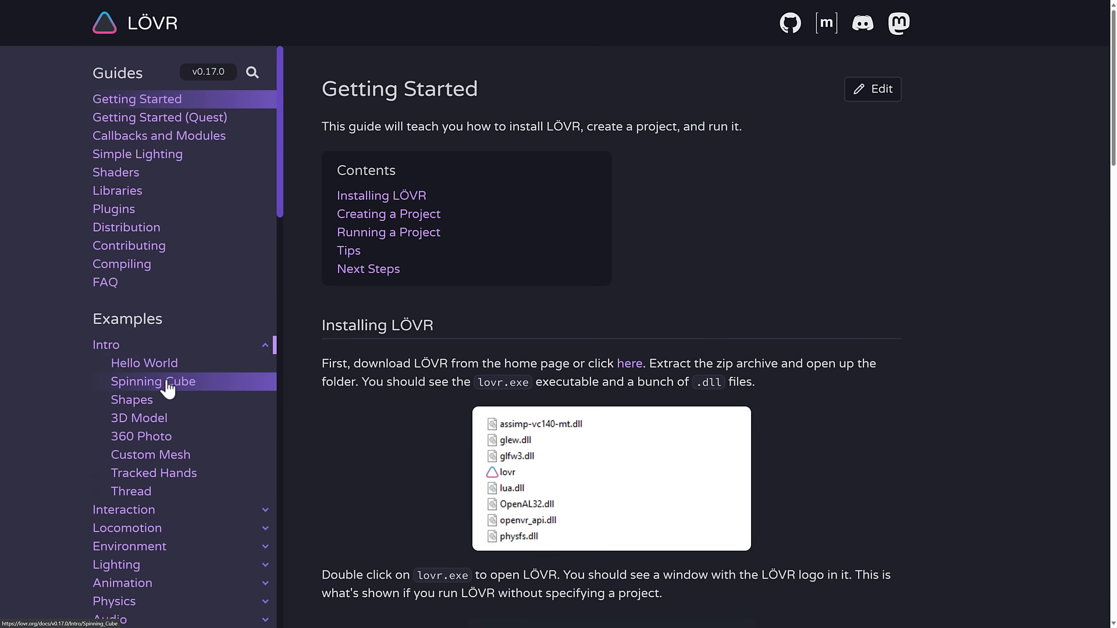
pyautogui.click(145, 363)
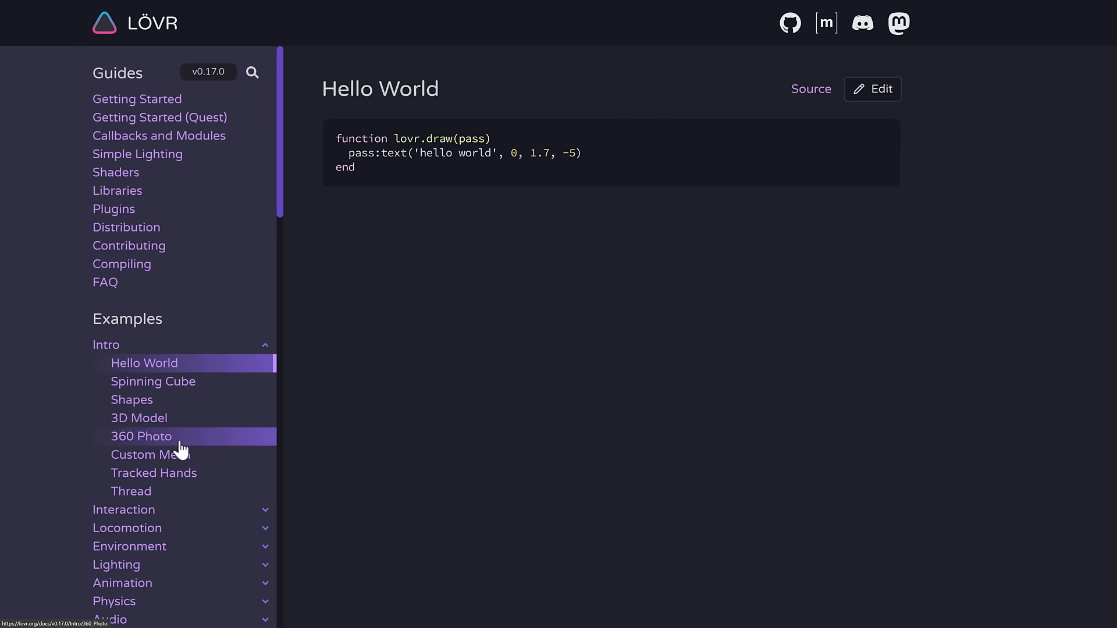
pyautogui.click(138, 418)
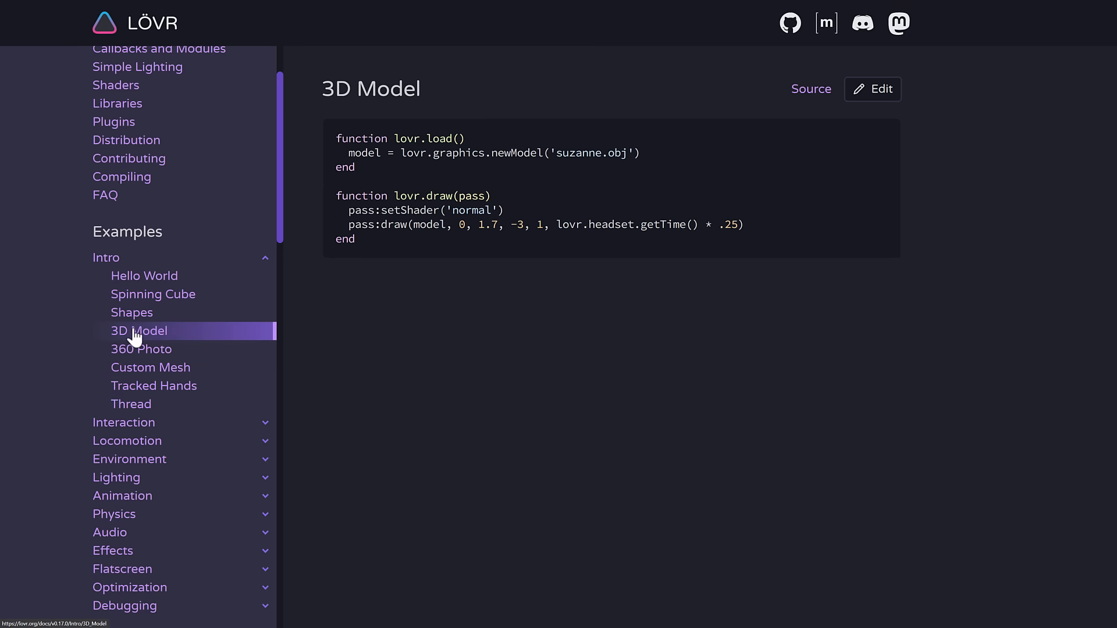
pyautogui.scroll(-3)
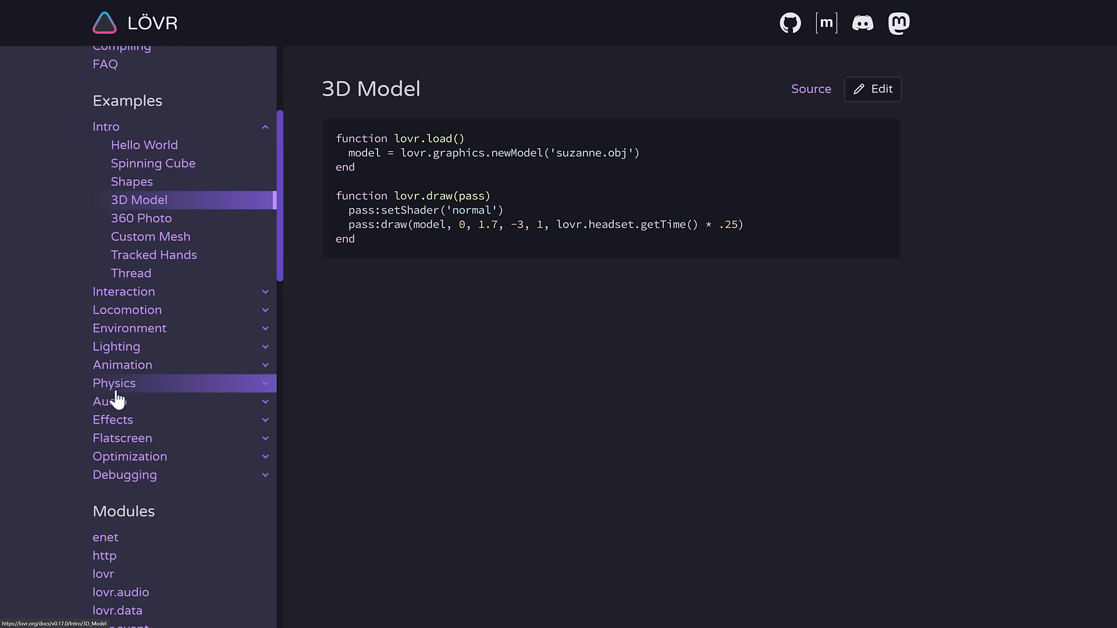
# - Expand the Animation, Physics, Flatscreen and Locomotion example categories in the sidebar
pyautogui.click(122, 364)
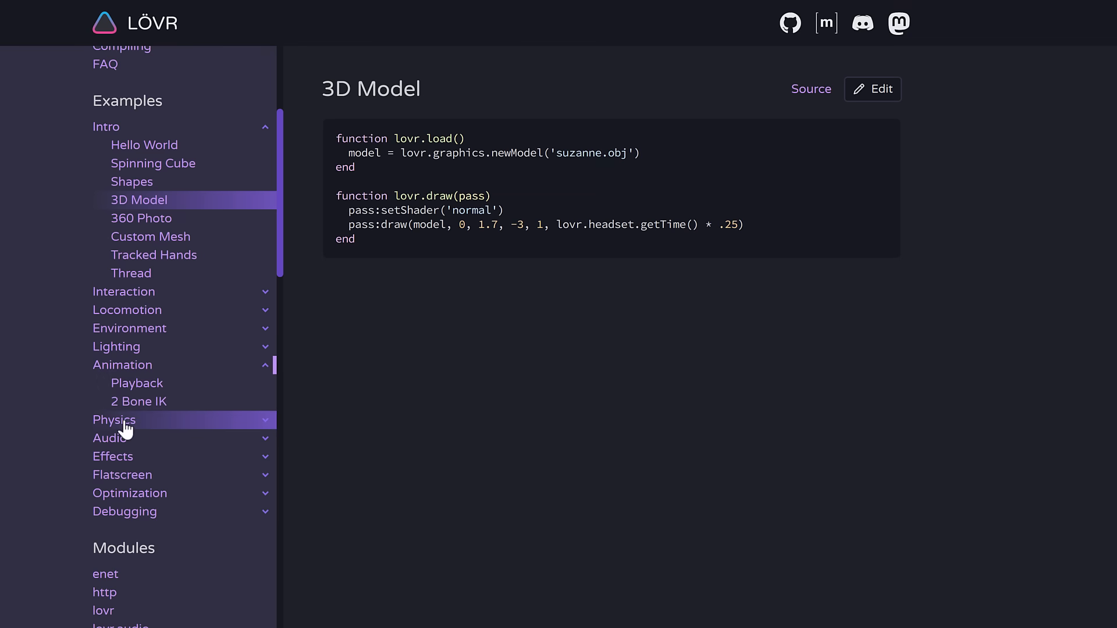
pyautogui.click(114, 420)
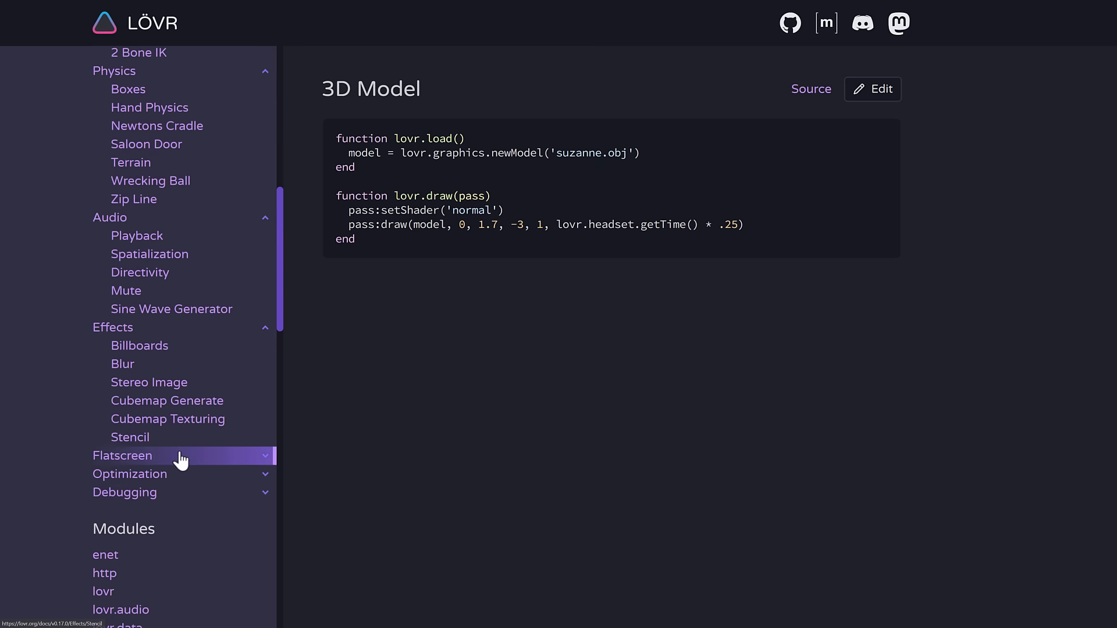
pyautogui.click(123, 455)
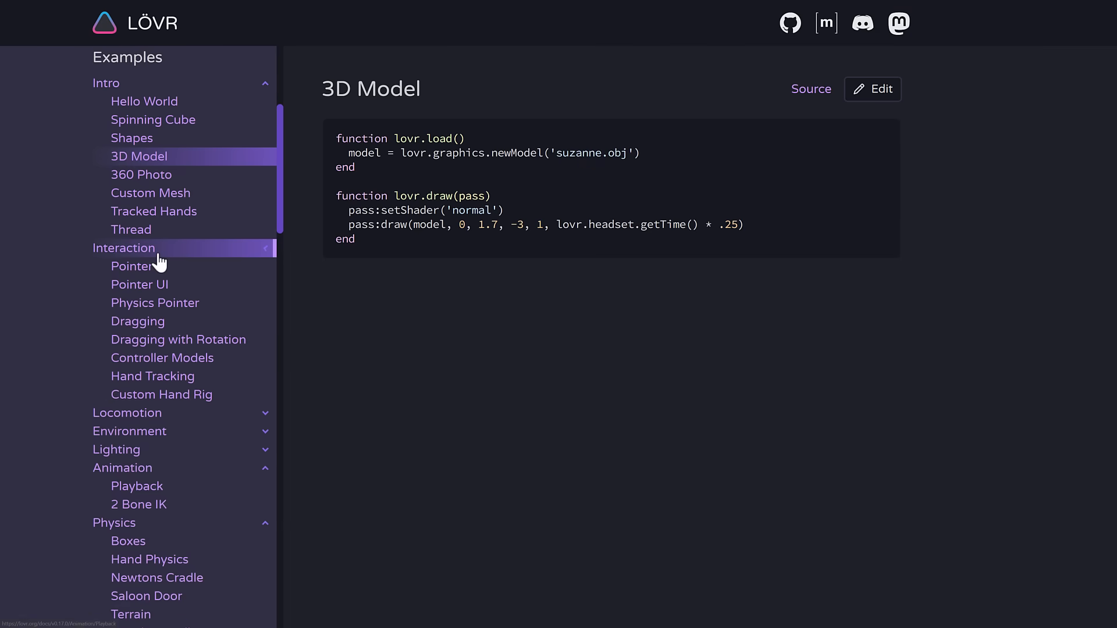
pyautogui.click(127, 412)
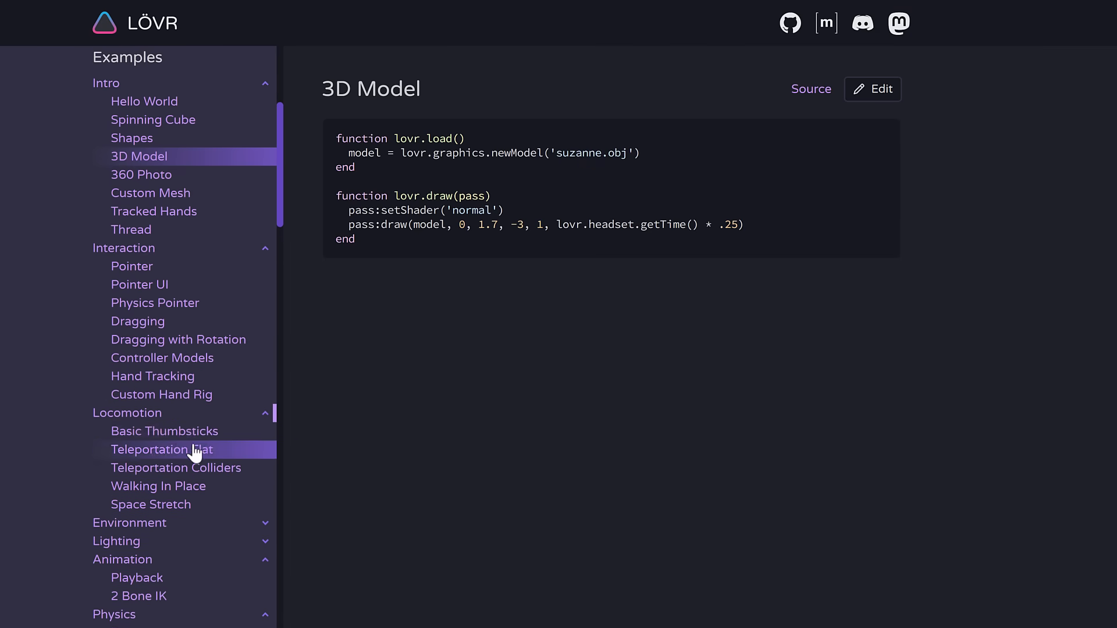
pyautogui.scroll(-3)
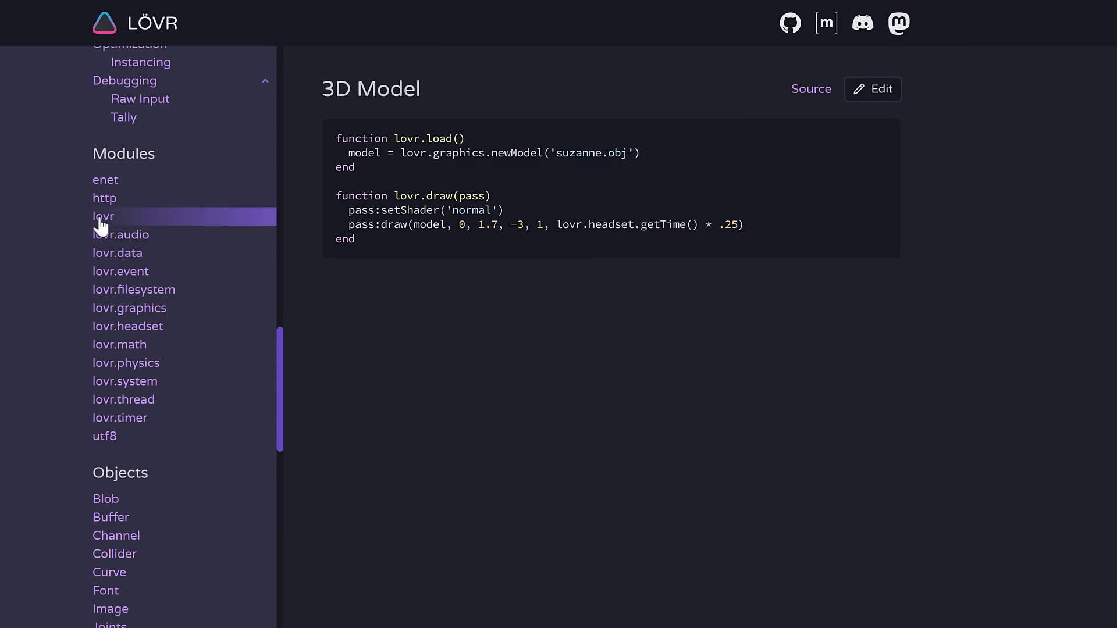
# - View the lovr module's Callbacks table, highlight the lovr.draw description, and scroll on toward Objects
pyautogui.click(103, 217)
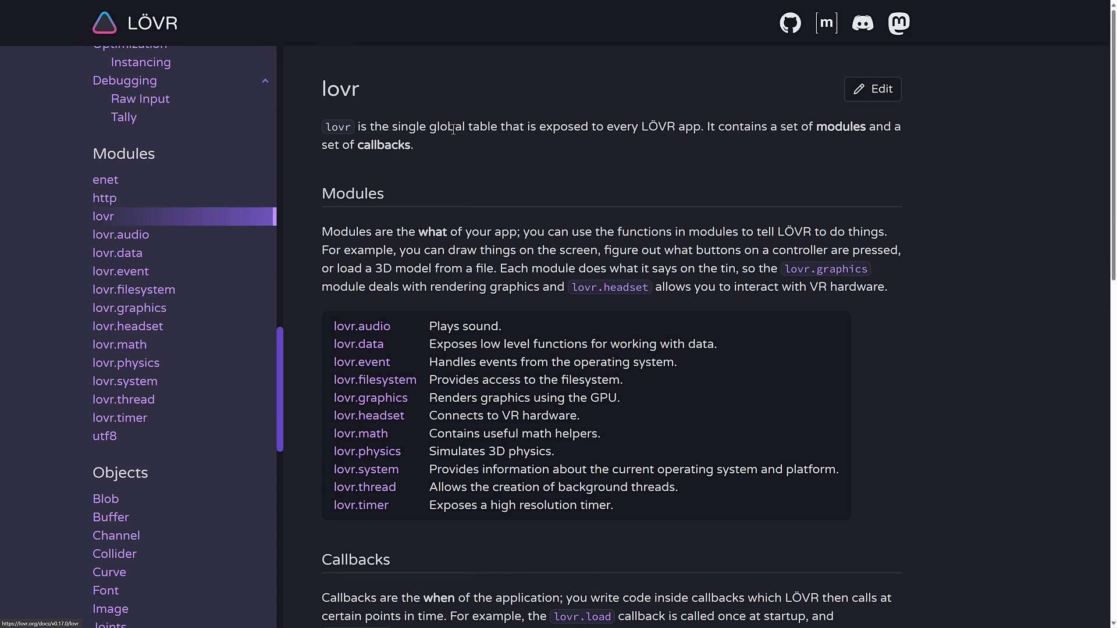
pyautogui.scroll(-3)
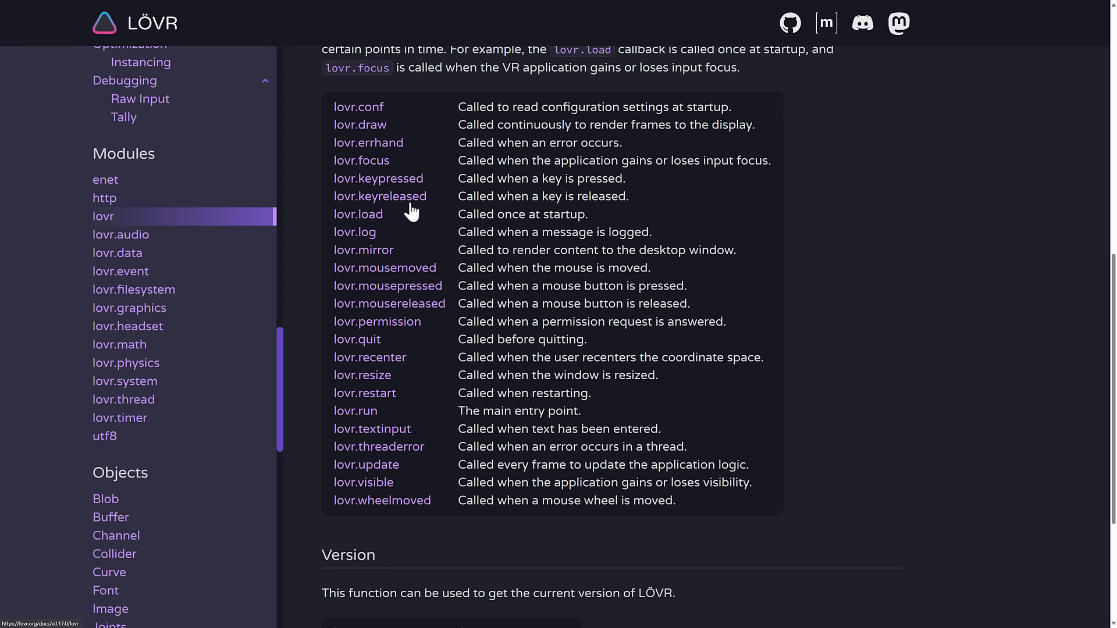
pyautogui.moveTo(359, 214)
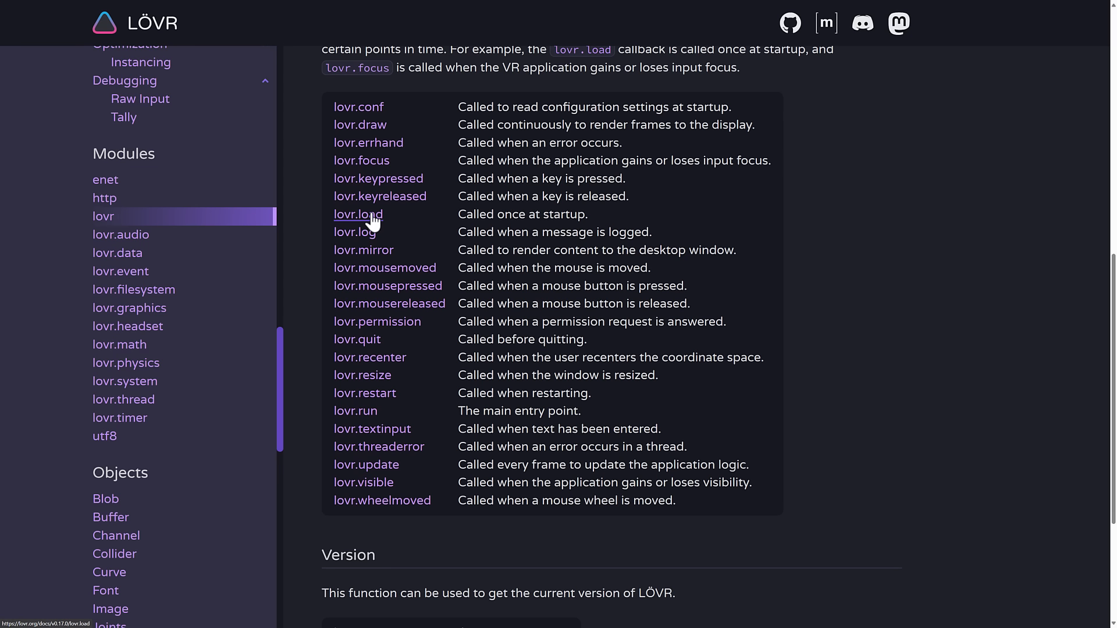
pyautogui.moveTo(410, 347)
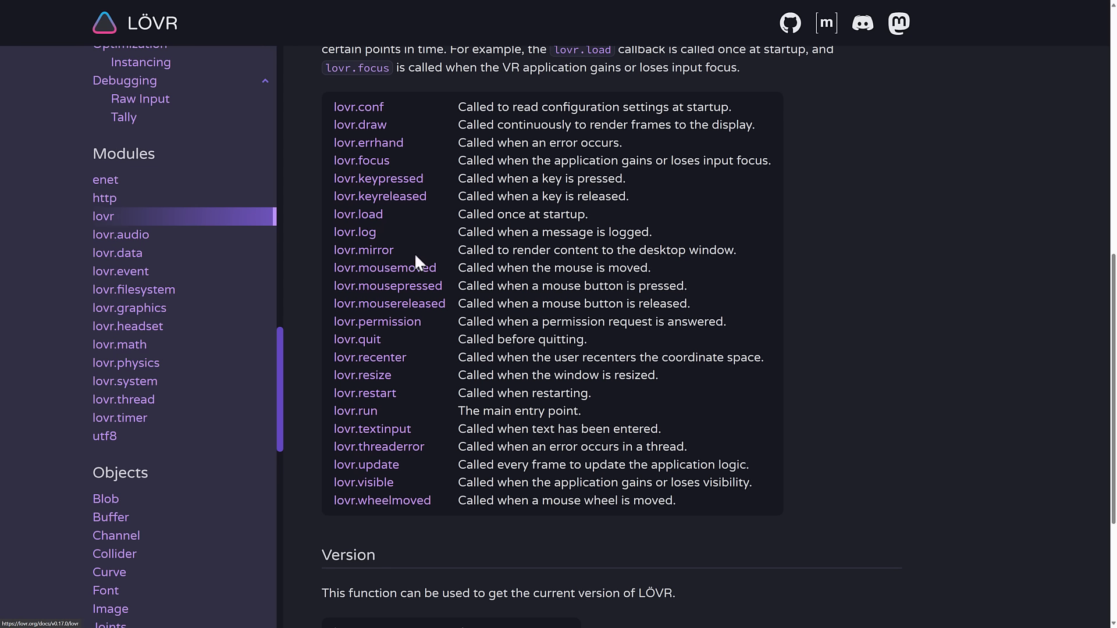
pyautogui.moveTo(500, 466)
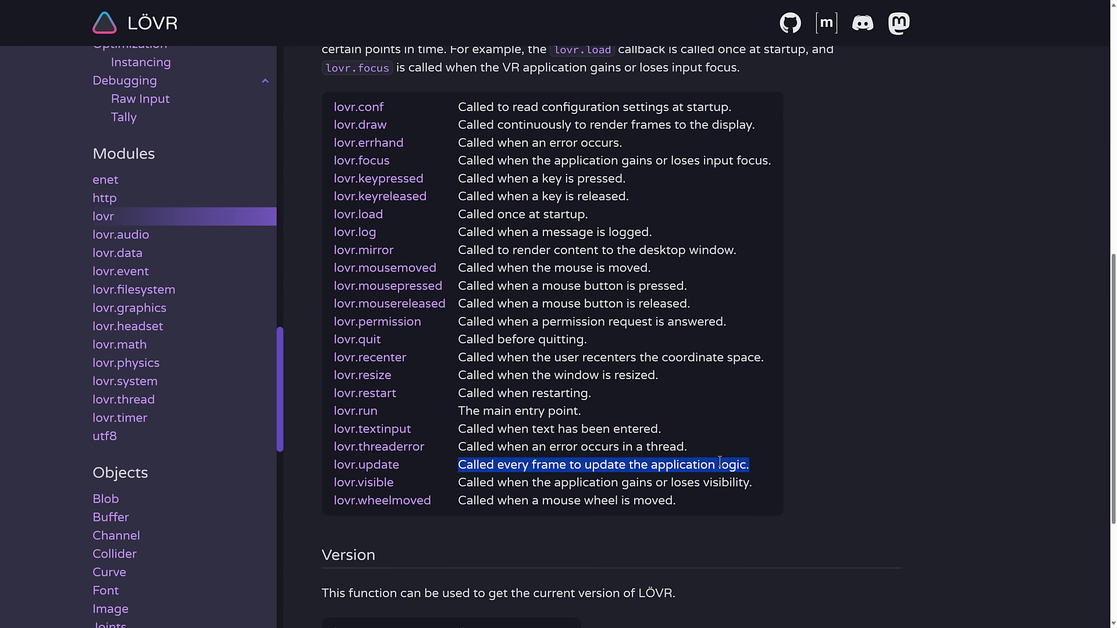
pyautogui.moveTo(451, 135)
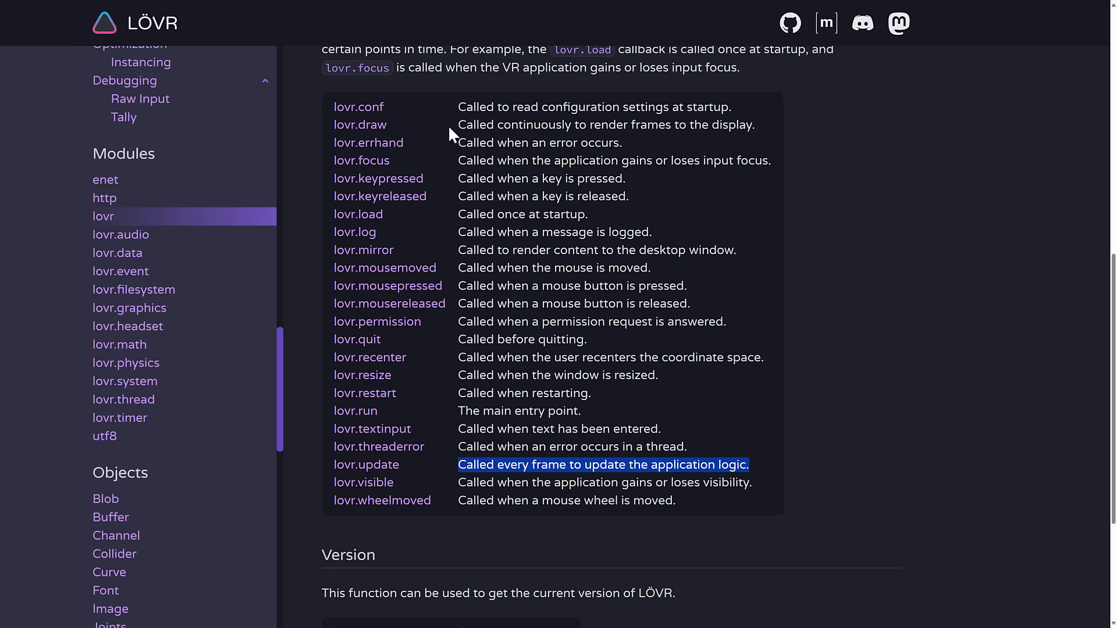
pyautogui.tripleClick(605, 125)
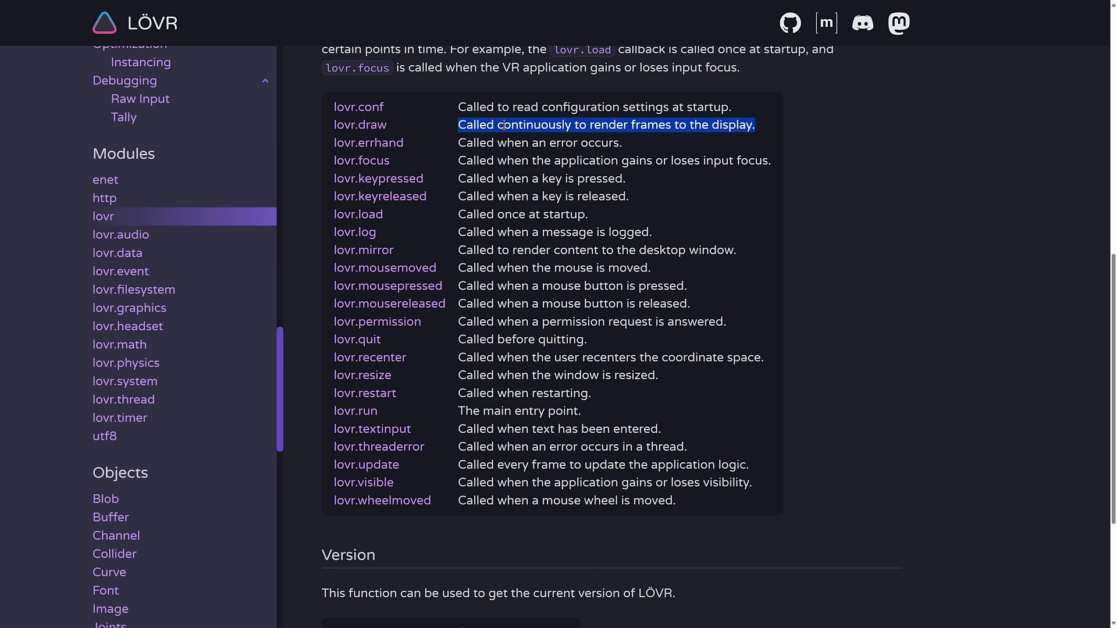
pyautogui.scroll(-3)
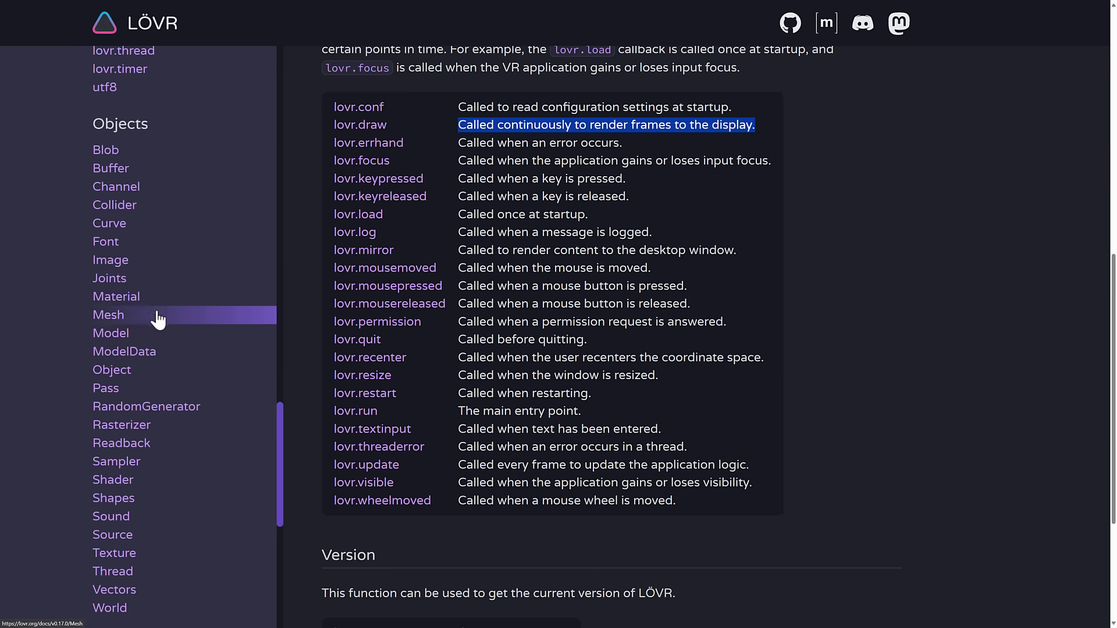
pyautogui.scroll(-3)
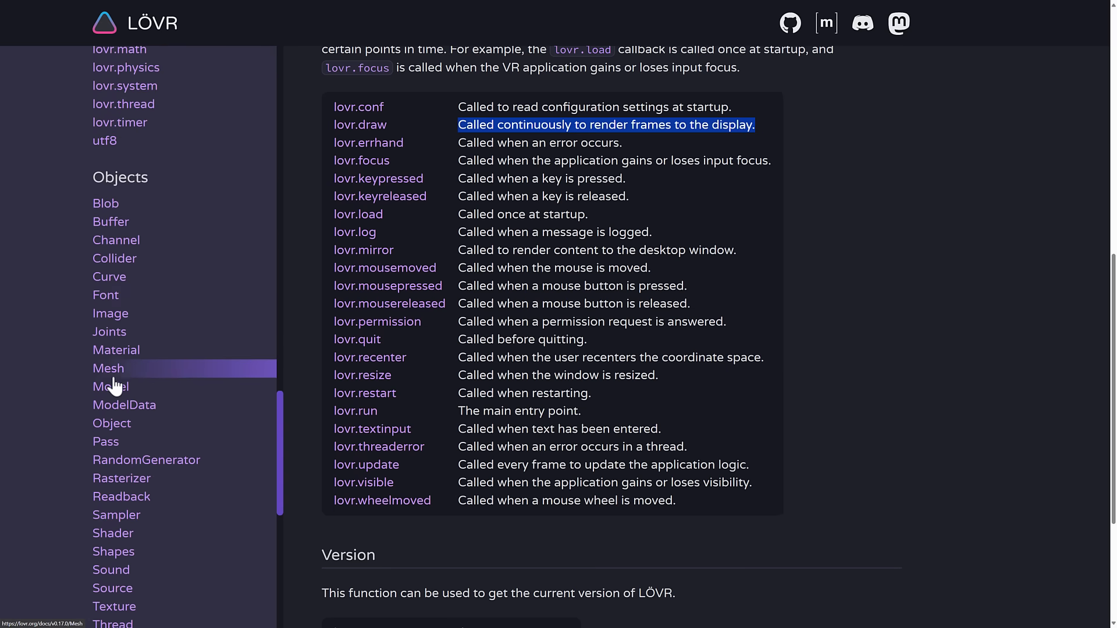
# - Browse the Model object's constructors and methods list in the reference
pyautogui.click(111, 387)
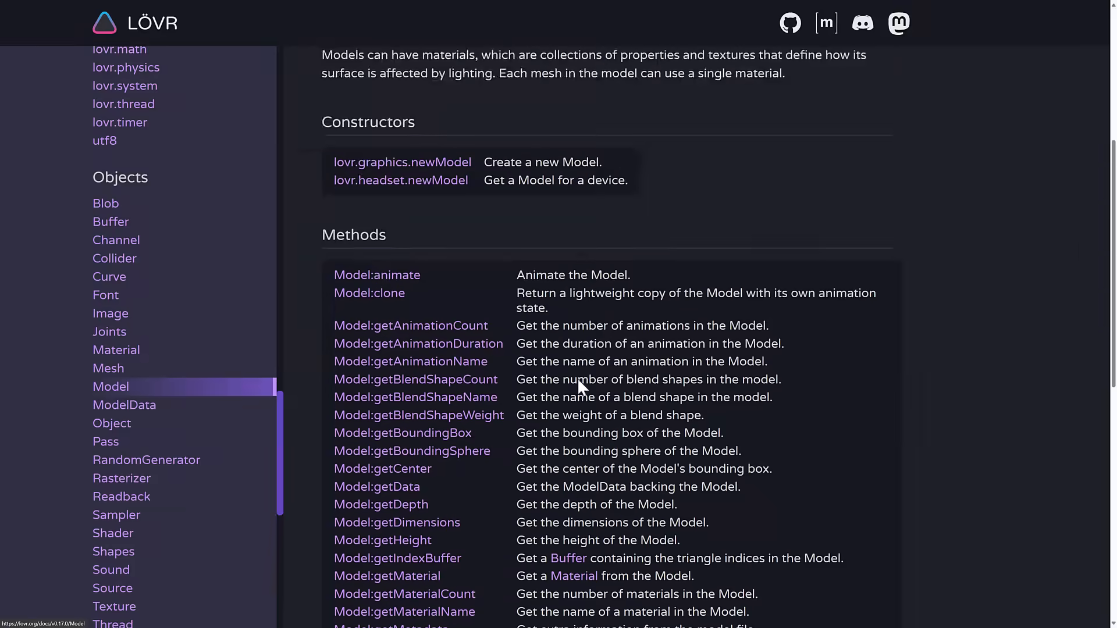
pyautogui.scroll(-3)
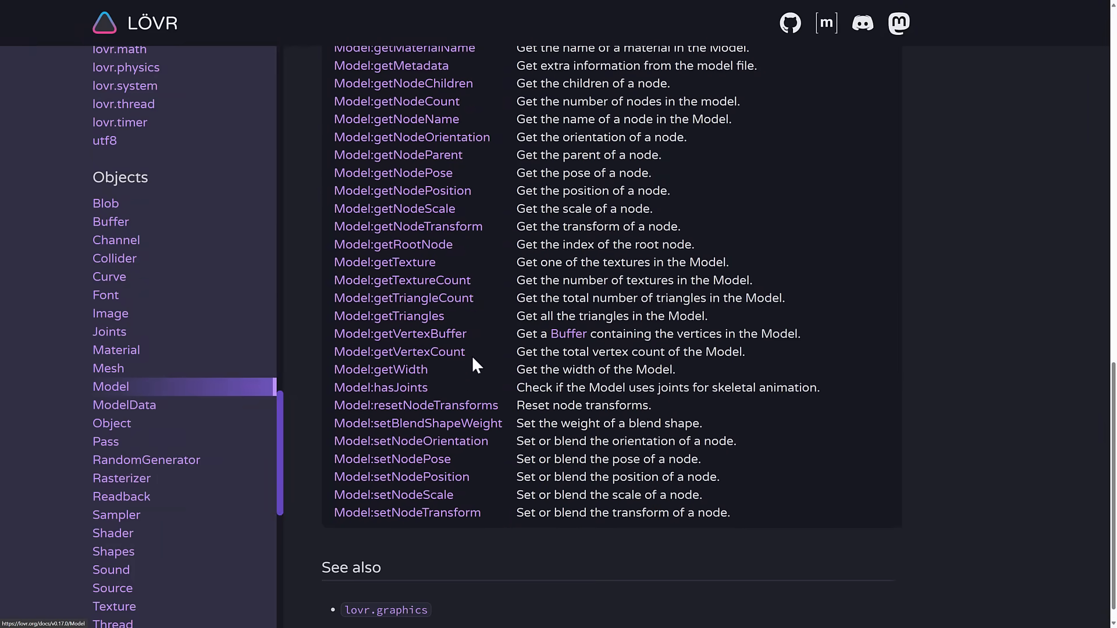
pyautogui.click(399, 334)
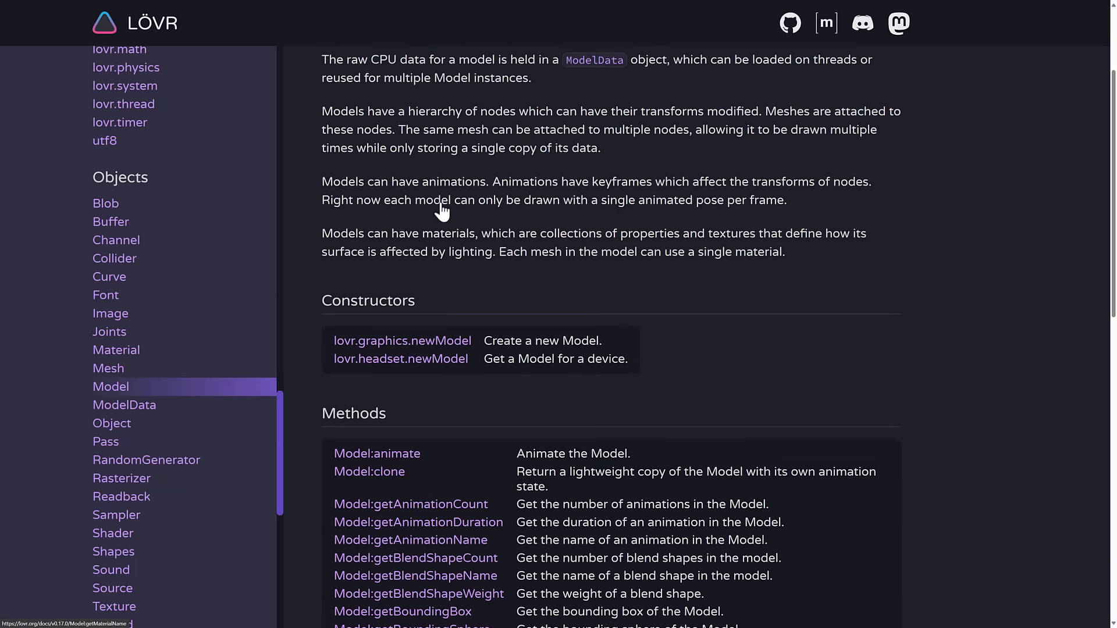
pyautogui.scroll(3)
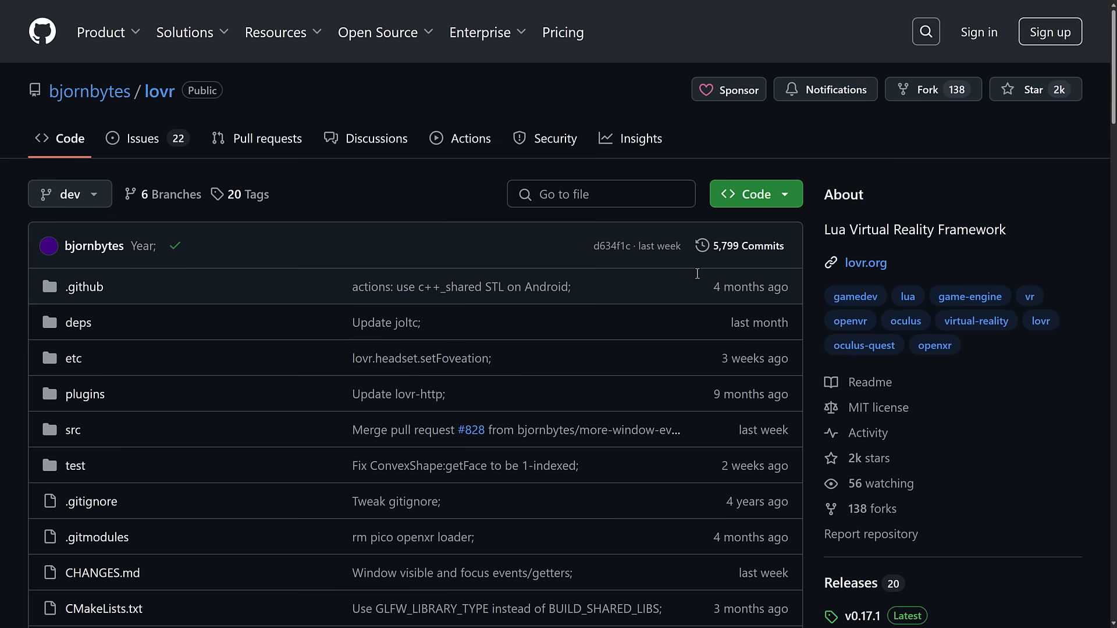
pyautogui.moveTo(877, 408)
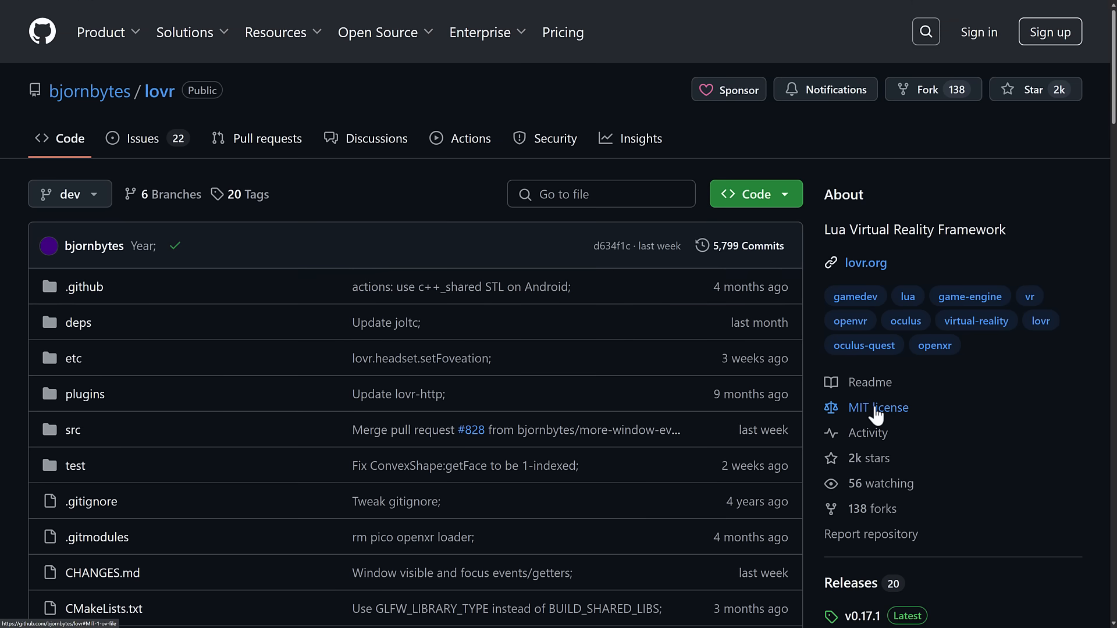
pyautogui.moveTo(868, 458)
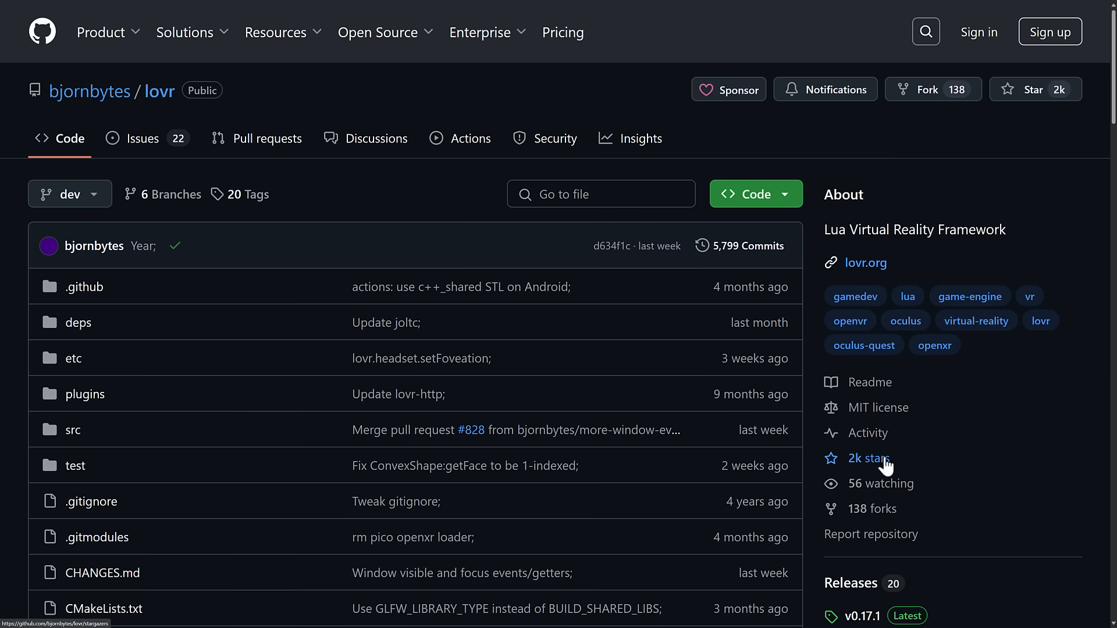
pyautogui.moveTo(969, 447)
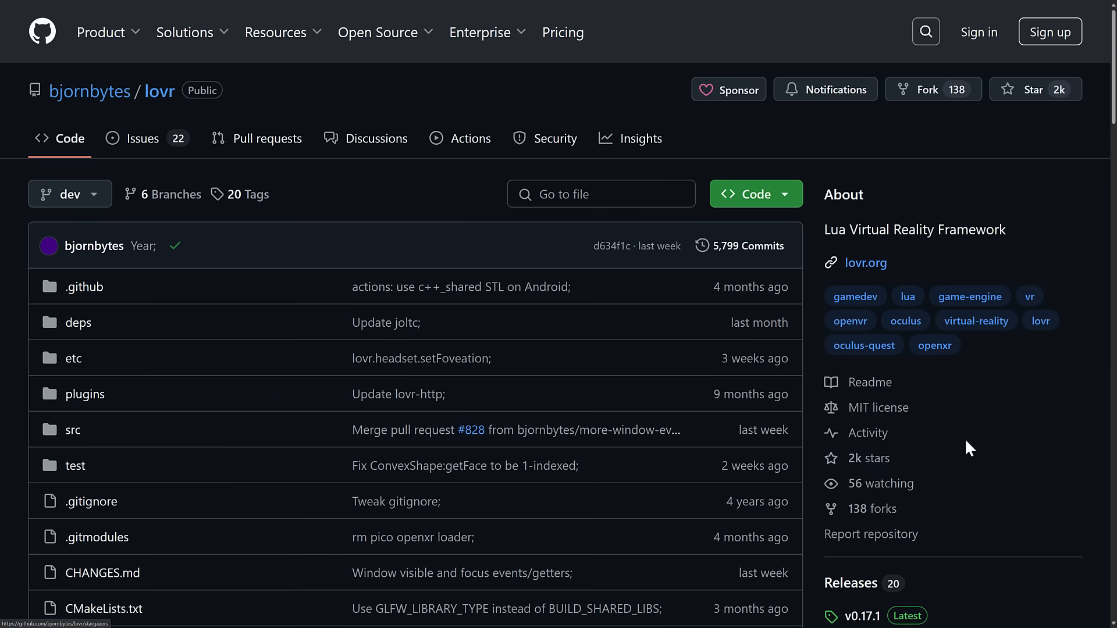
pyautogui.scroll(-3)
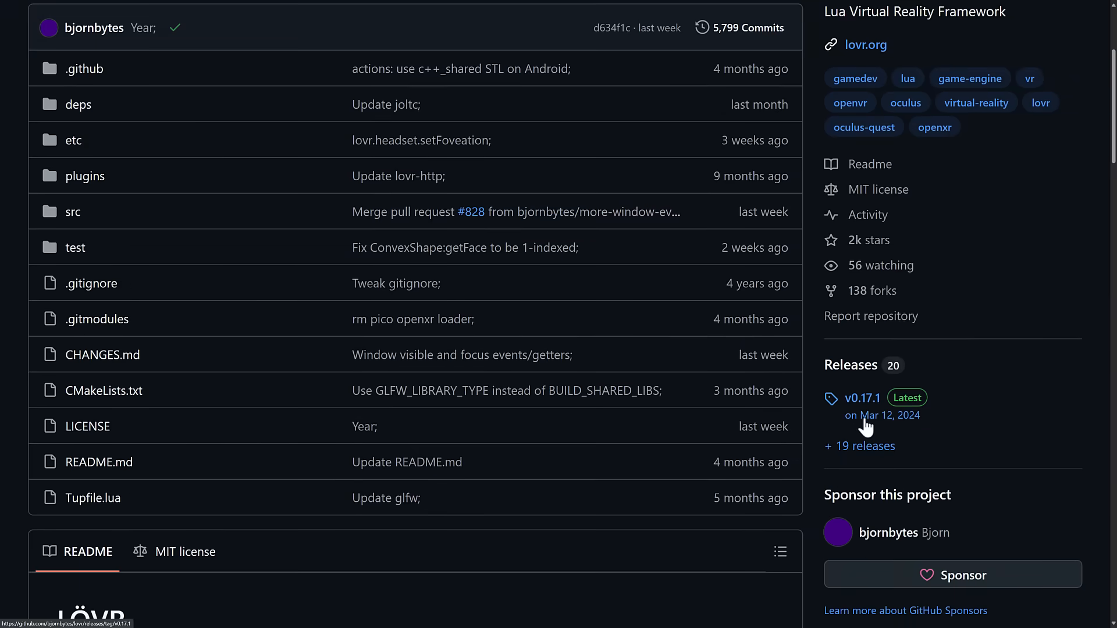
pyautogui.moveTo(884, 414)
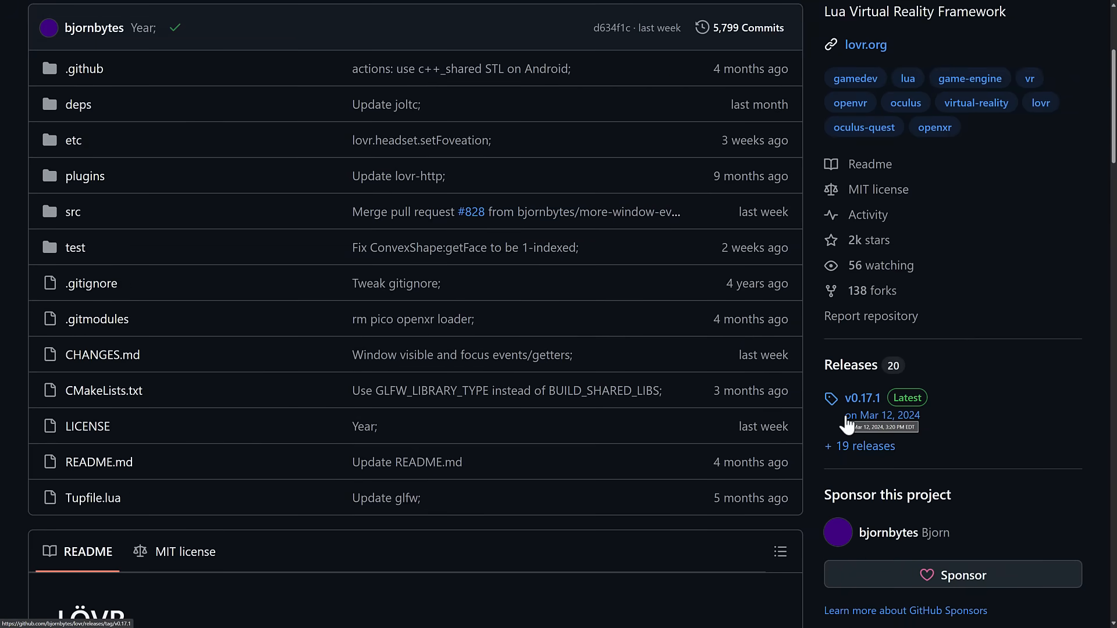
pyautogui.moveTo(890, 426)
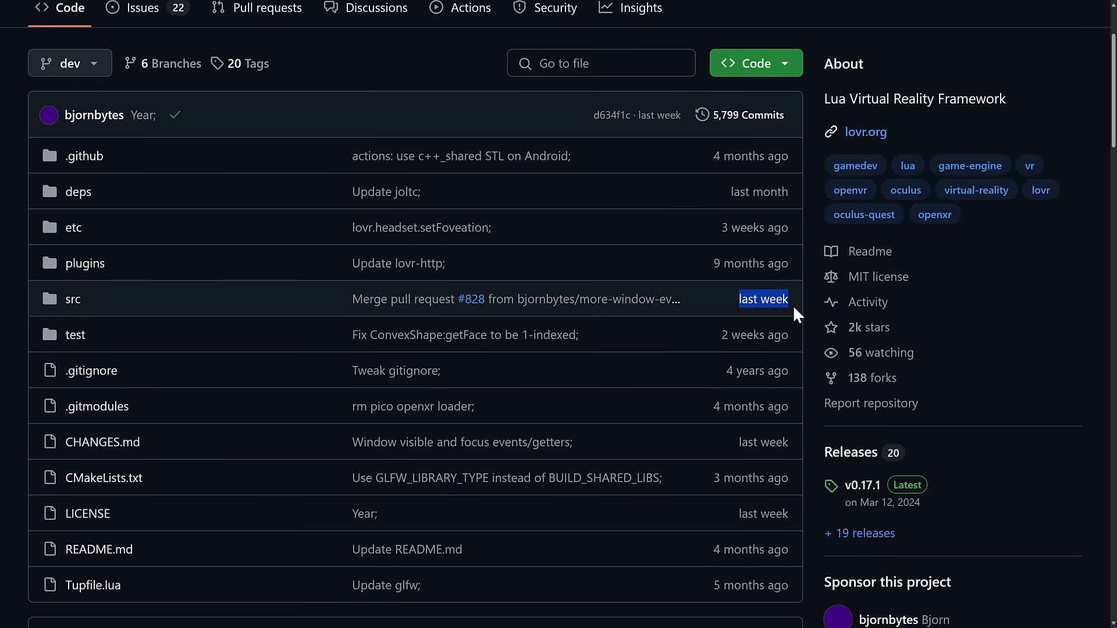
pyautogui.moveTo(662, 442)
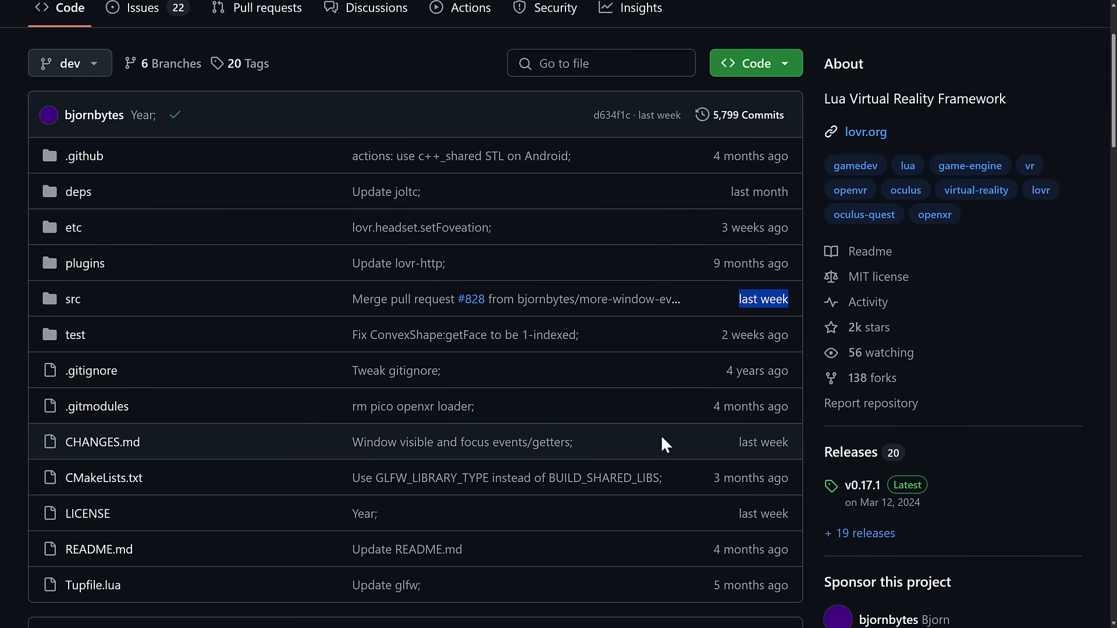
pyautogui.scroll(-3)
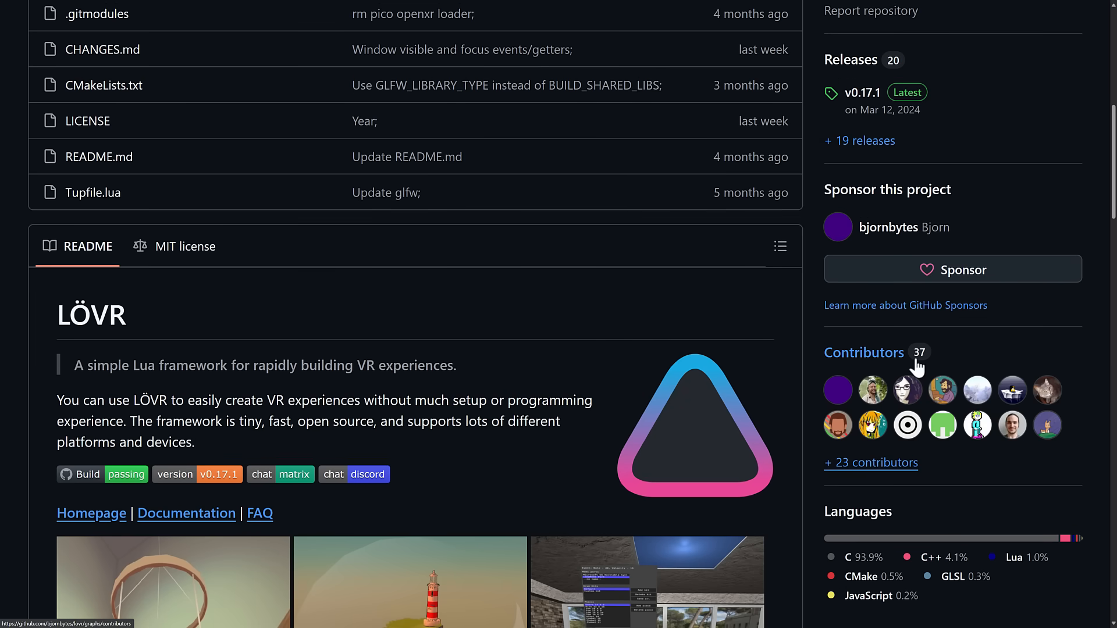
pyautogui.scroll(-3)
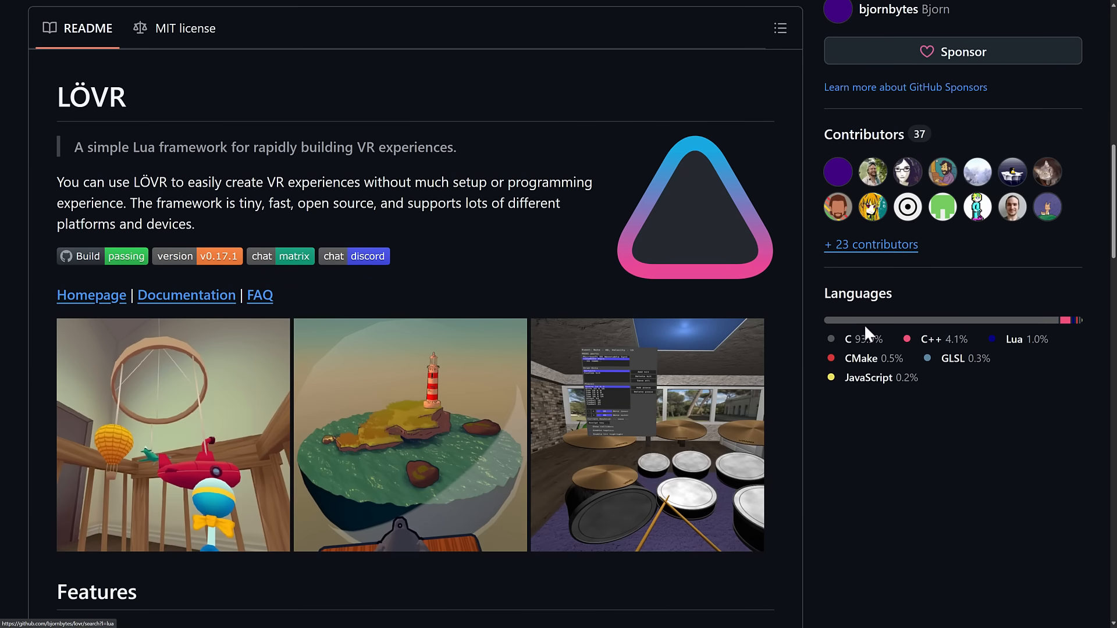
pyautogui.moveTo(858, 355)
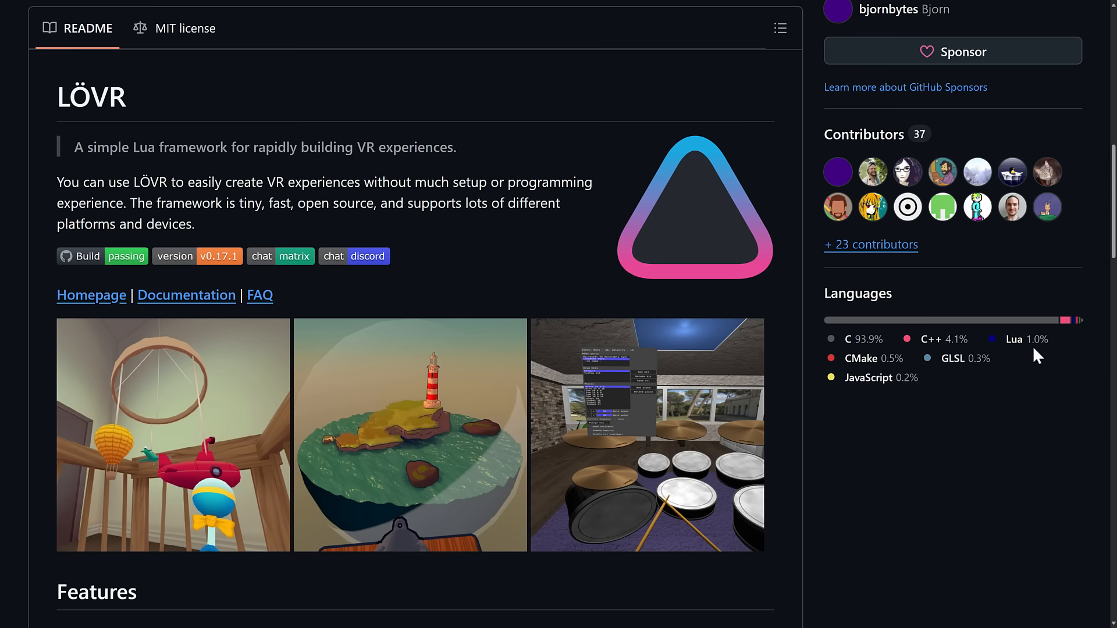
pyautogui.scroll(-3)
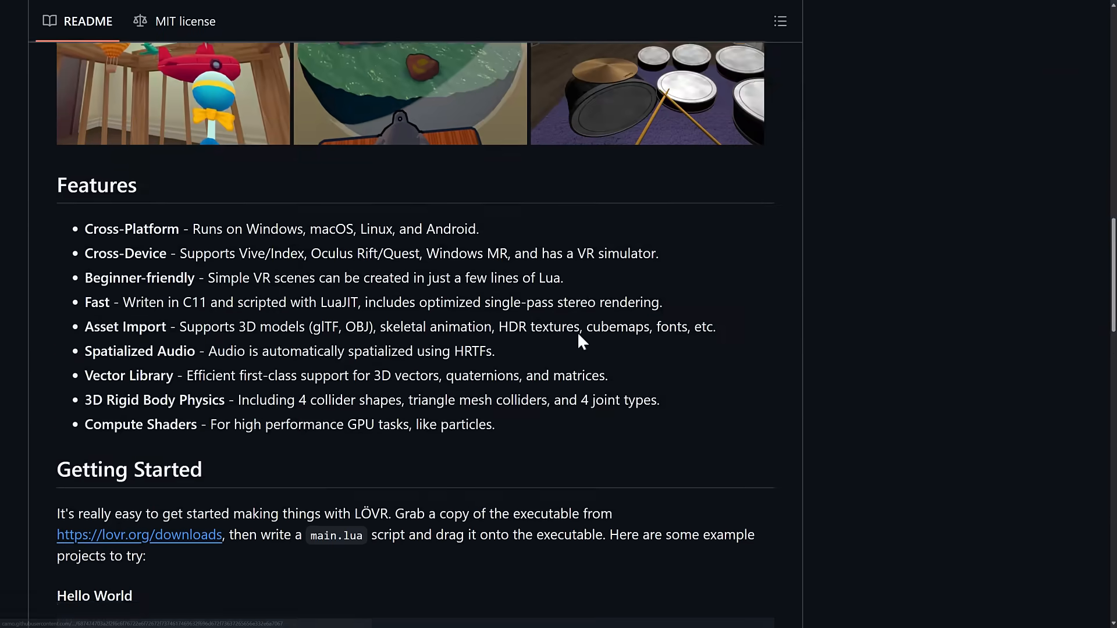
pyautogui.moveTo(84, 229); pyautogui.dragTo(495, 423)
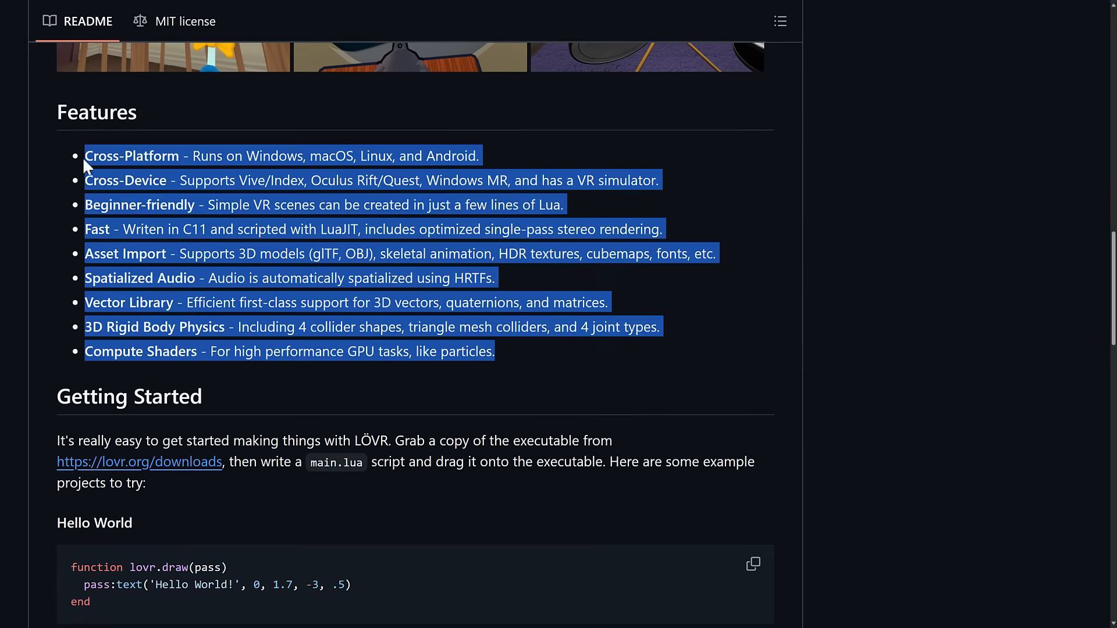
pyautogui.click(516, 166)
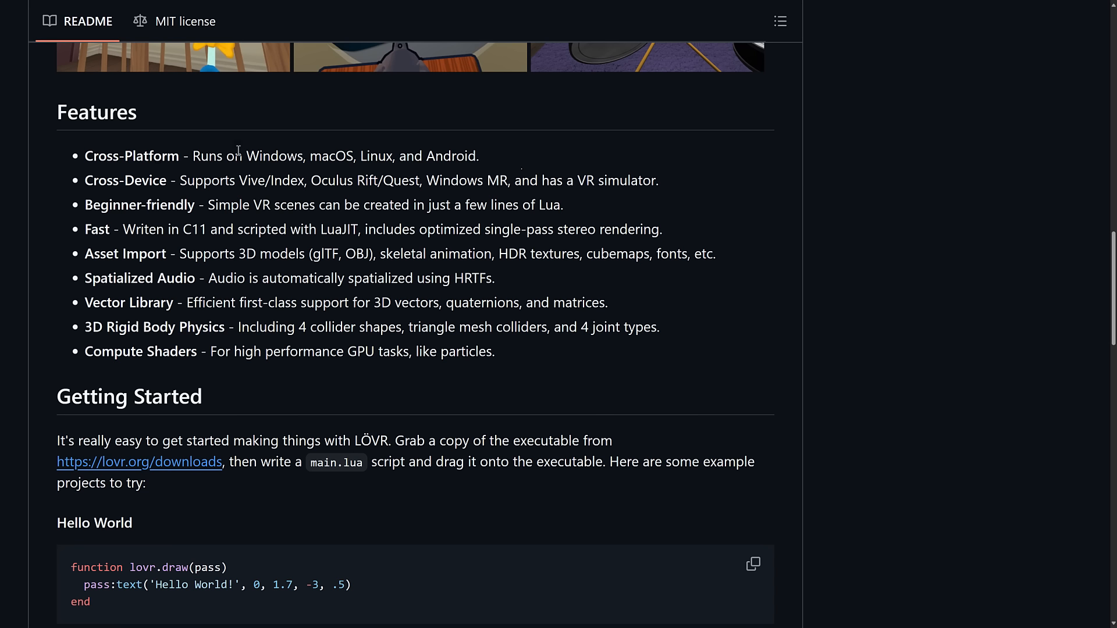
pyautogui.moveTo(212, 179)
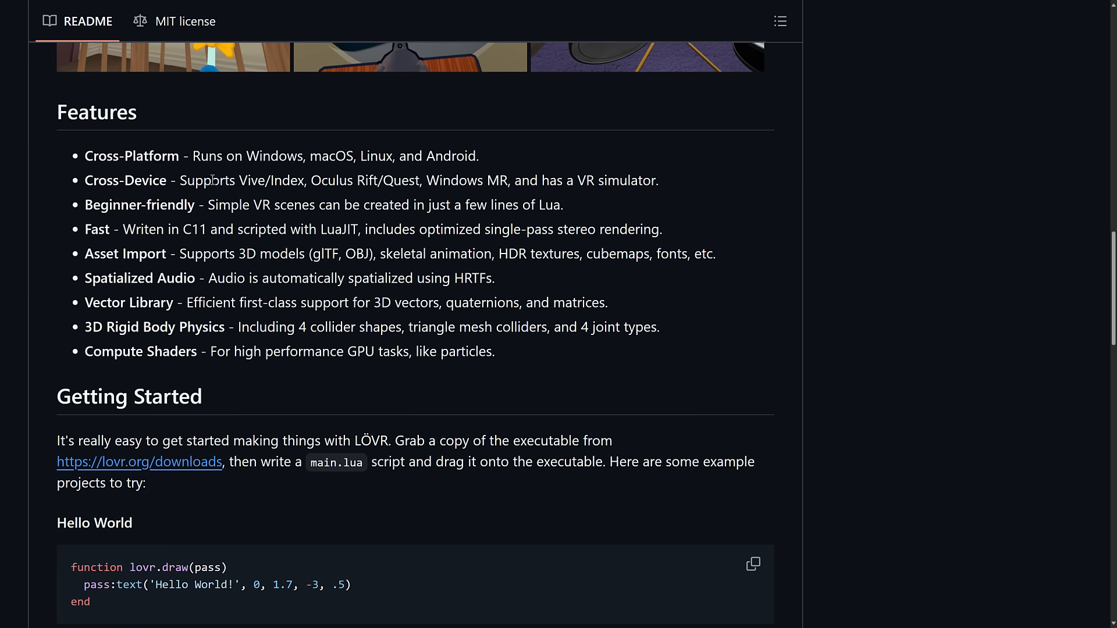
pyautogui.moveTo(175, 178)
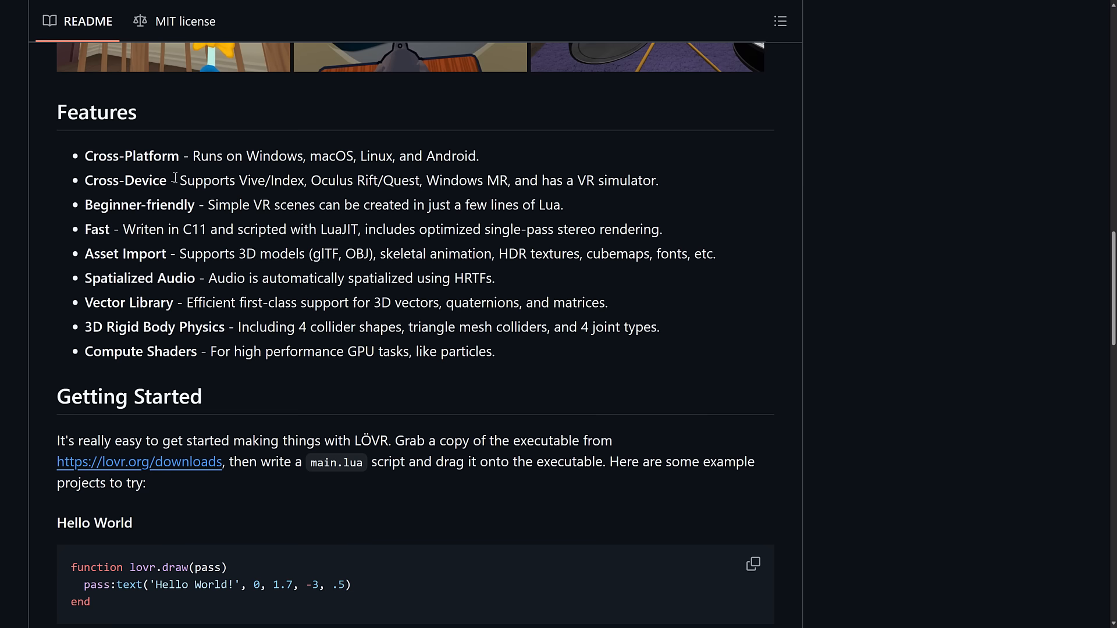
pyautogui.moveTo(290, 184)
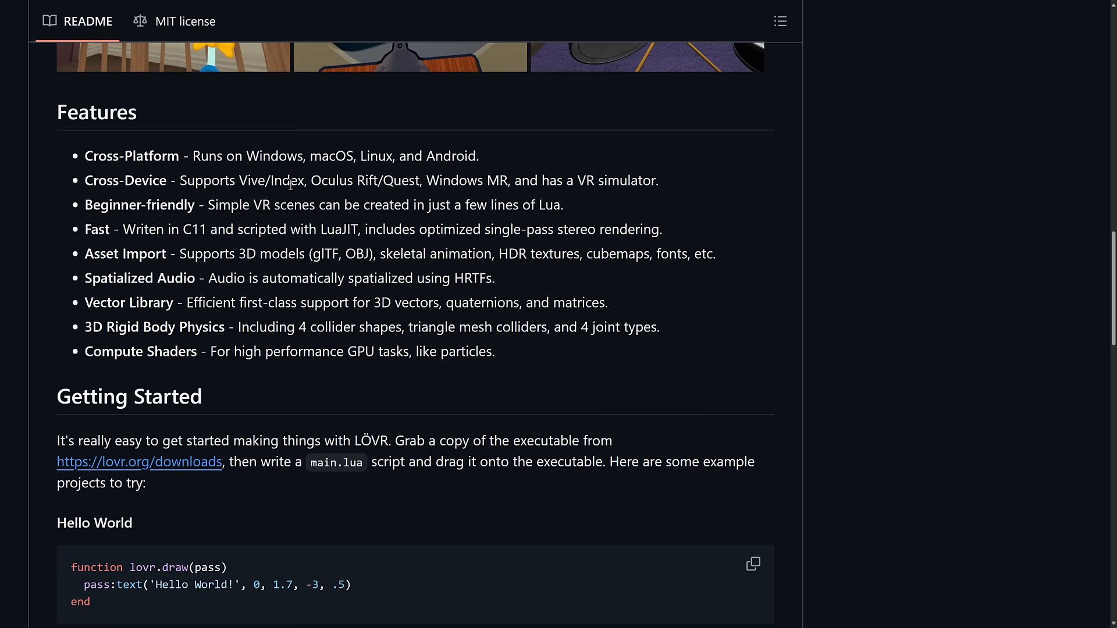
pyautogui.scroll(-3)
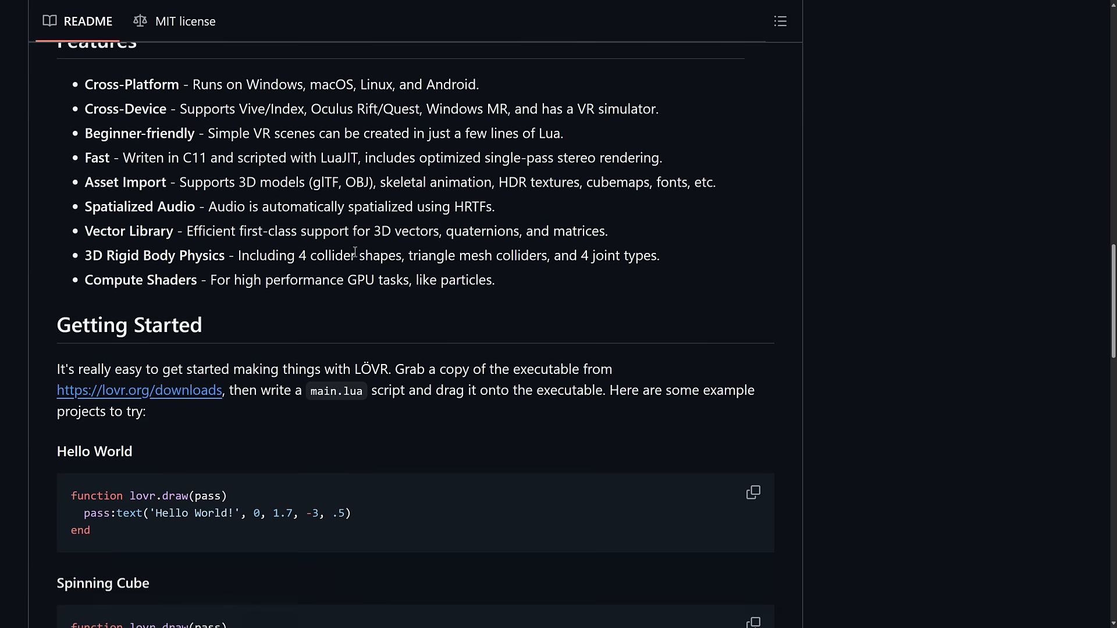
pyautogui.scroll(-3)
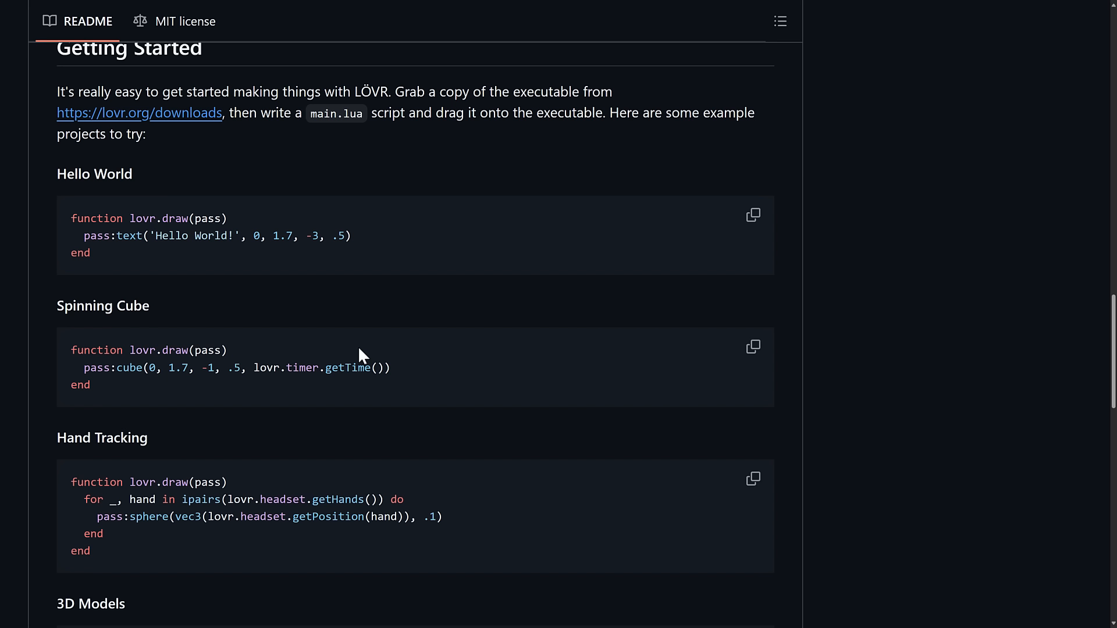
pyautogui.moveTo(943, 277)
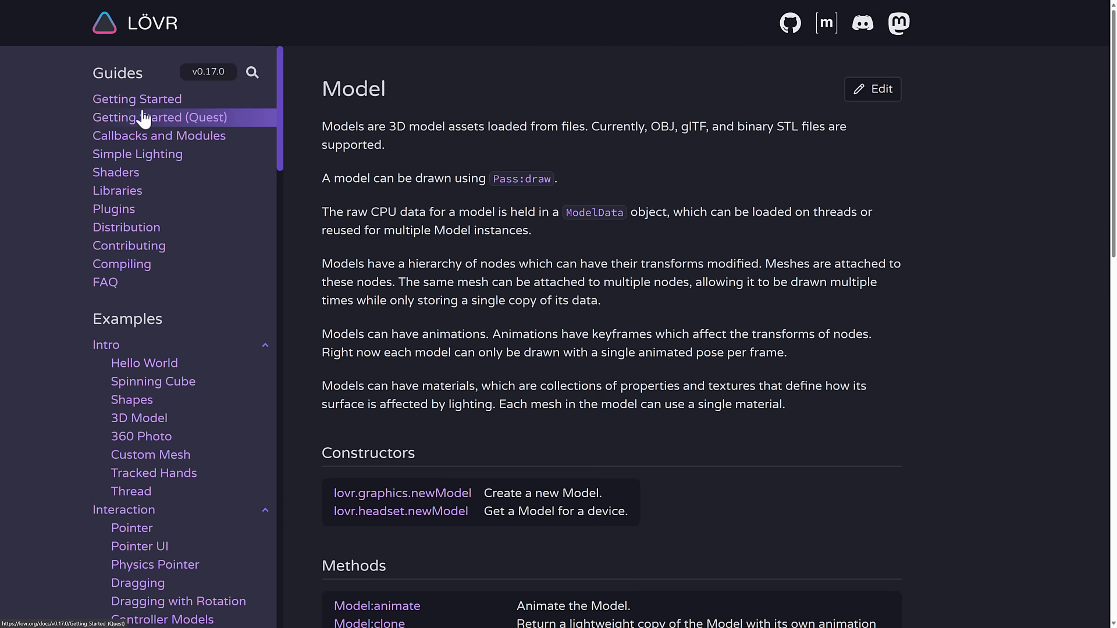
# - Visit the Simple Lighting tutorial, then the Libraries guide under Guides
pyautogui.click(137, 153)
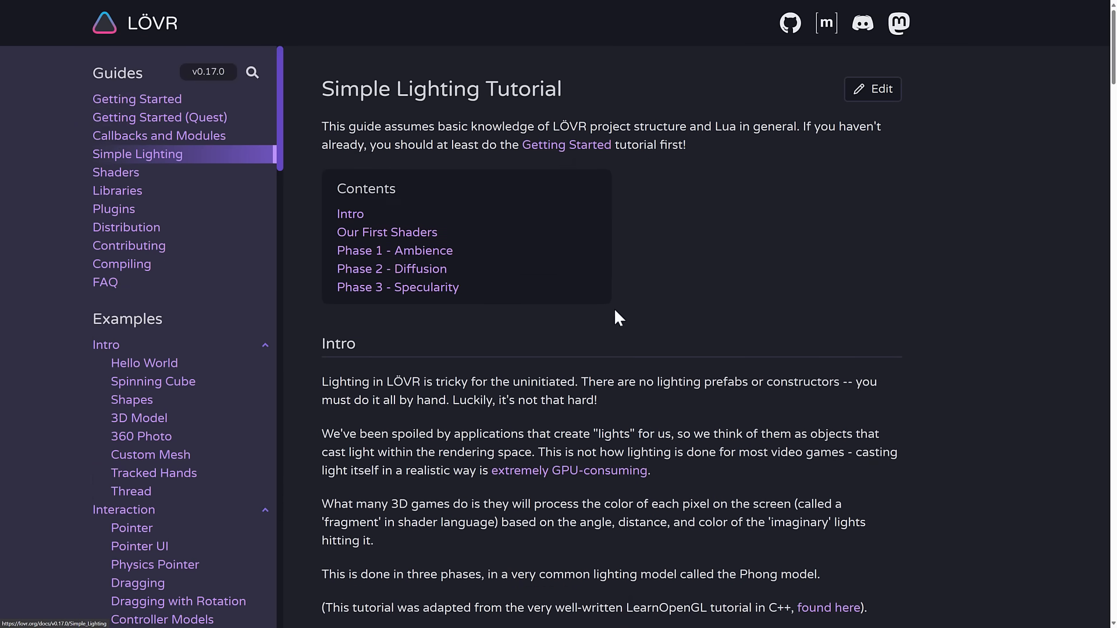
pyautogui.moveTo(128, 245)
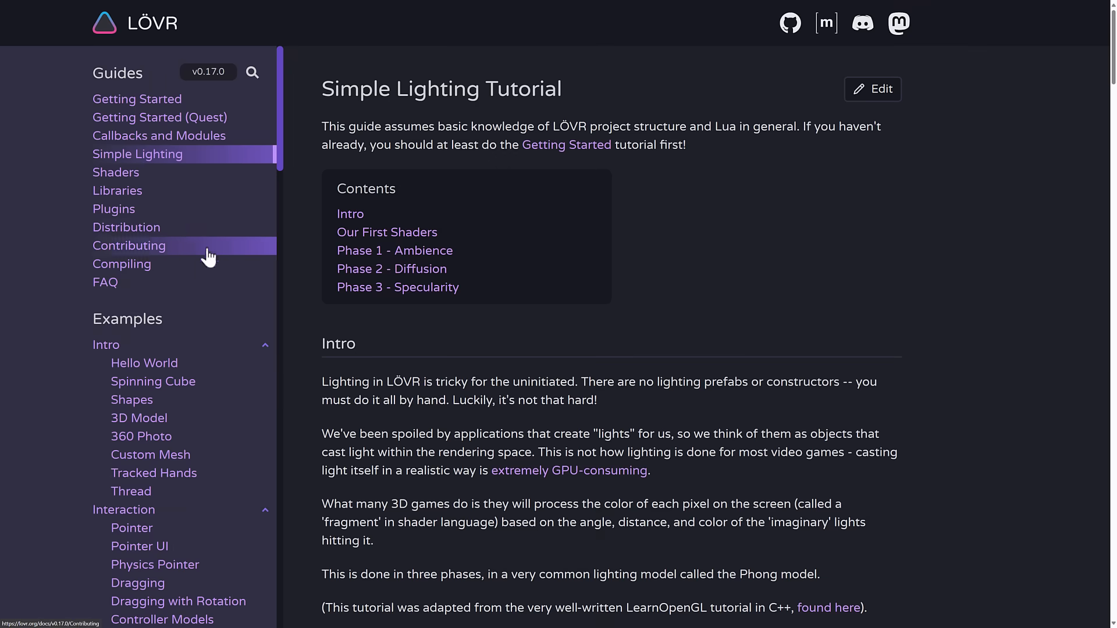
pyautogui.click(116, 190)
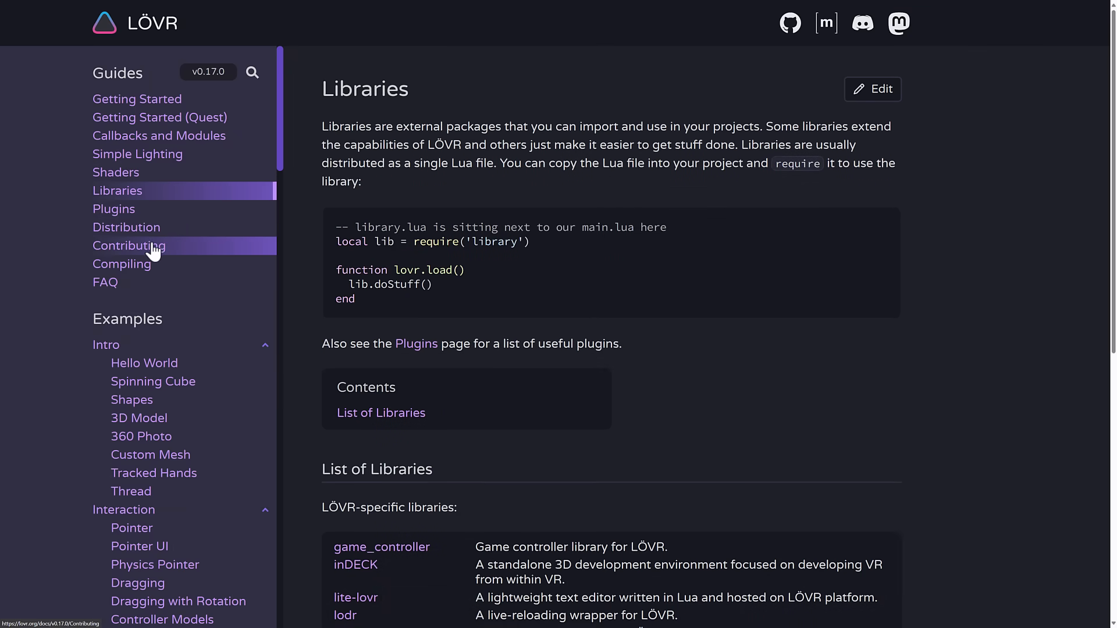